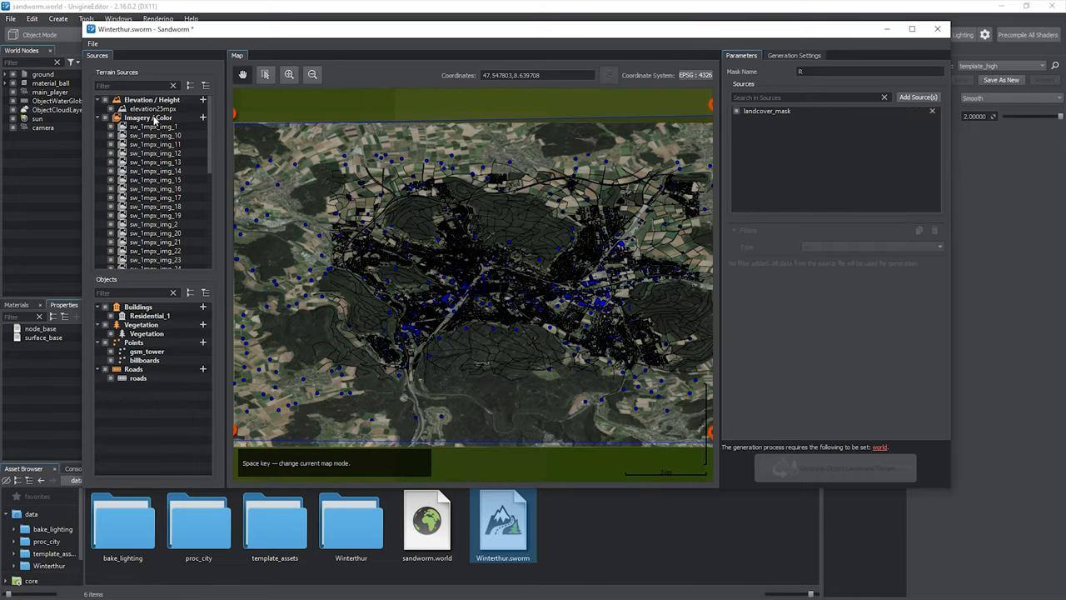
# Step: Review Winterthur's TMS URL list and Buildings boundaries, then show the SDK Browser's My Projects list
pyautogui.click(862, 97)
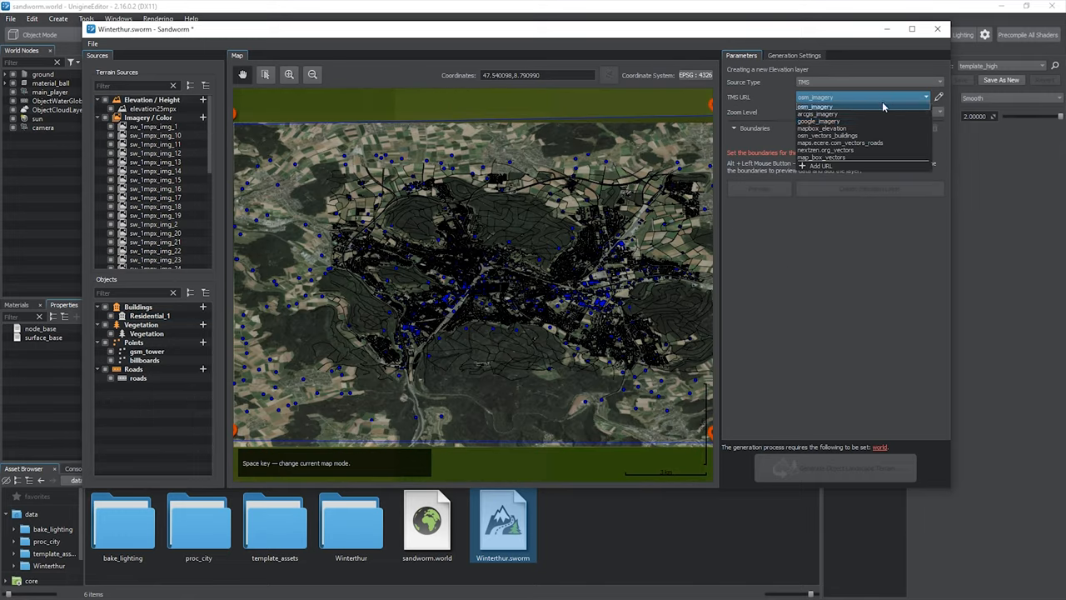
pyautogui.click(821, 158)
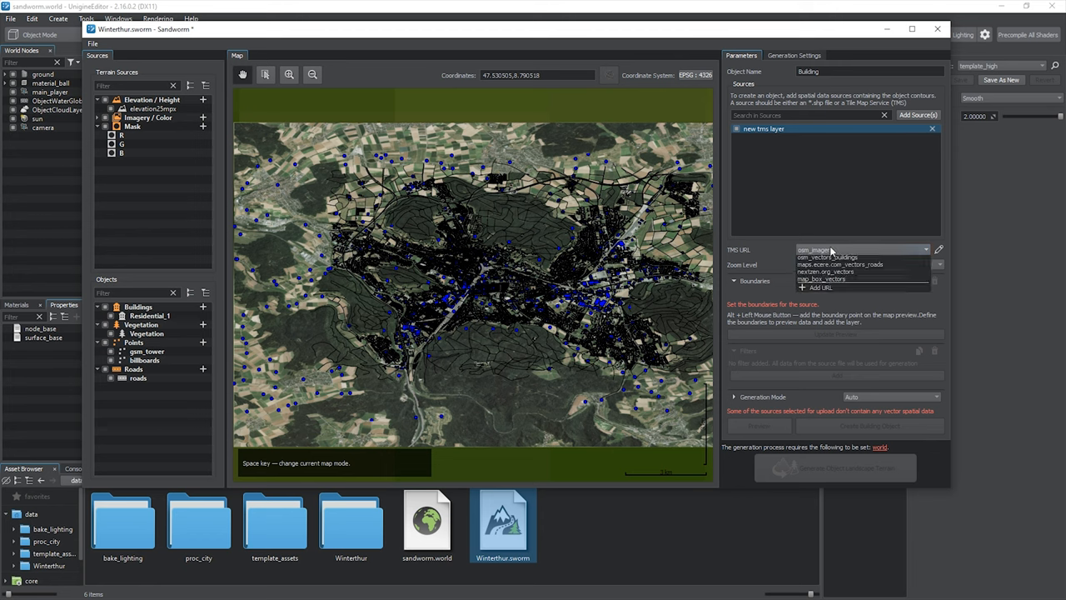
pyautogui.click(827, 256)
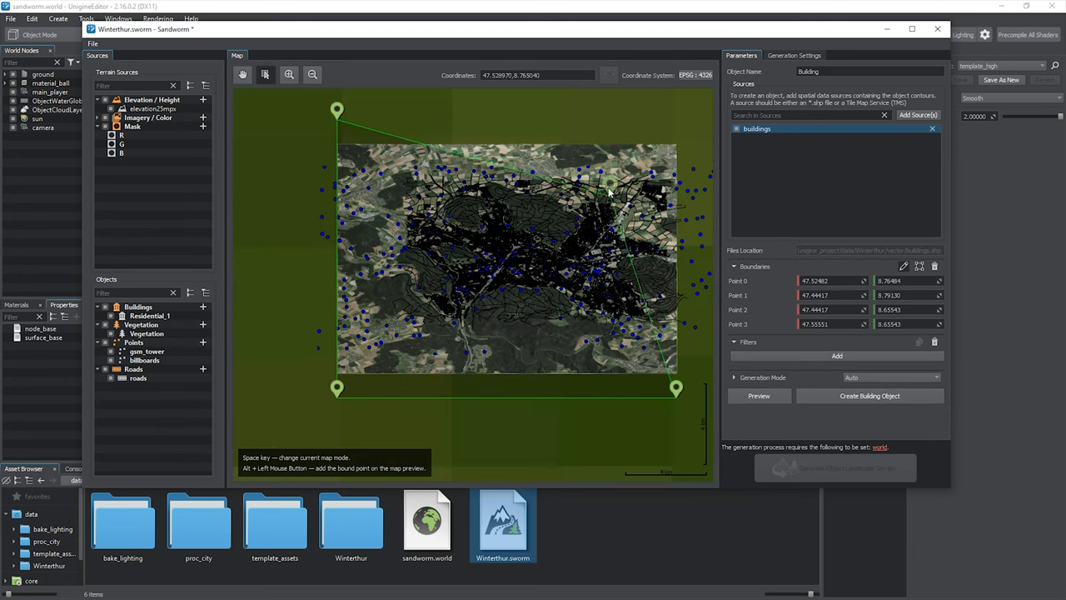
pyautogui.click(625, 368)
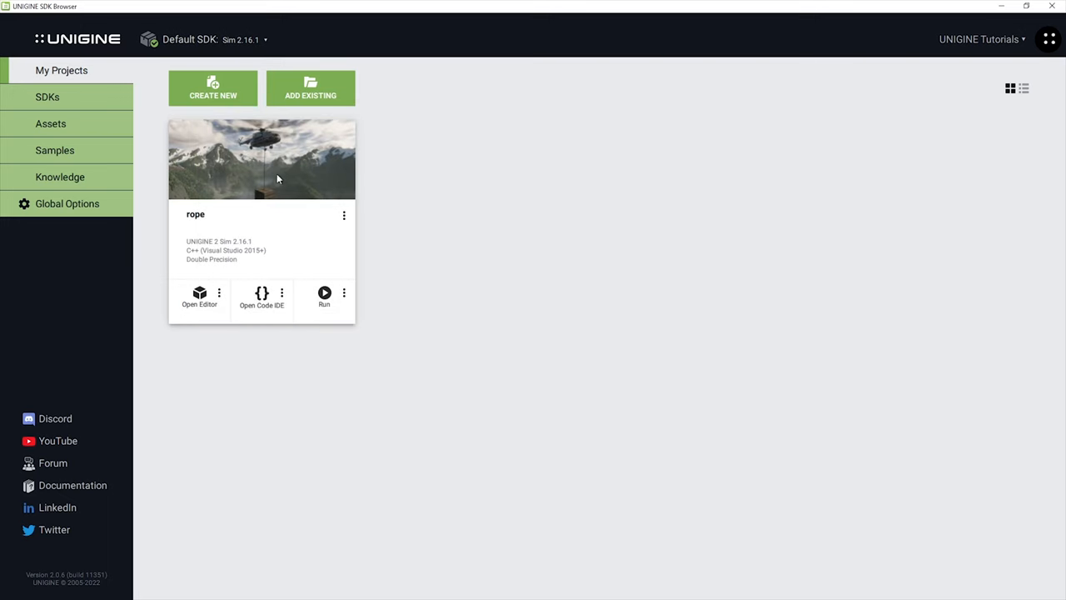
# Step: Open the Asset Store from Assets and browse the Procedural Generation Assets pack previews
pyautogui.click(51, 123)
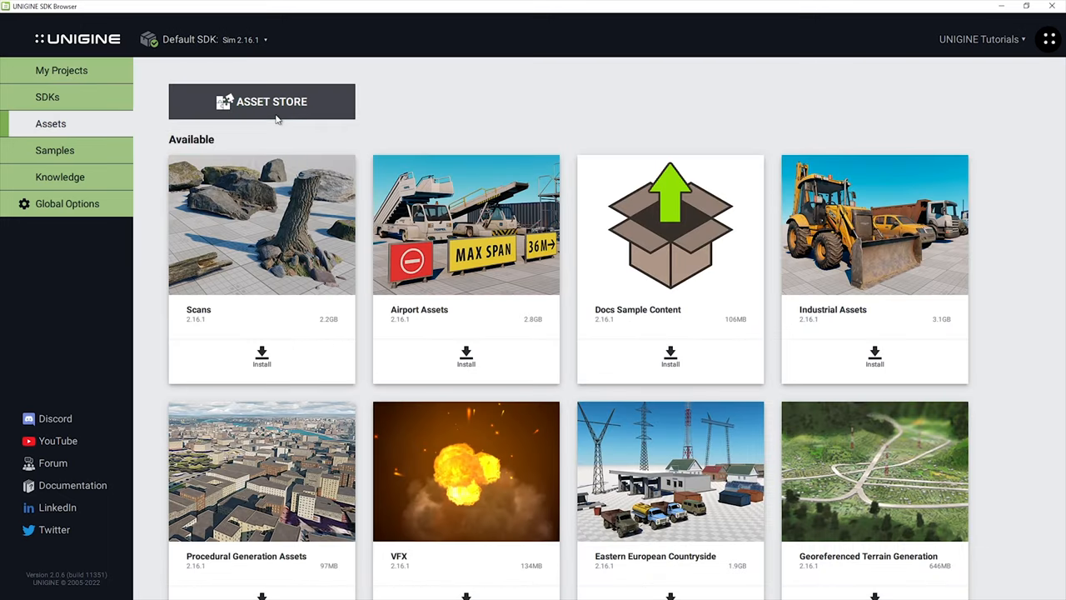
pyautogui.click(262, 100)
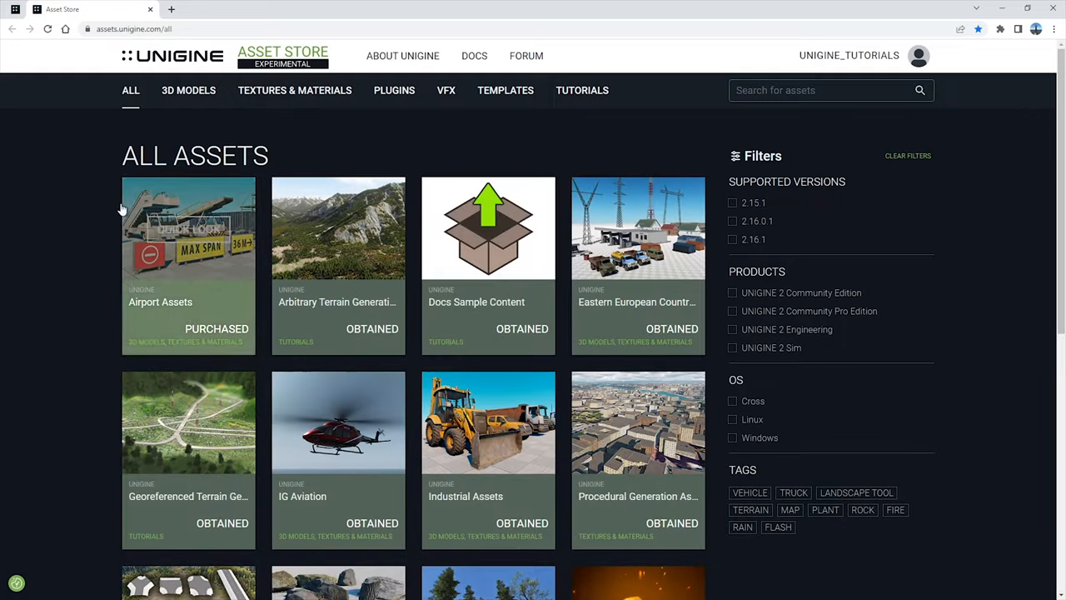
pyautogui.click(189, 423)
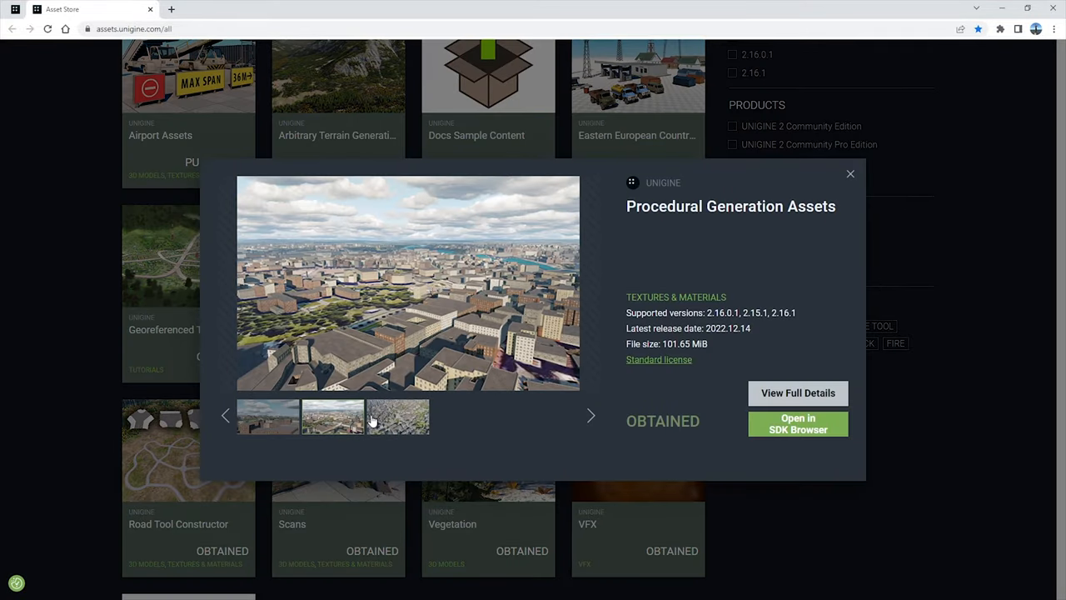
pyautogui.click(797, 423)
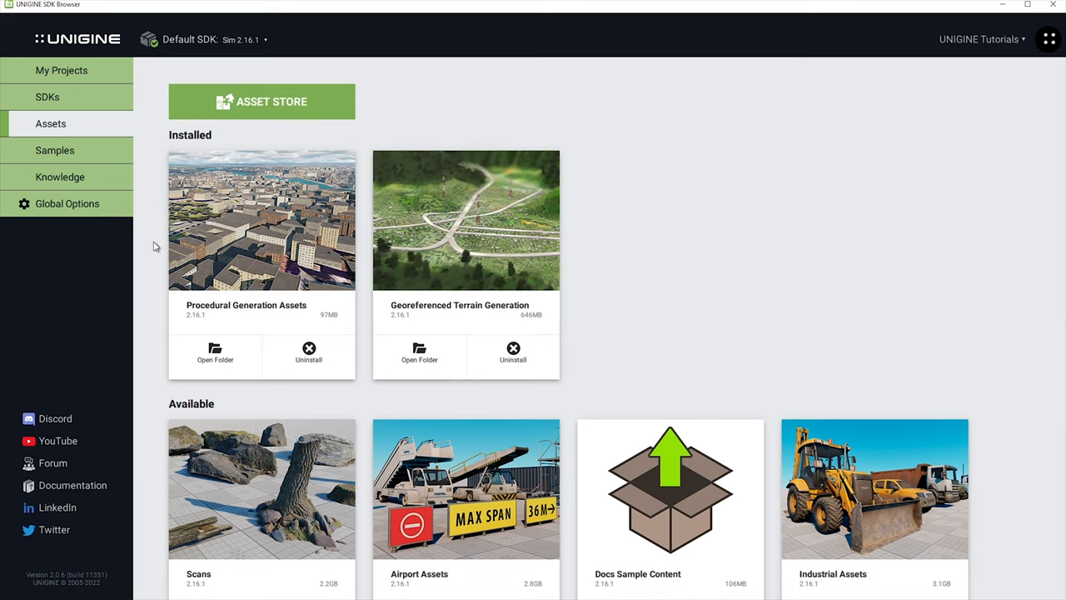
# Step: Create project 'Sandworm' with C++ (Visual Studio 2015+) API and both asset packs included
pyautogui.click(62, 70)
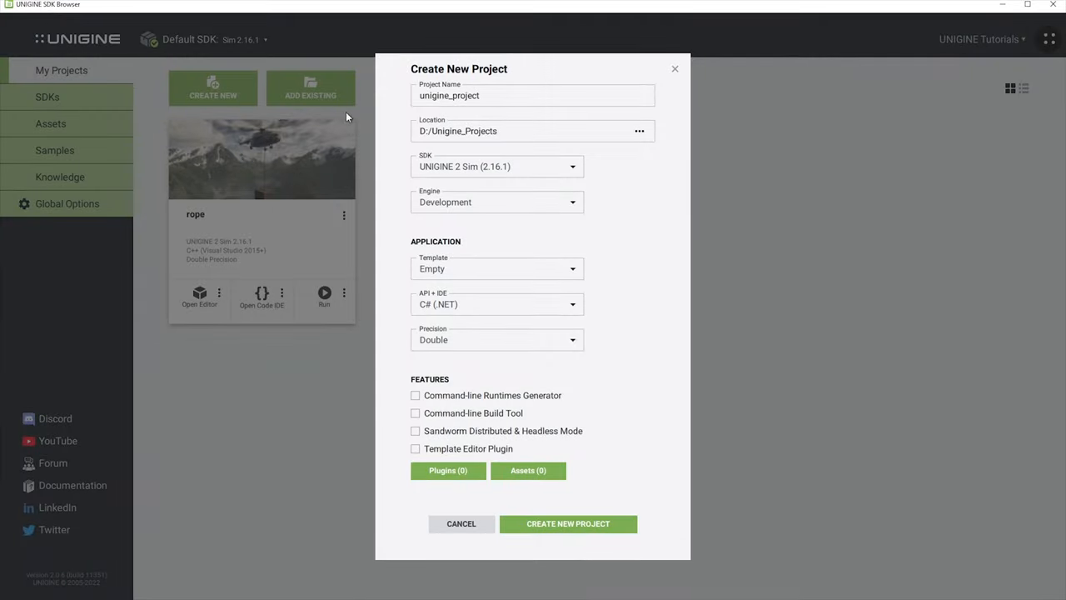
pyautogui.write('Sandworm')
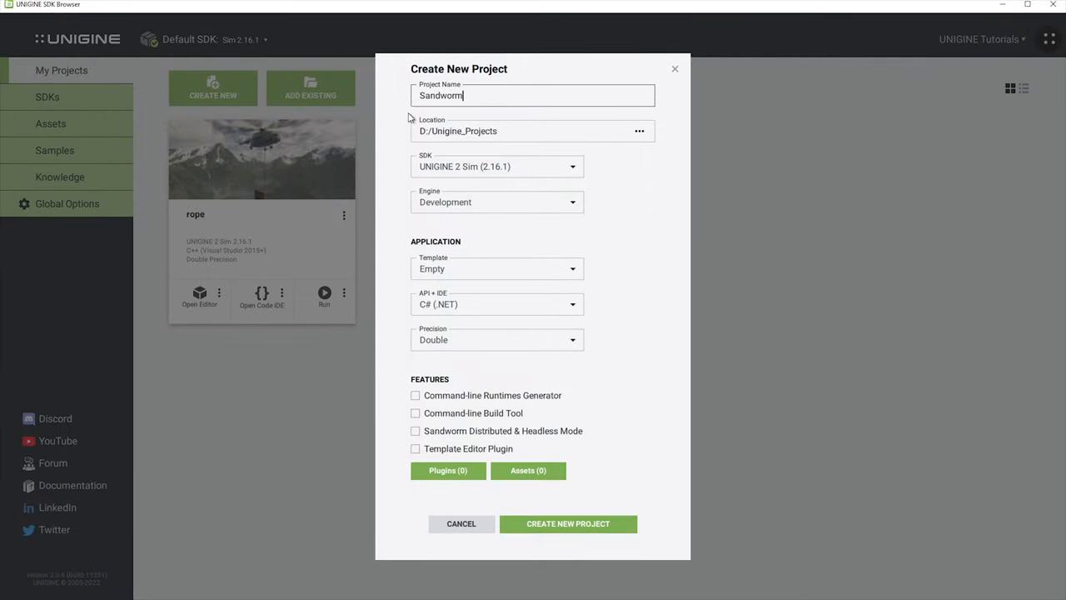
pyautogui.click(496, 303)
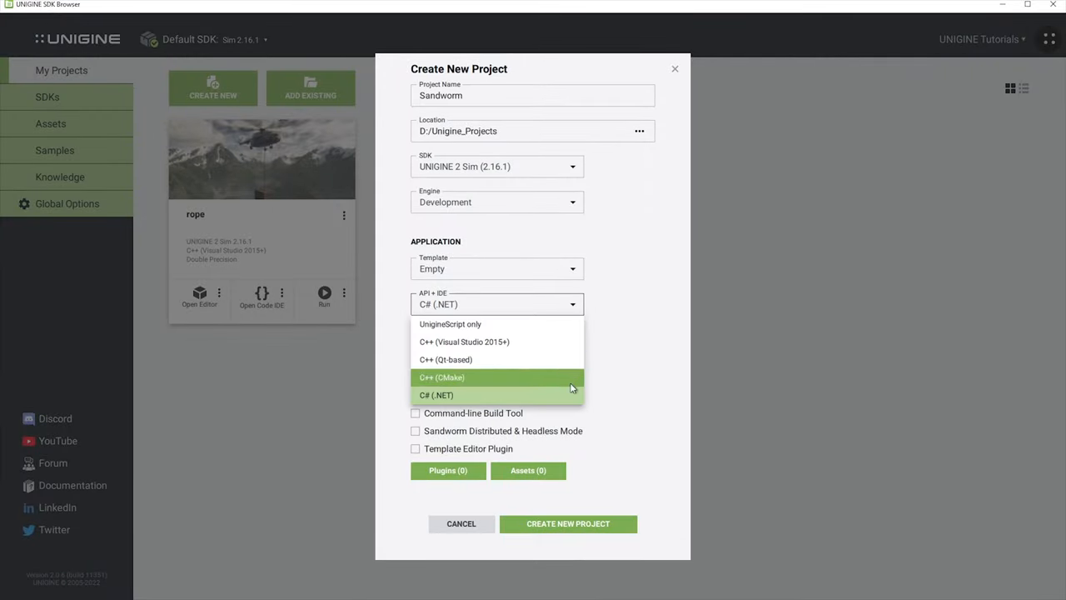
pyautogui.click(464, 342)
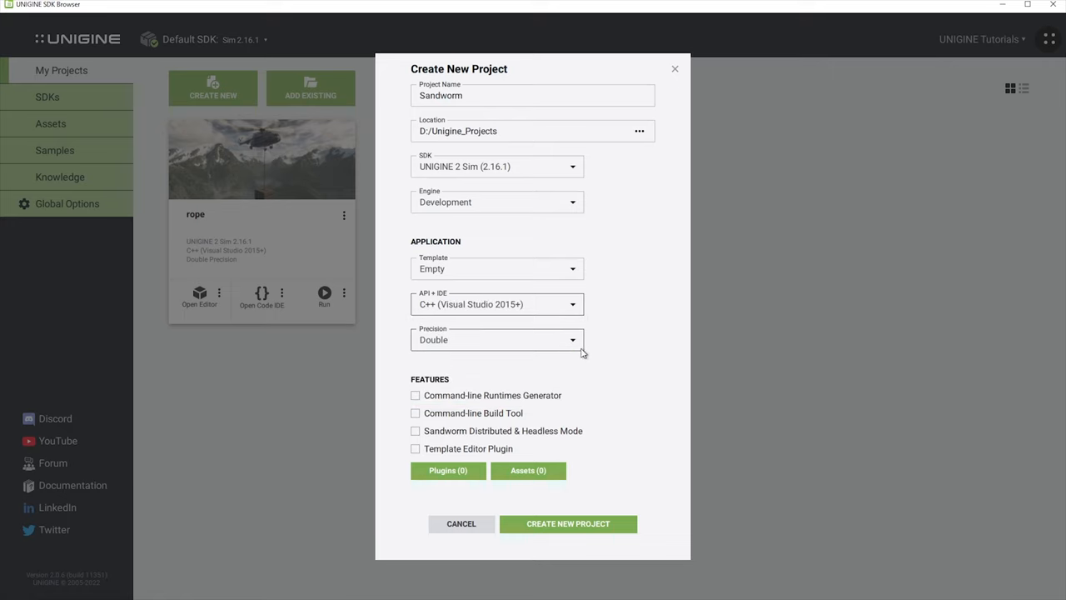
pyautogui.click(496, 339)
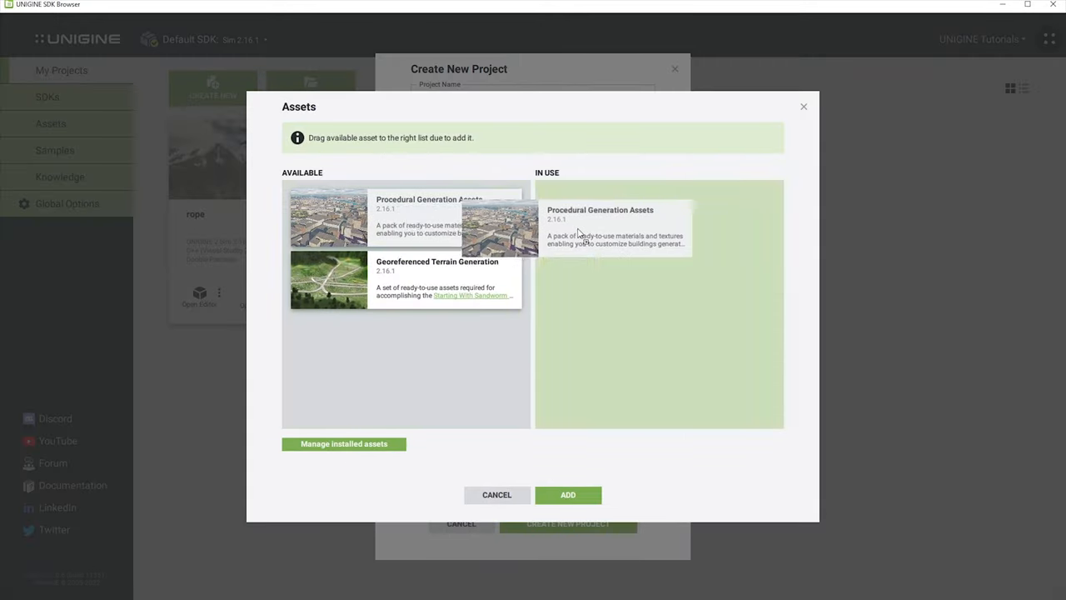
pyautogui.click(568, 494)
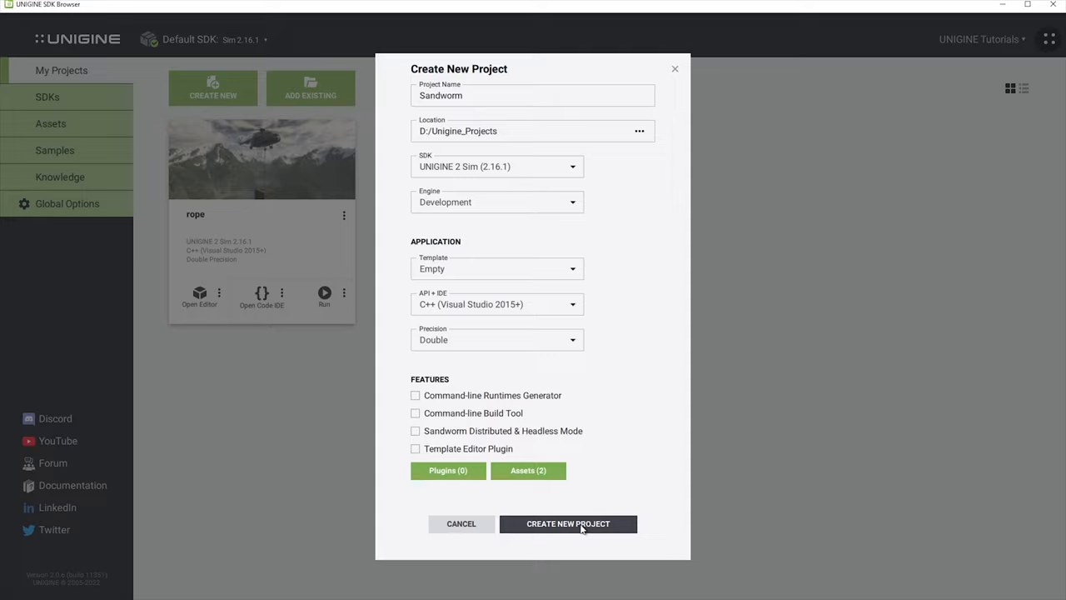
pyautogui.click(568, 523)
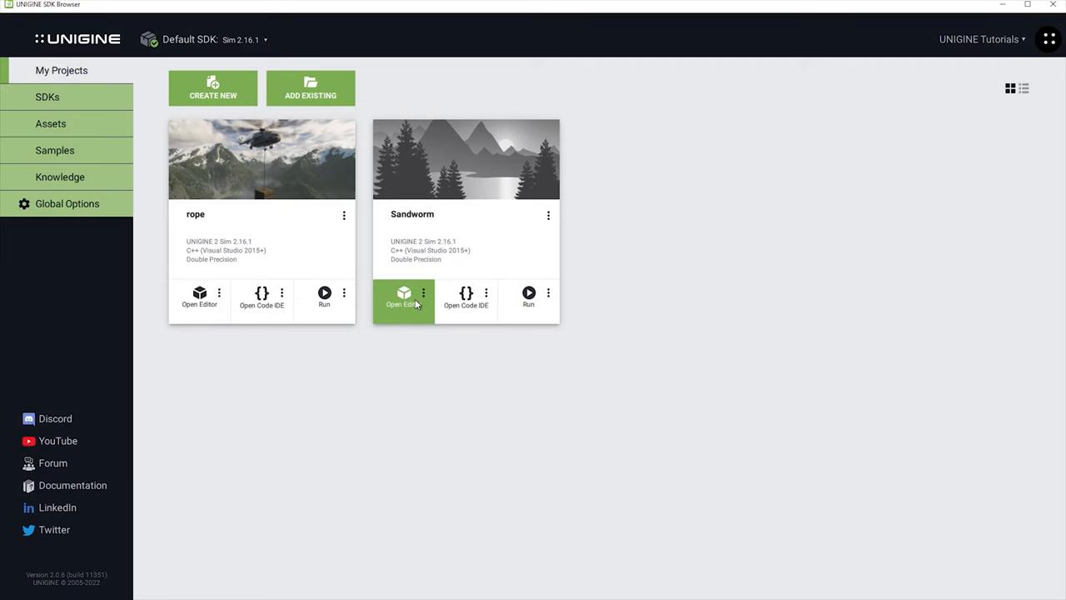
# Step: Open the Sandworm project in UnigineEditor with the default launch options
pyautogui.click(404, 295)
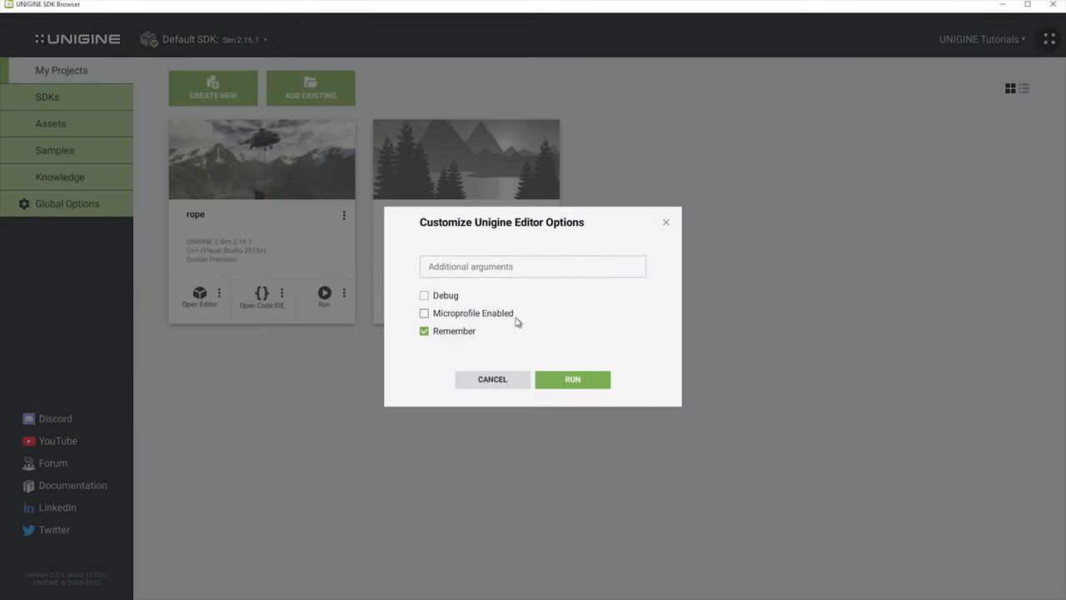
pyautogui.click(572, 379)
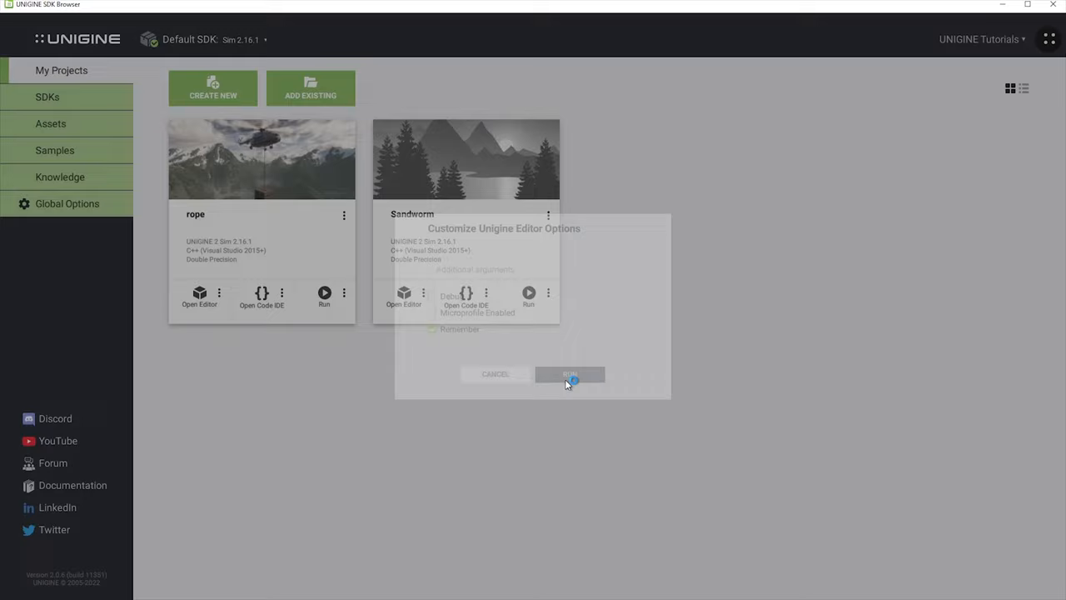
pyautogui.click(569, 374)
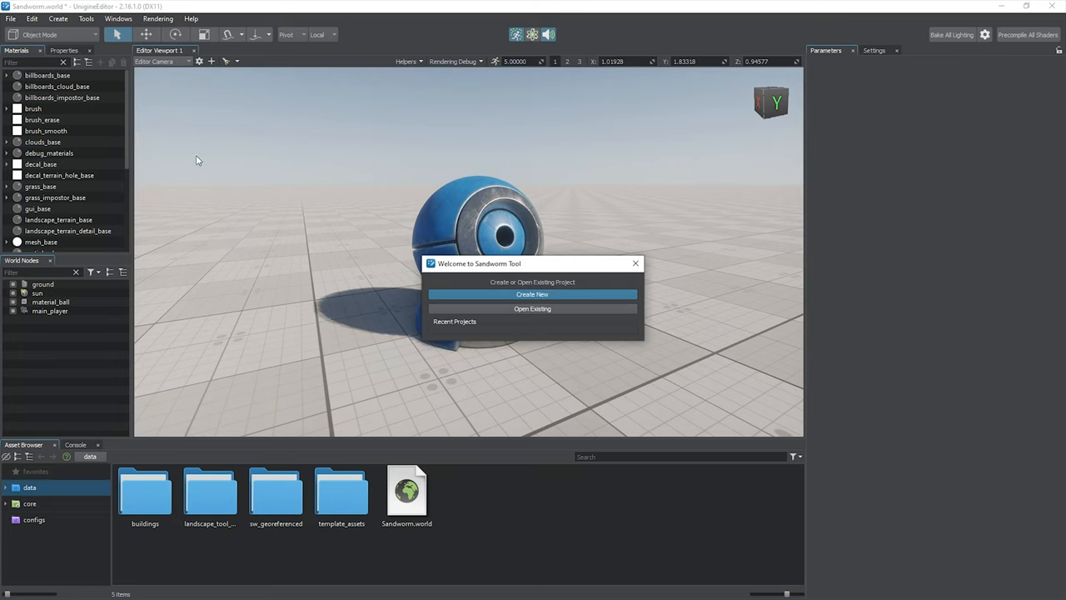
# Step: Create a new Sandworm Tool project named 'Terrain'
pyautogui.click(532, 294)
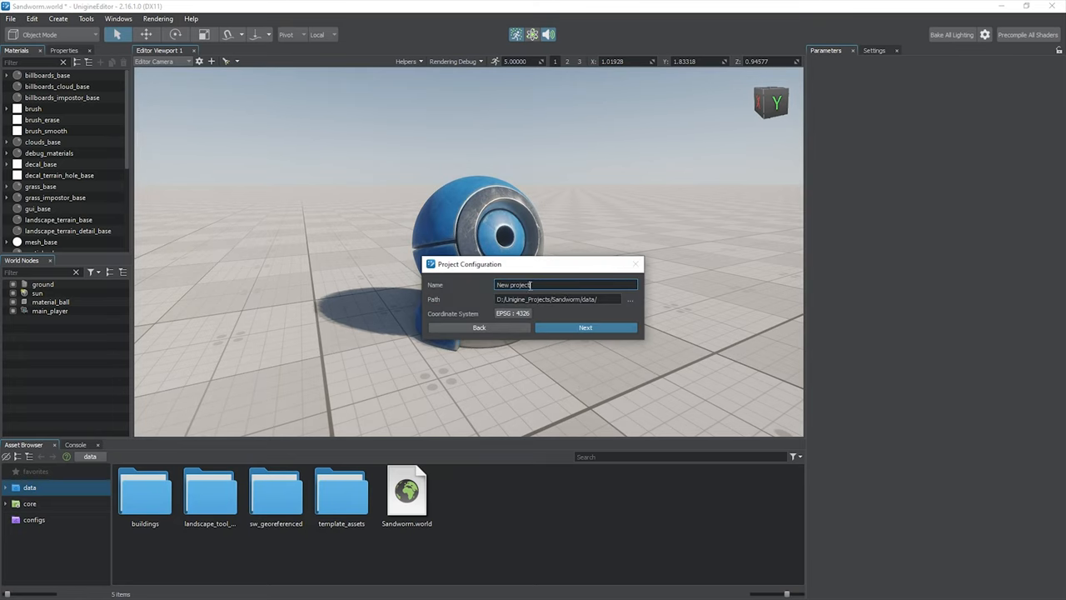
pyautogui.write('Terrain')
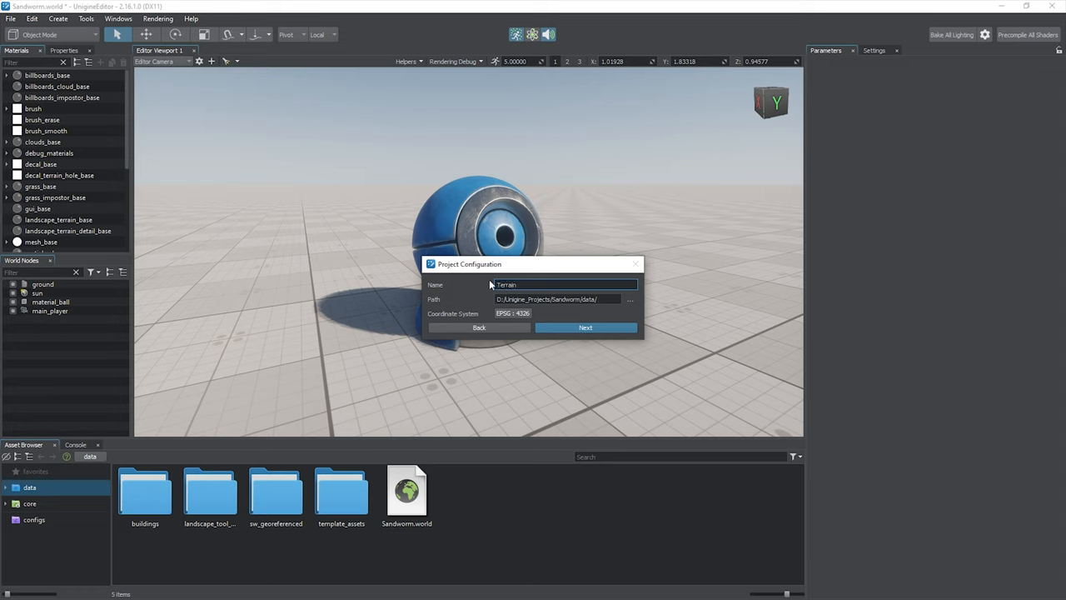
pyautogui.moveTo(609, 300)
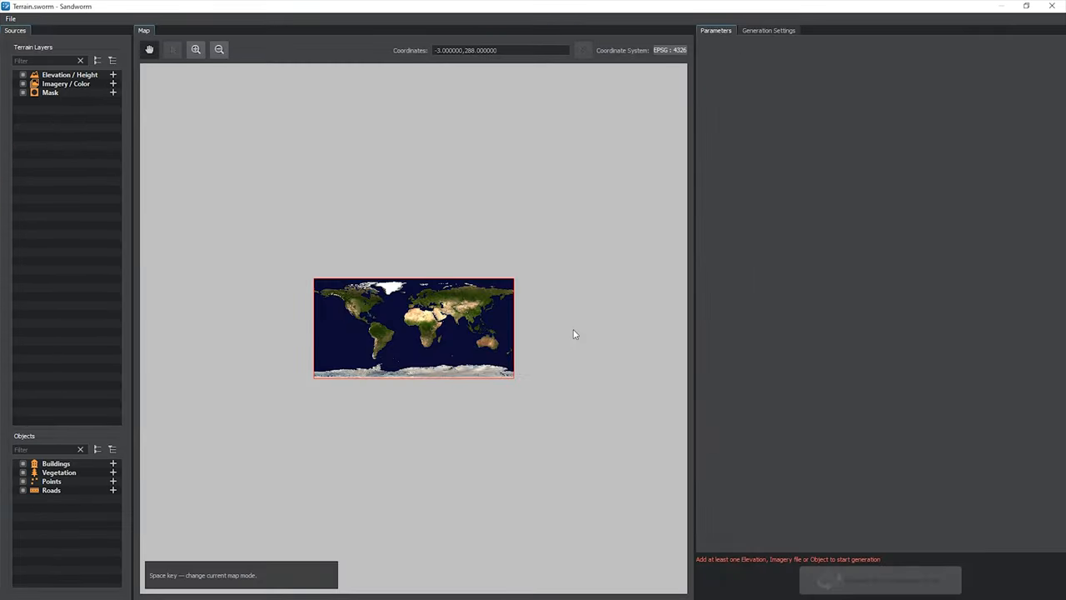
pyautogui.moveTo(689, 296); pyautogui.dragTo(820, 296)
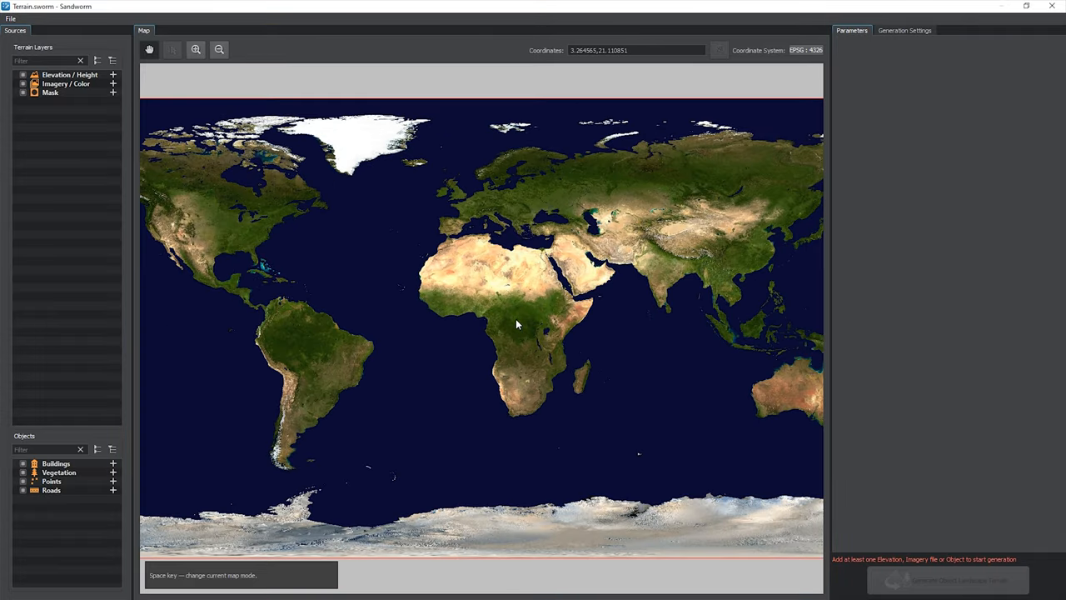
pyautogui.moveTo(516, 325); pyautogui.dragTo(562, 283)
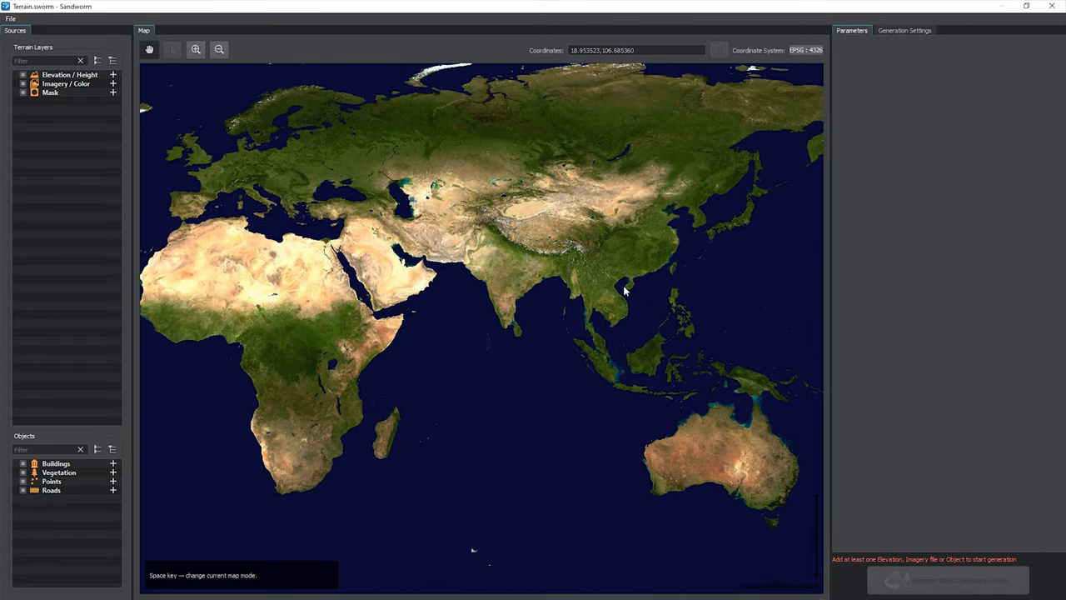
pyautogui.moveTo(624, 291); pyautogui.dragTo(492, 274)
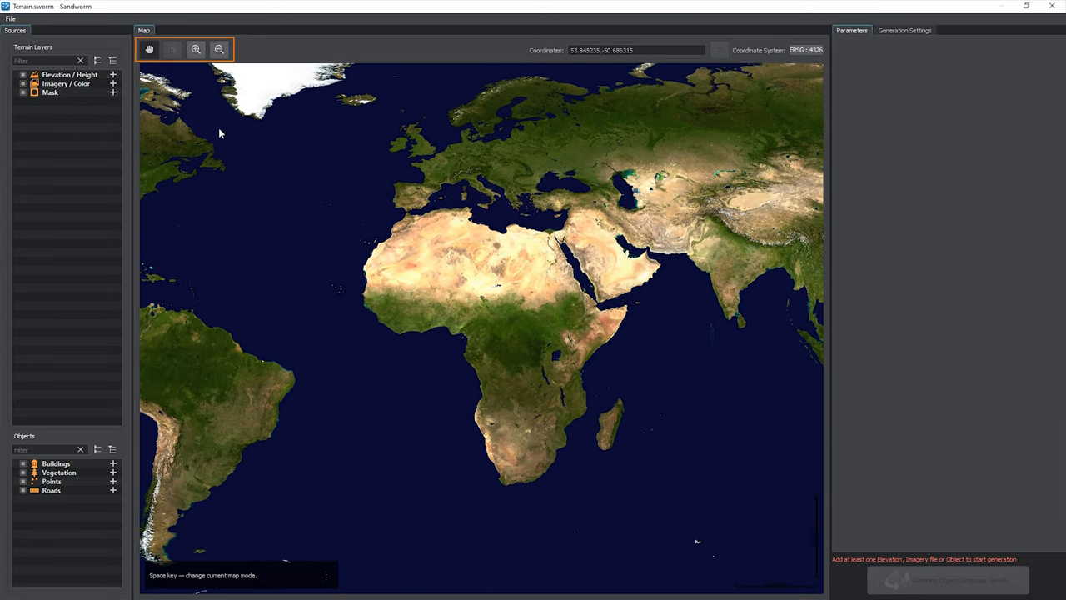
pyautogui.moveTo(165, 79)
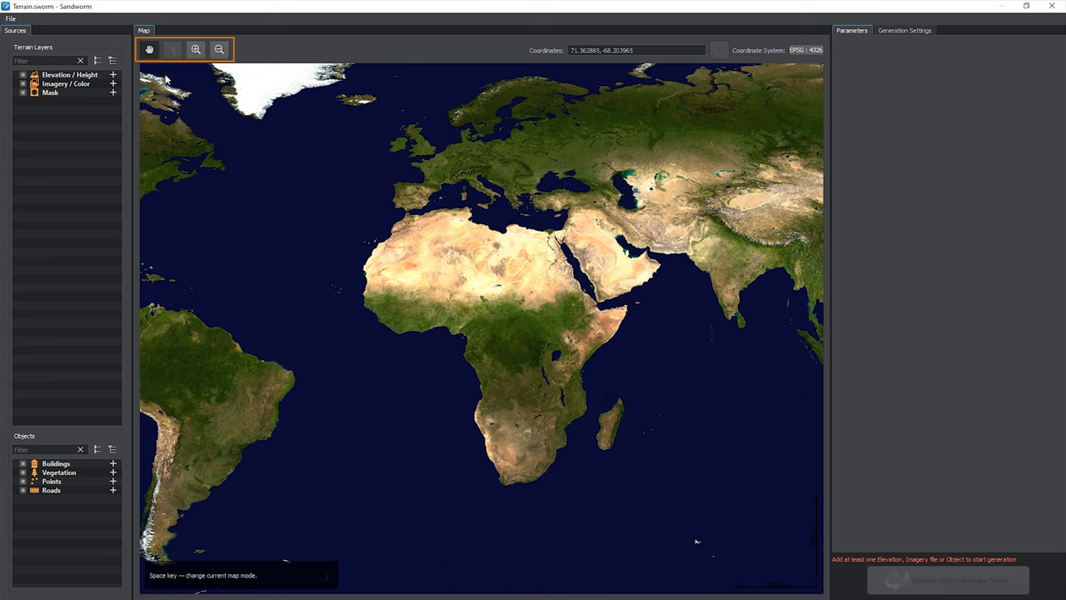
pyautogui.click(150, 49)
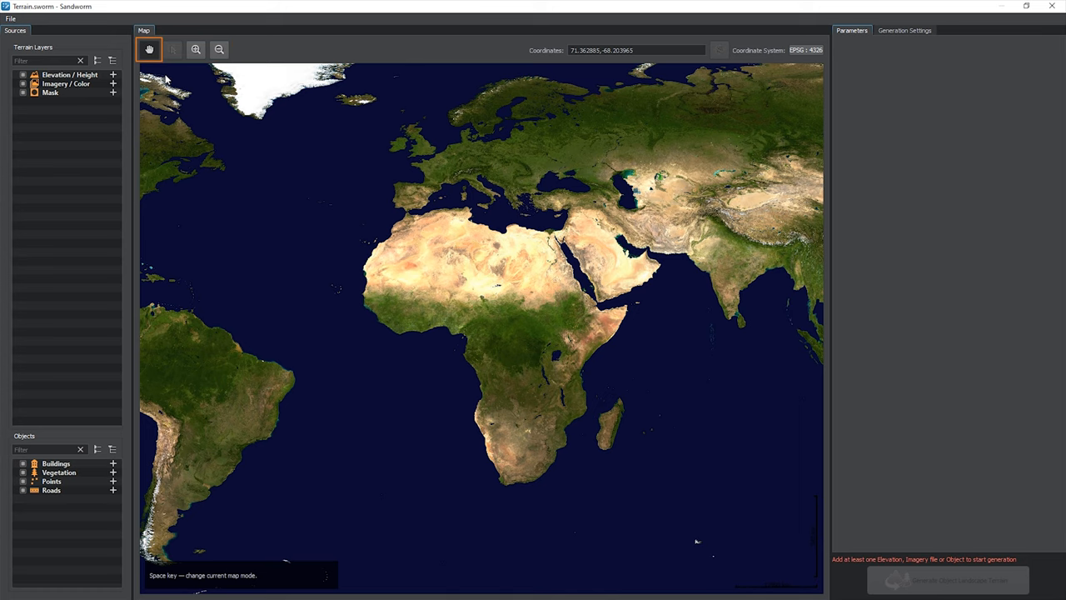
pyautogui.moveTo(408, 202)
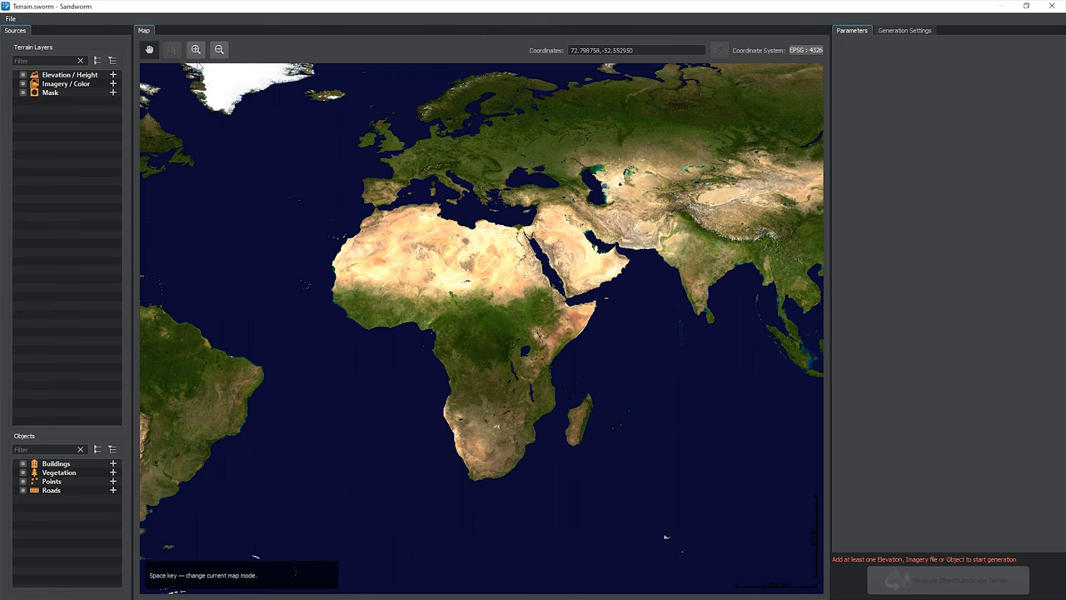
pyautogui.click(218, 49)
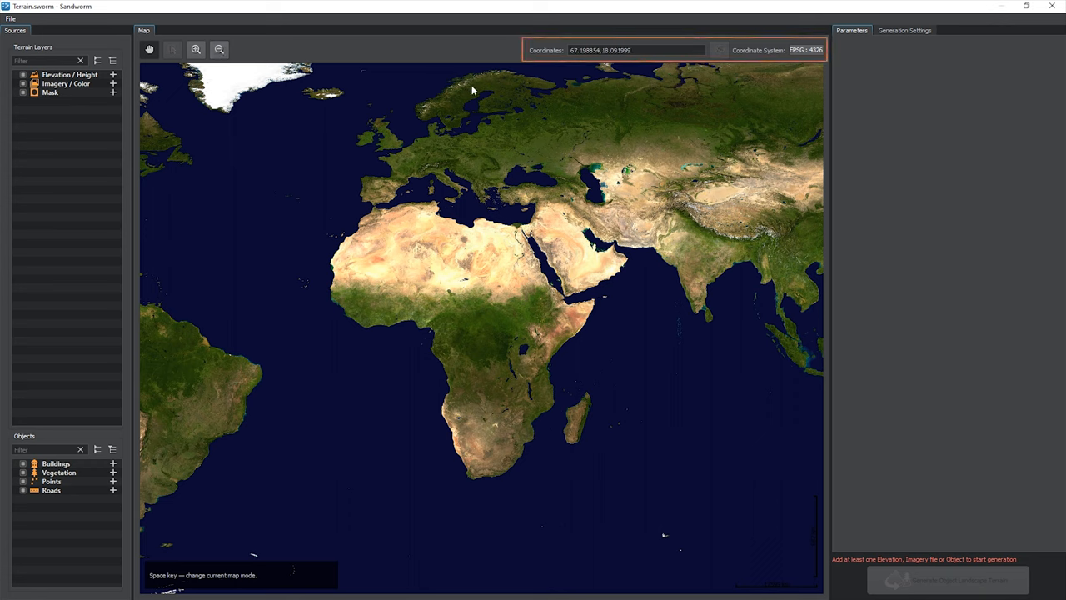
pyautogui.moveTo(610, 125)
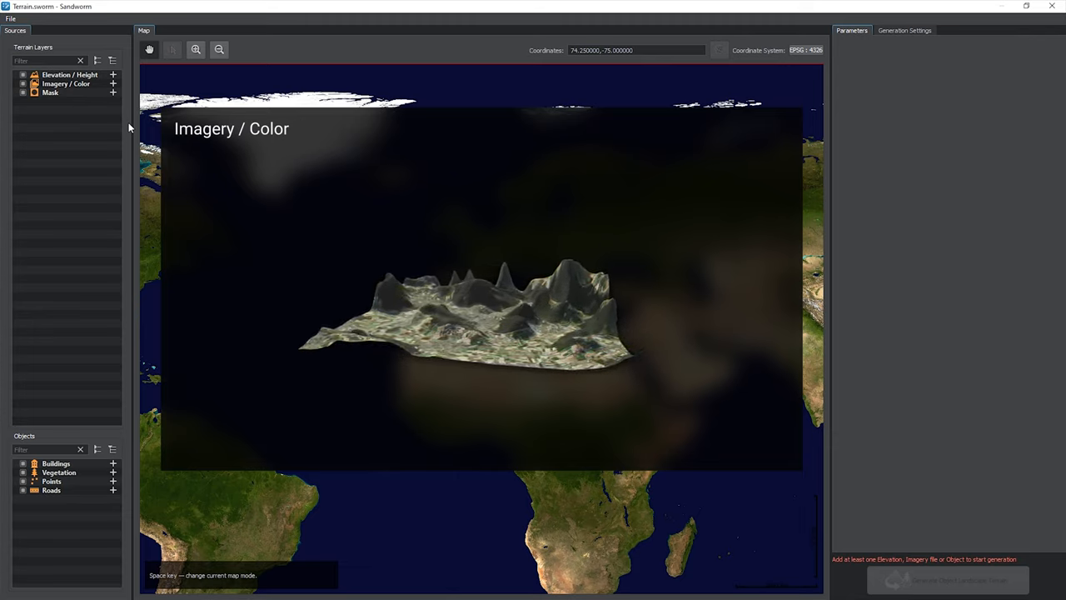
pyautogui.press('space')
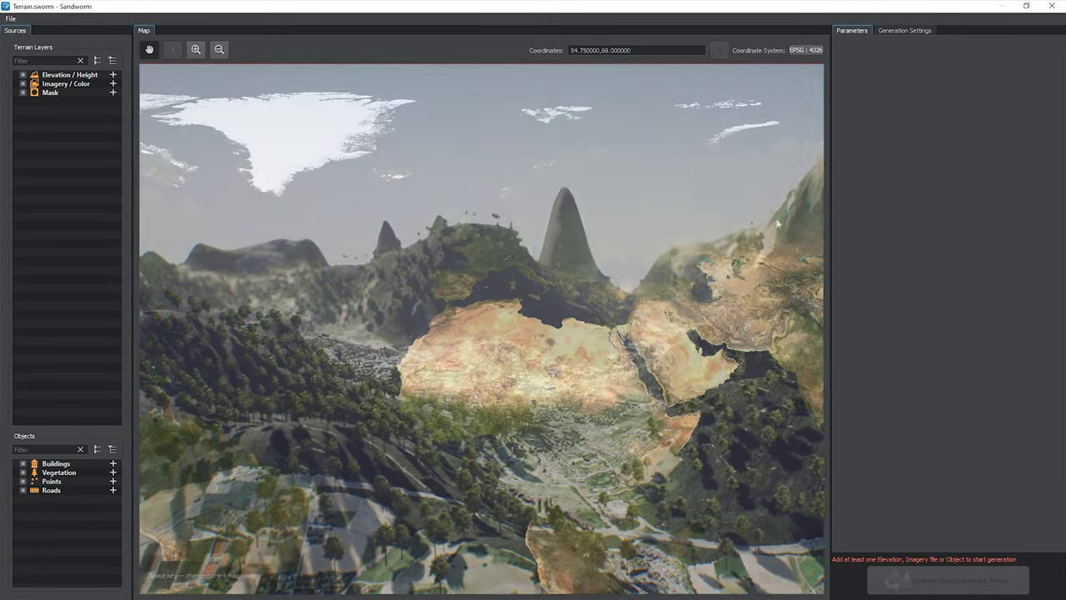
pyautogui.press('space')
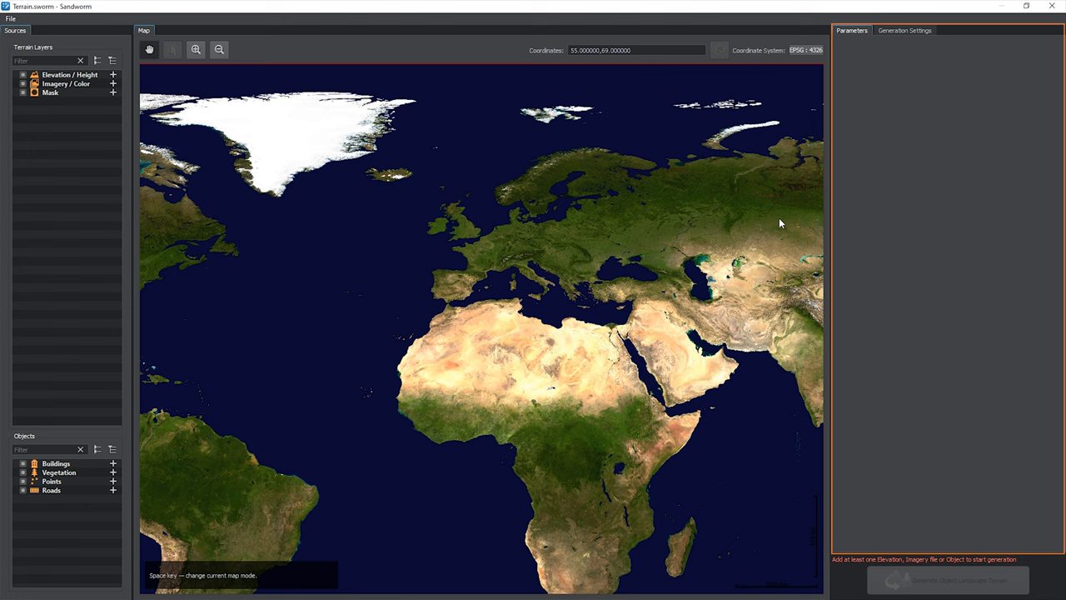
pyautogui.click(904, 31)
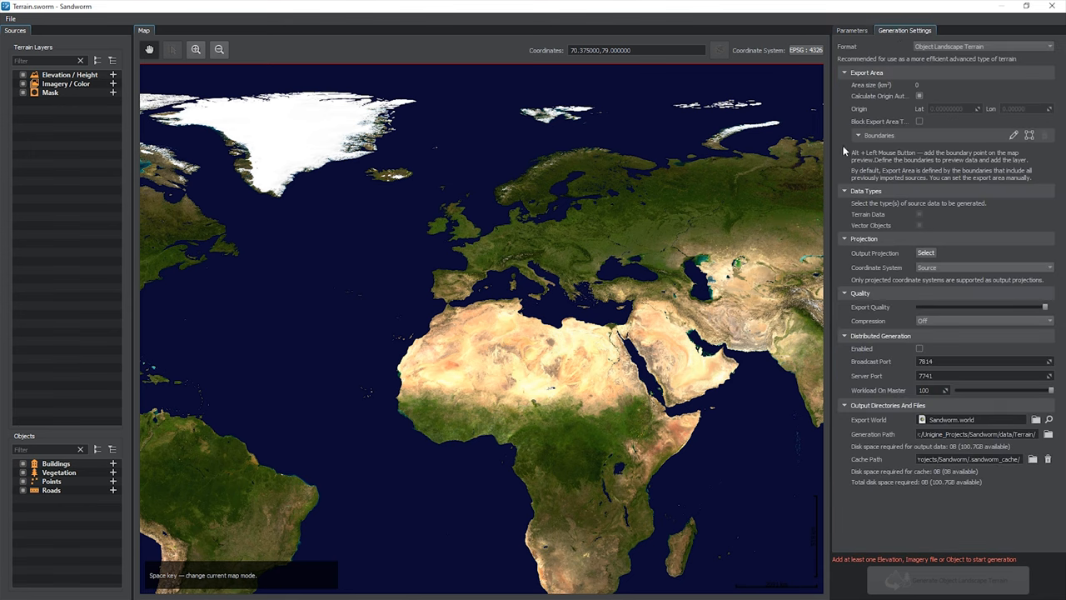
pyautogui.moveTo(838, 185)
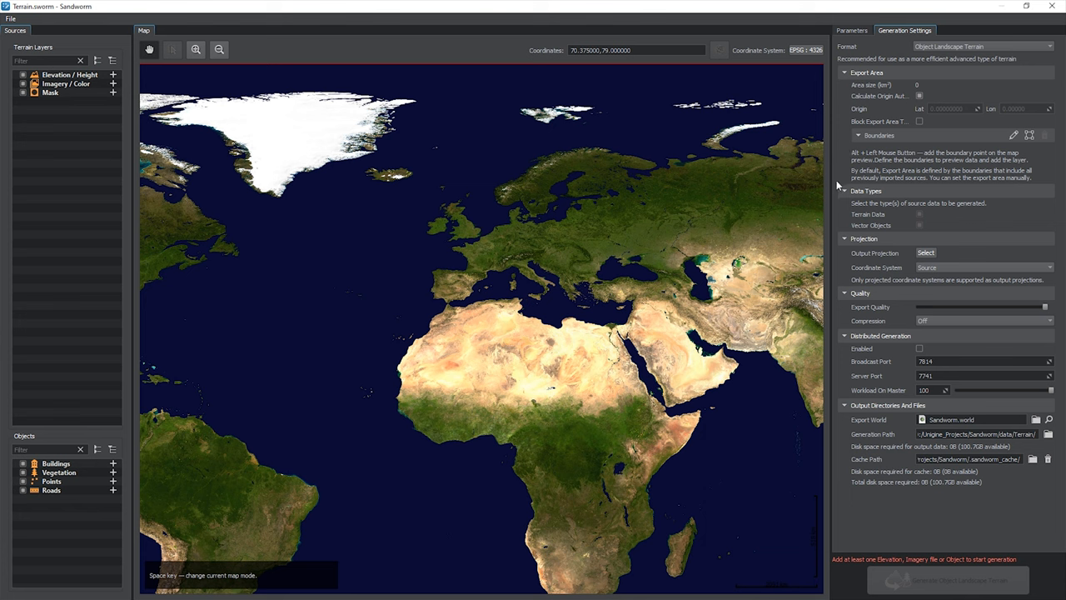
pyautogui.moveTo(840, 215)
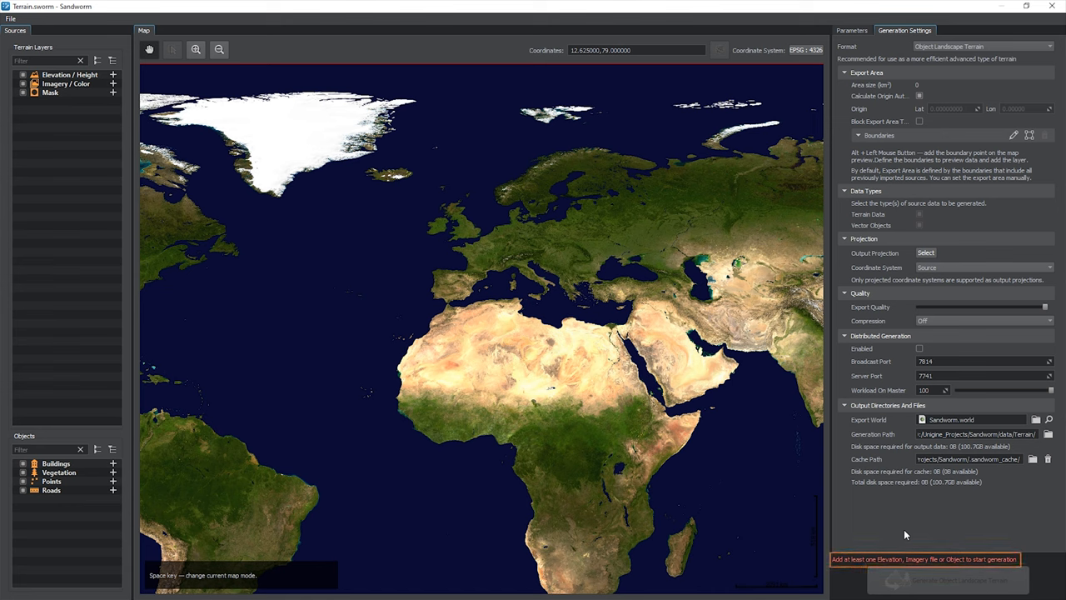
pyautogui.moveTo(892, 529)
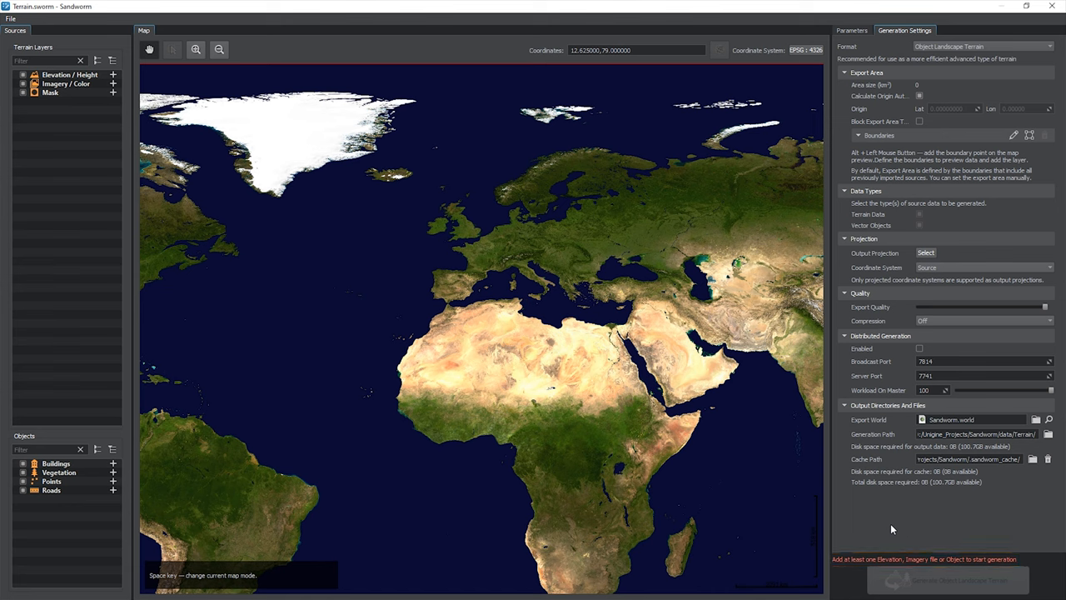
# Step: Add an Elevation layer with Georeferenced Image source and browse its Files Location
pyautogui.click(113, 75)
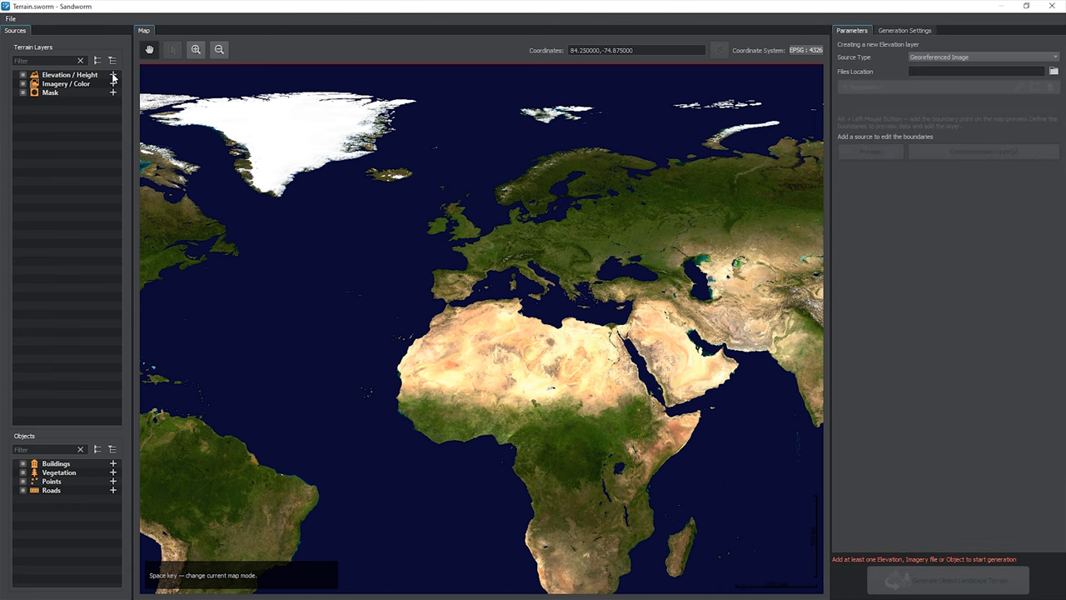
pyautogui.moveTo(125, 85)
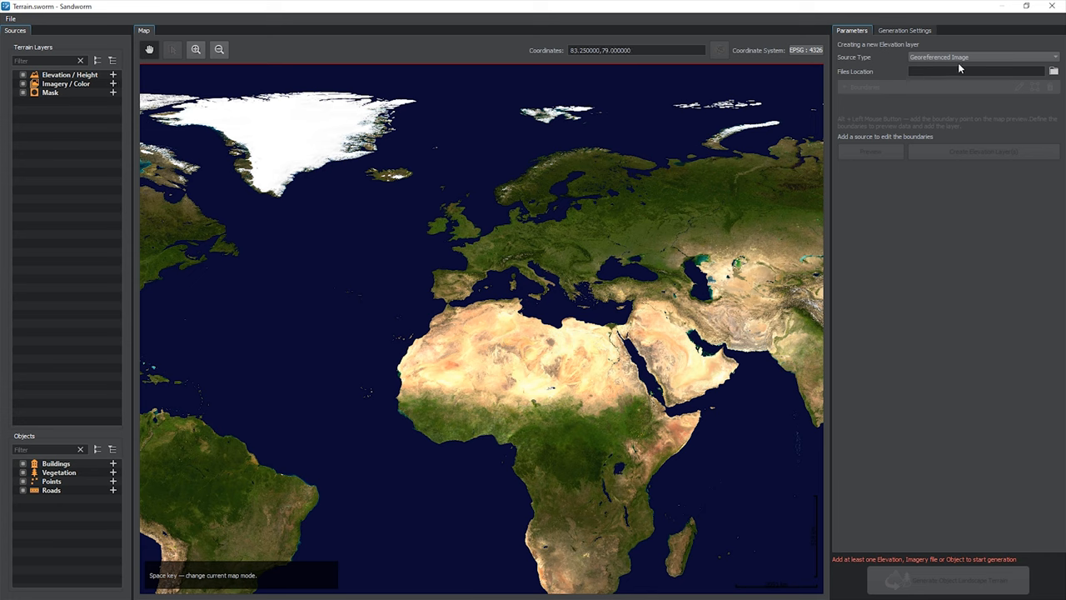
pyautogui.click(982, 57)
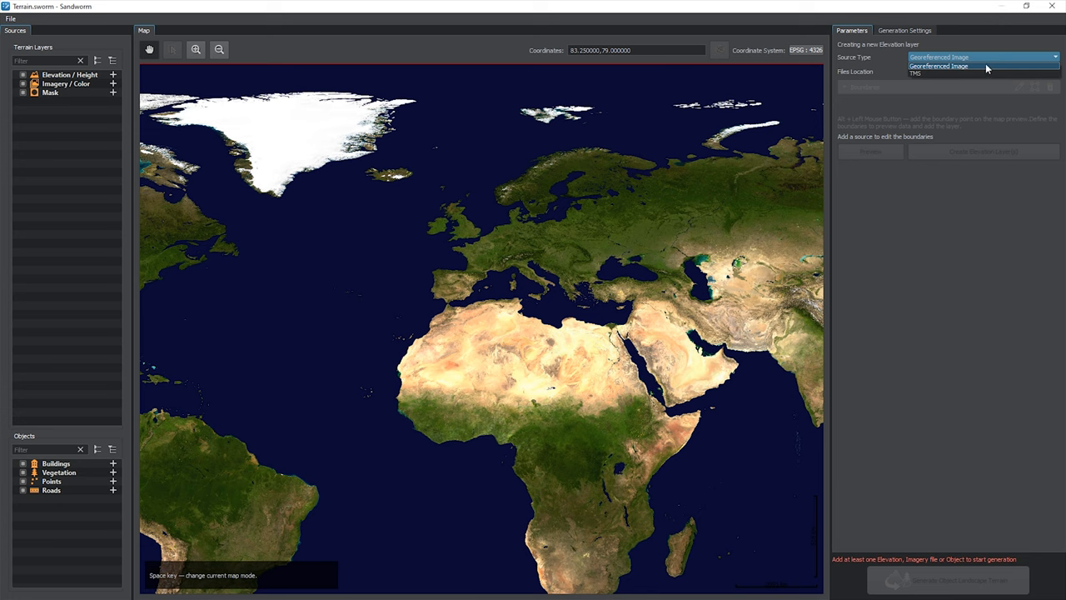
pyautogui.click(939, 66)
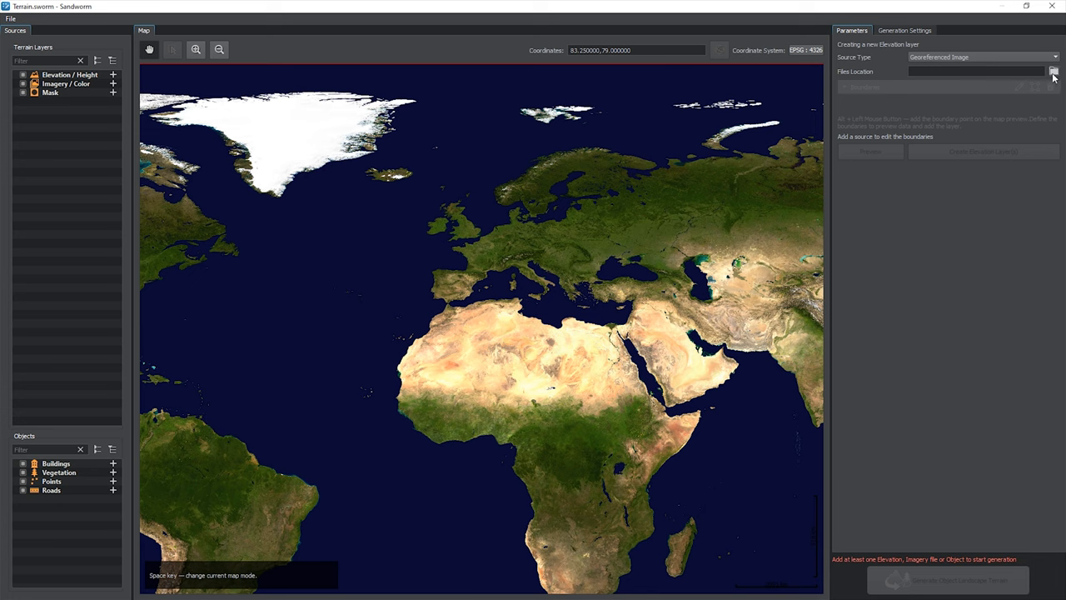
pyautogui.click(1052, 72)
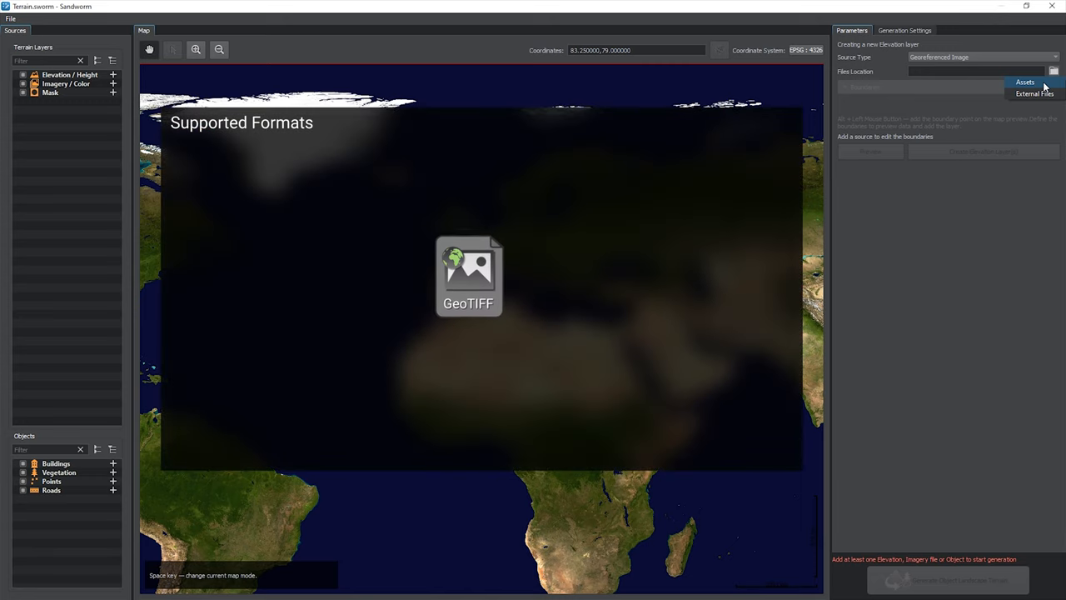
pyautogui.moveTo(468, 276); pyautogui.dragTo(238, 193)
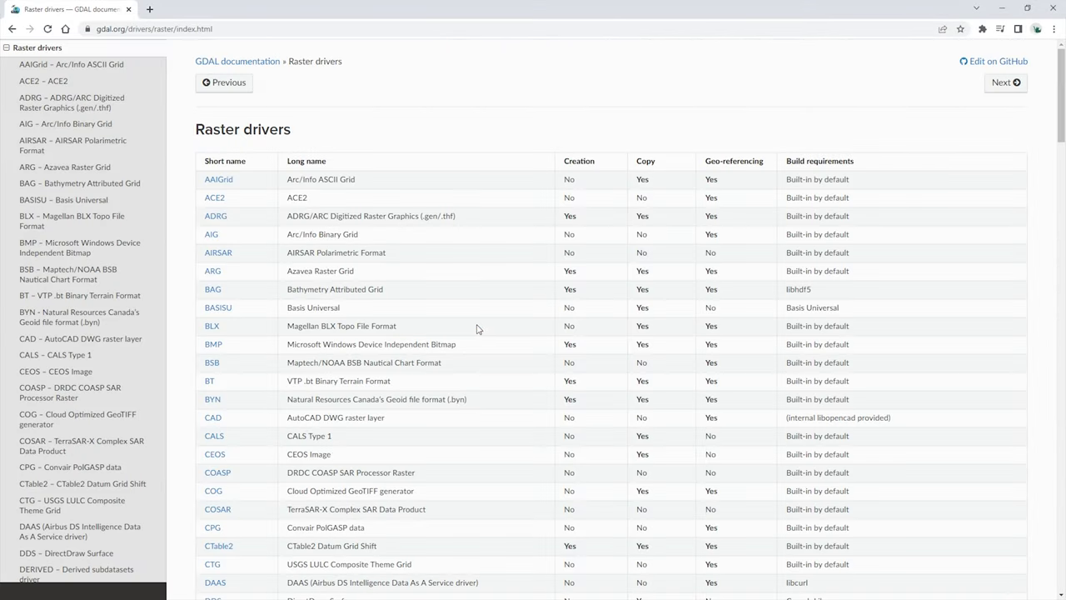
# Step: Search the GDAL Raster drivers table page
pyautogui.press('ctrl+f')
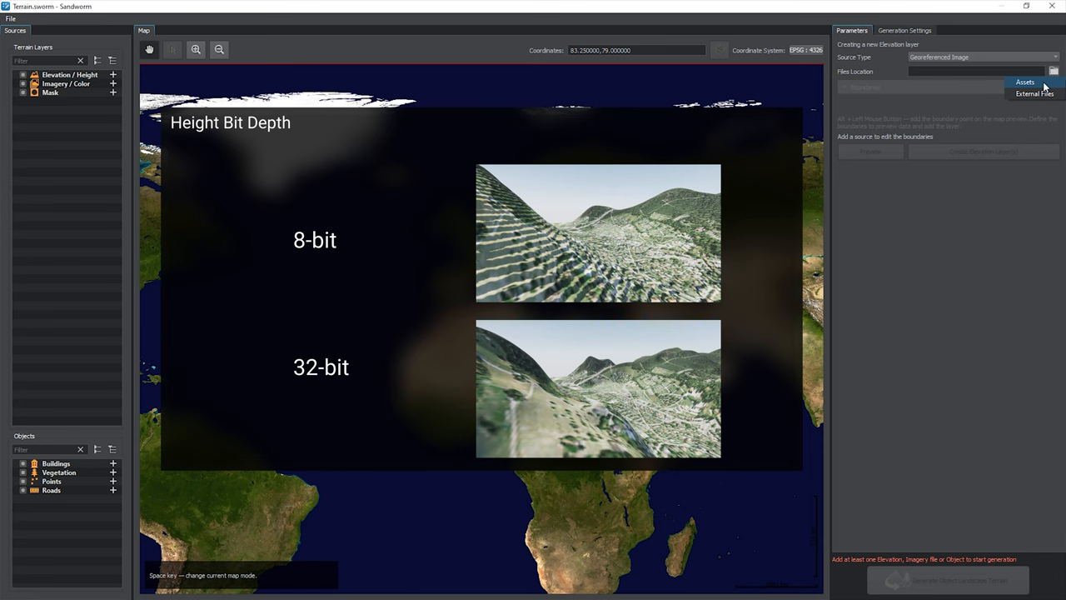
# Step: Pick elevation25mpx.tif from Assets data/sw_georeferenced/elev as the elevation source
pyautogui.click(1026, 82)
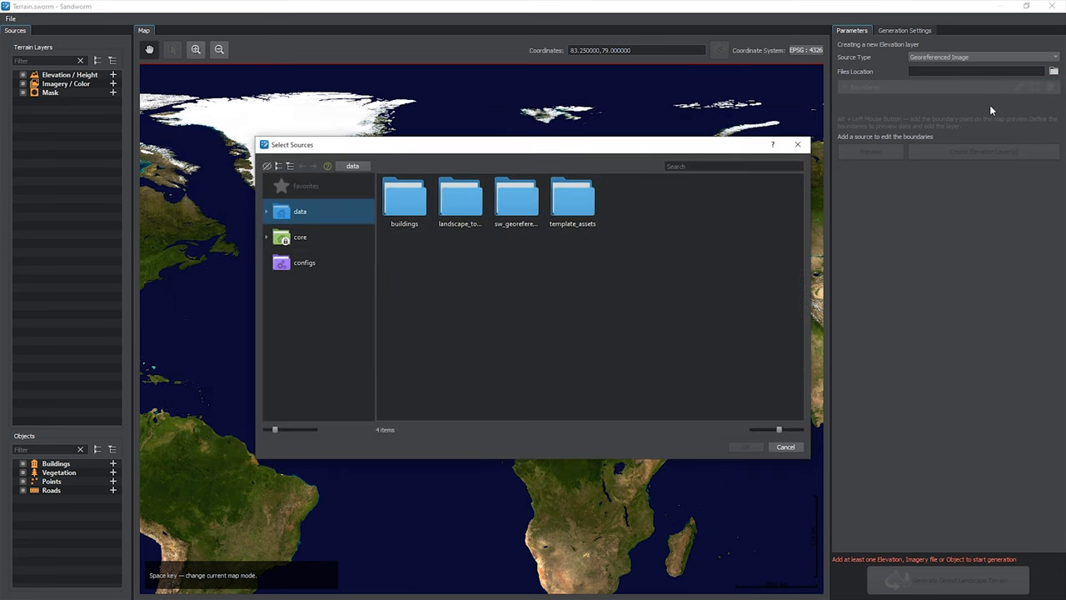
pyautogui.doubleClick(516, 199)
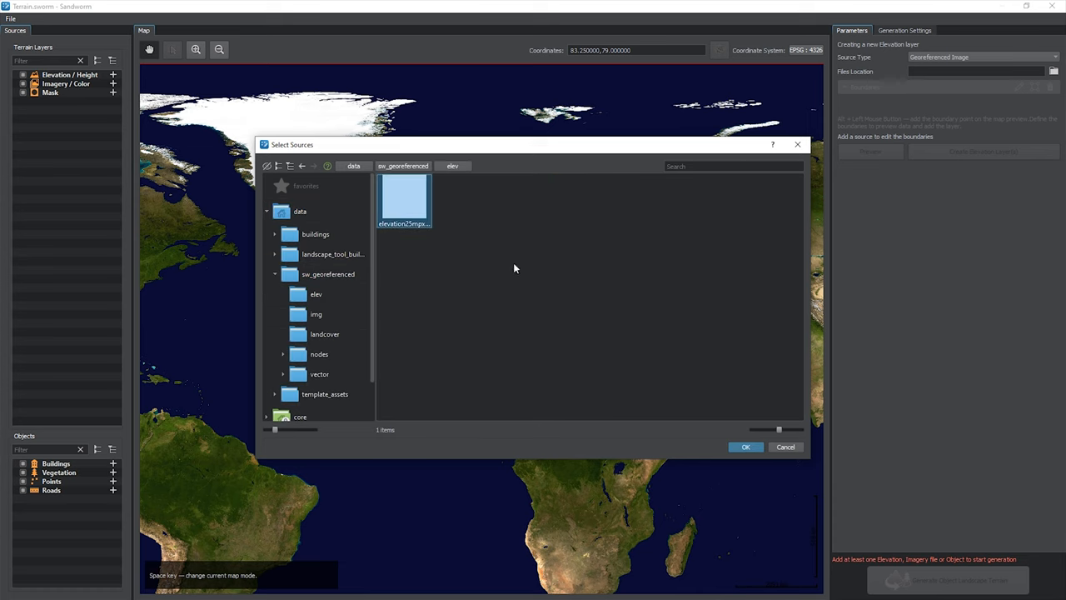
pyautogui.click(746, 447)
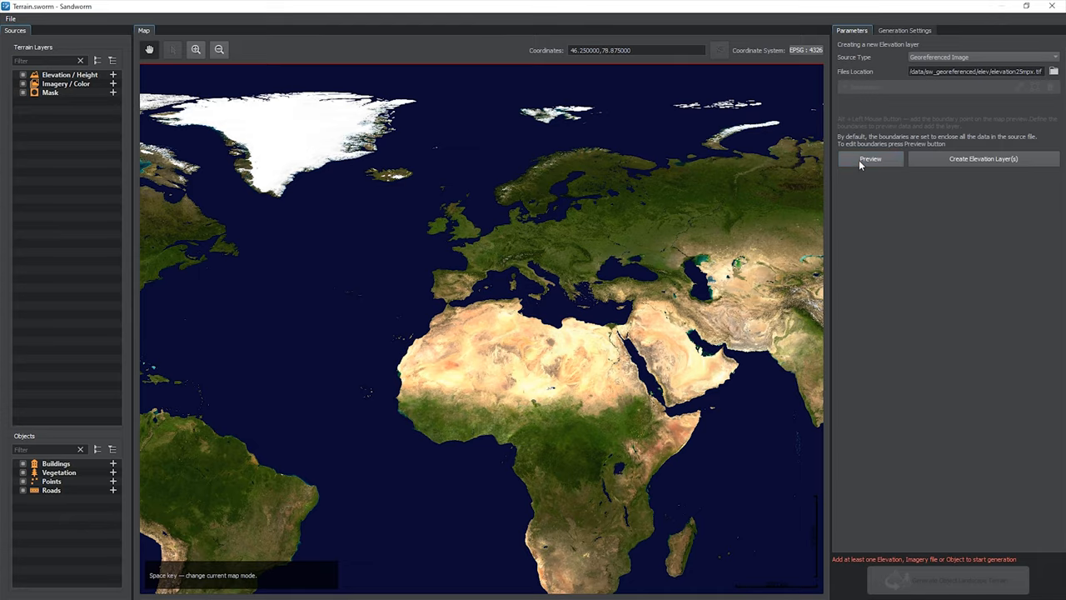
# Step: Preview the elevation heightmap and drag a boundary corner inward
pyautogui.click(870, 158)
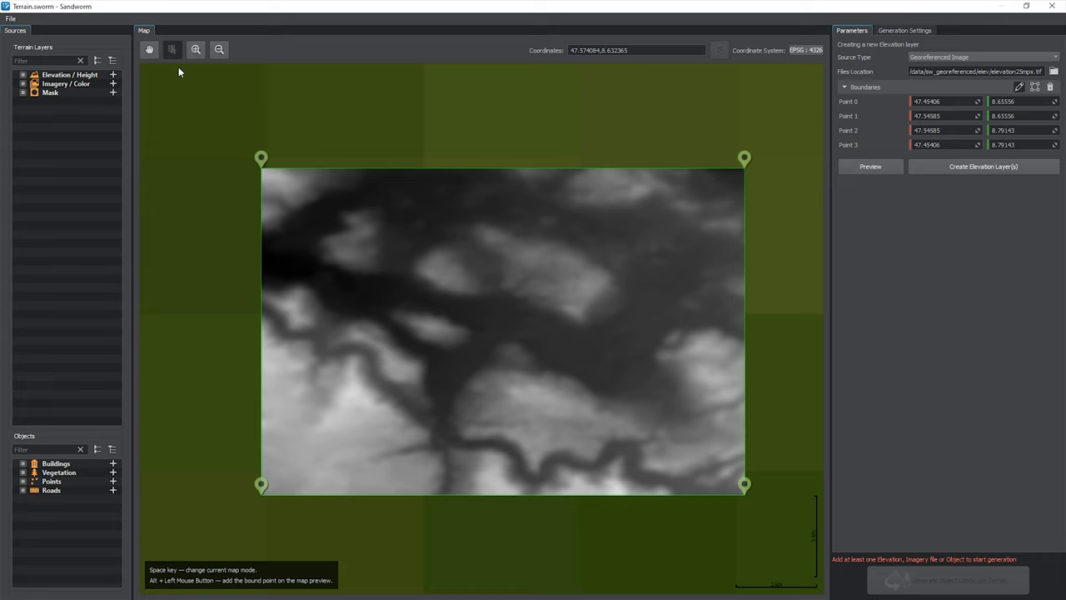
pyautogui.moveTo(261, 158); pyautogui.dragTo(289, 183)
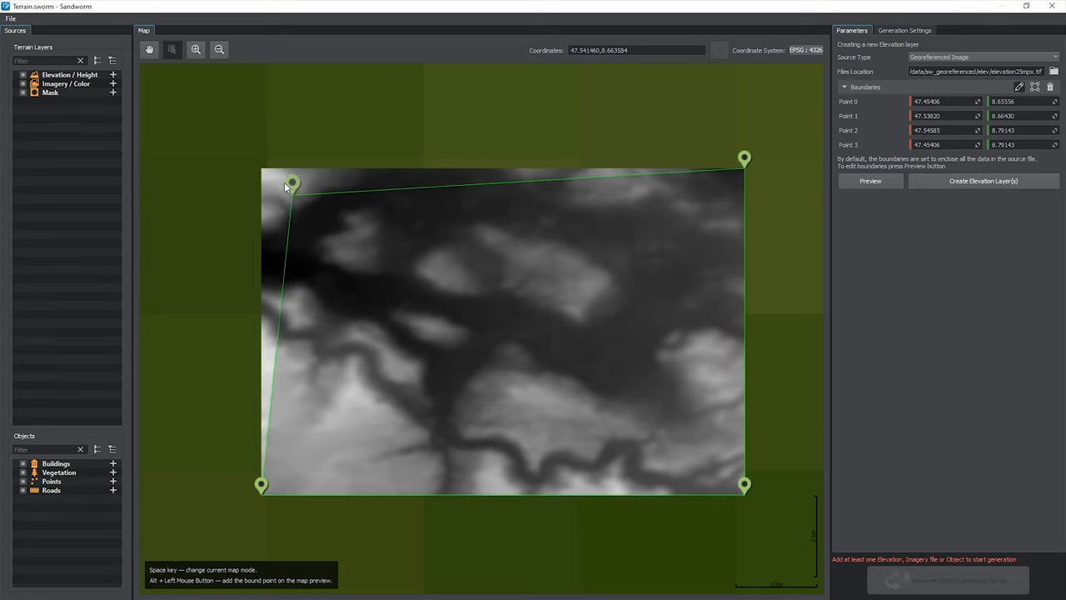
pyautogui.moveTo(291, 184); pyautogui.dragTo(304, 184)
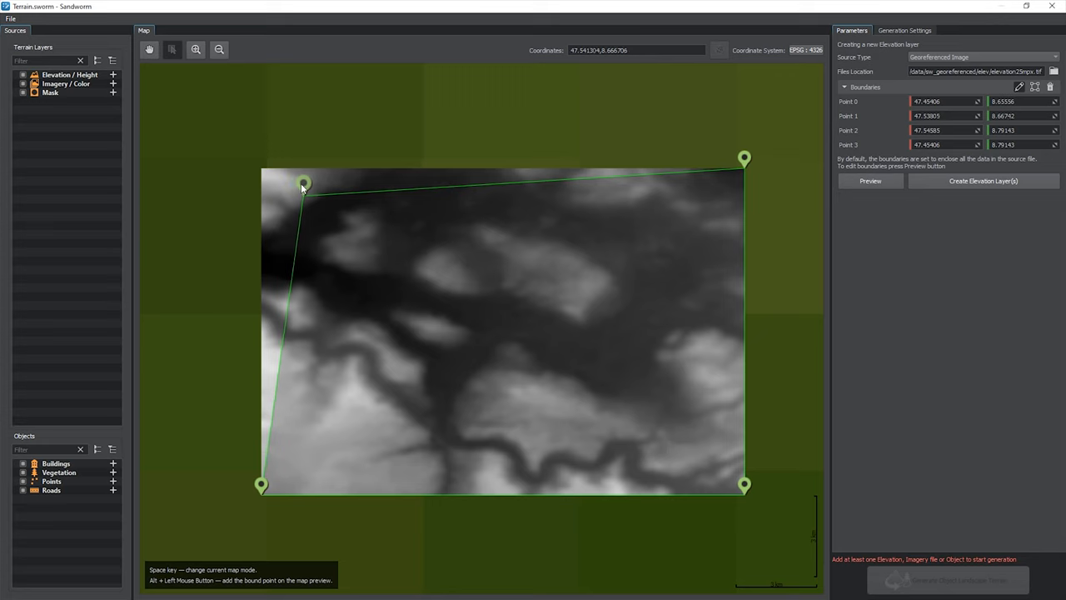
pyautogui.click(662, 429)
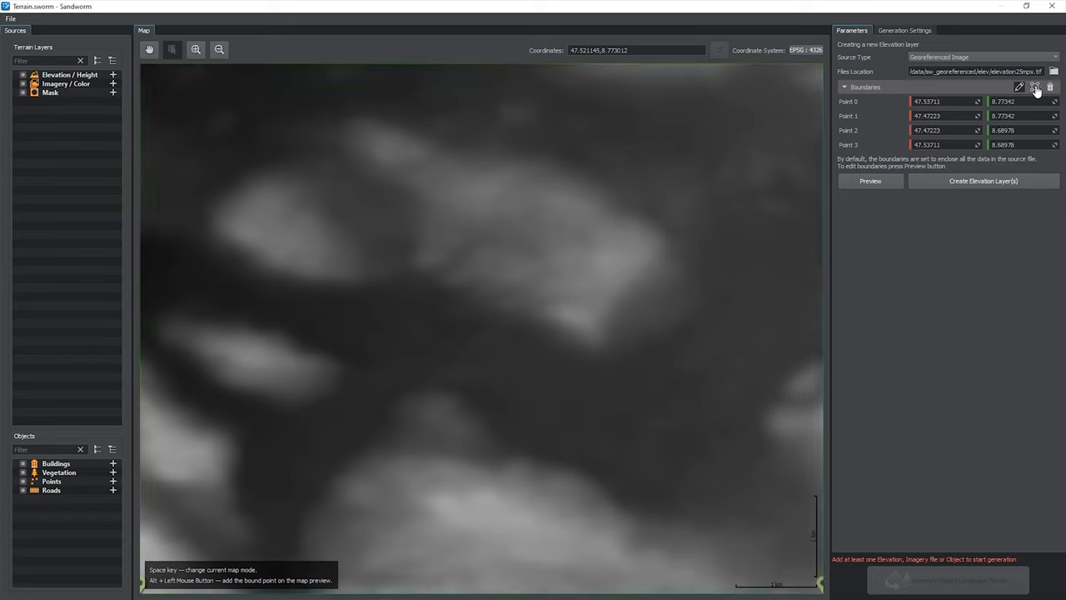
# Step: Reset boundaries to enclose all data and create the elevation25mpx layer
pyautogui.click(870, 181)
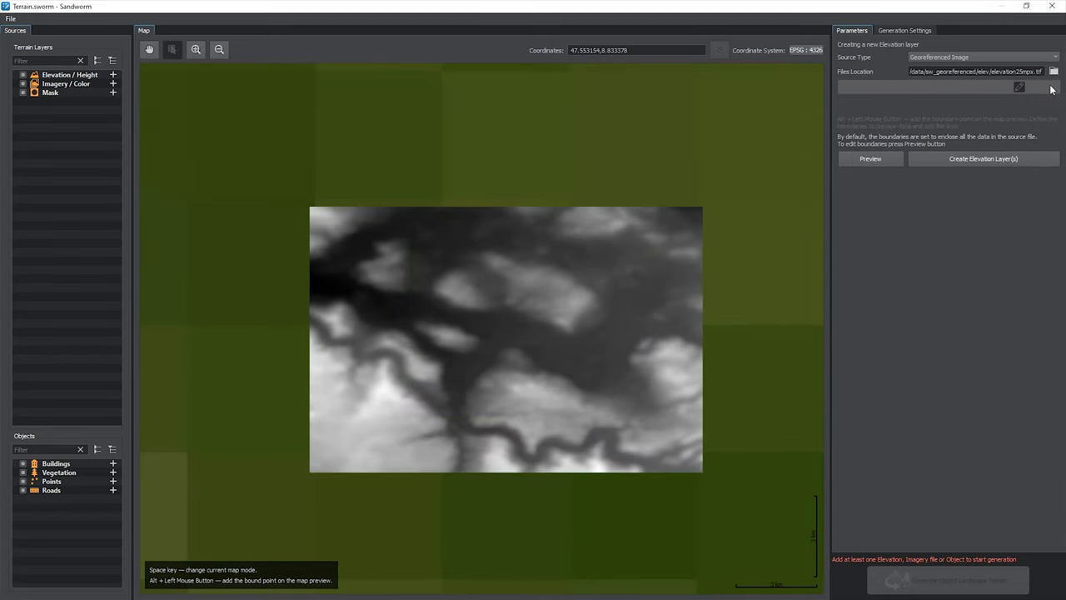
pyautogui.click(871, 159)
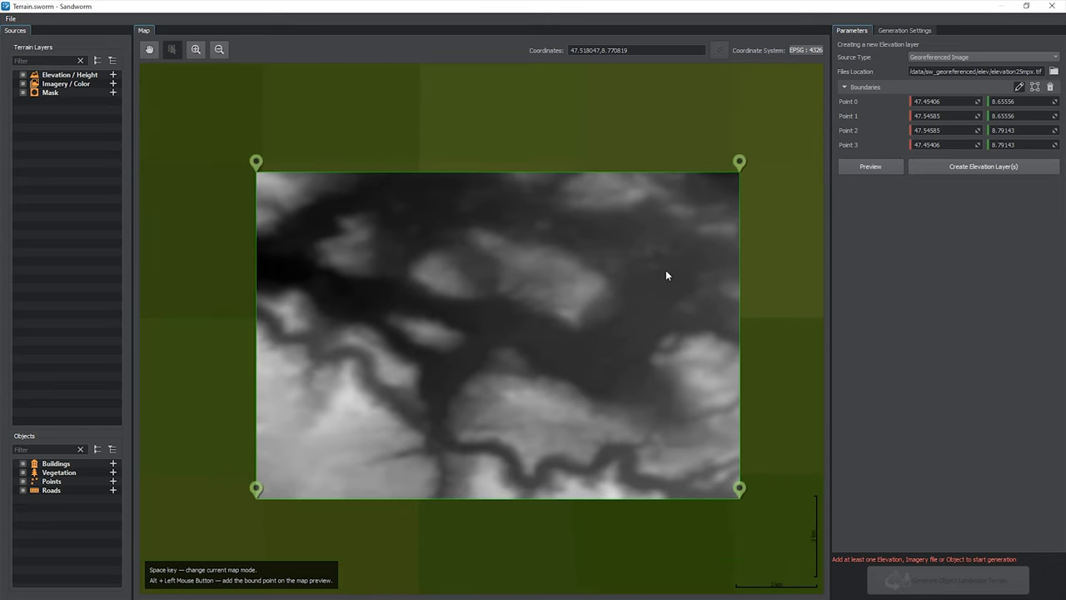
pyautogui.click(983, 166)
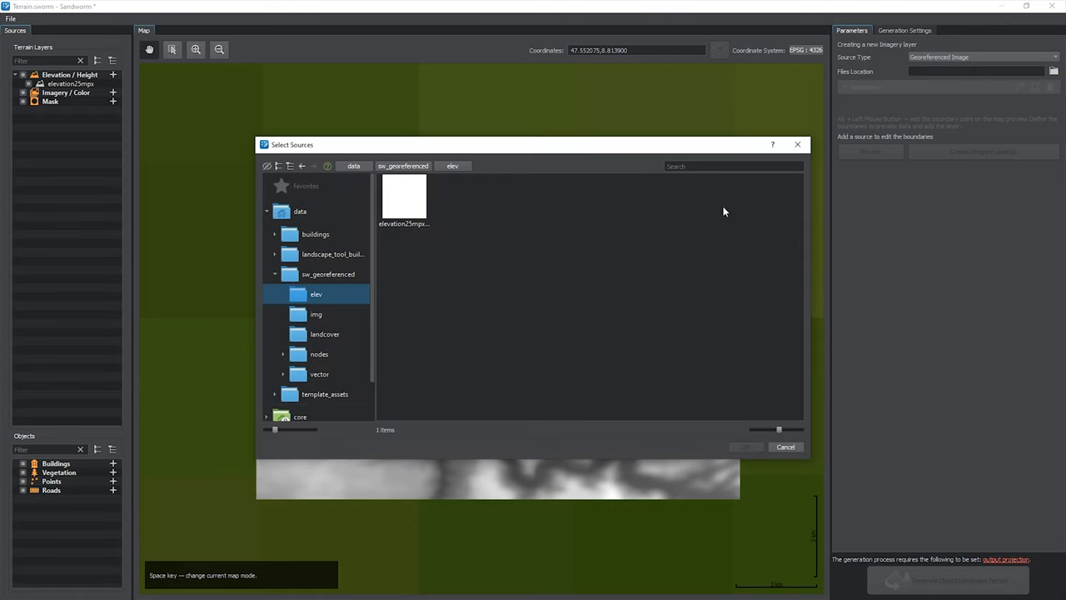
# Step: Select all sw_1mpx_img tiles, preview them, and create the 36 imagery layers
pyautogui.click(316, 314)
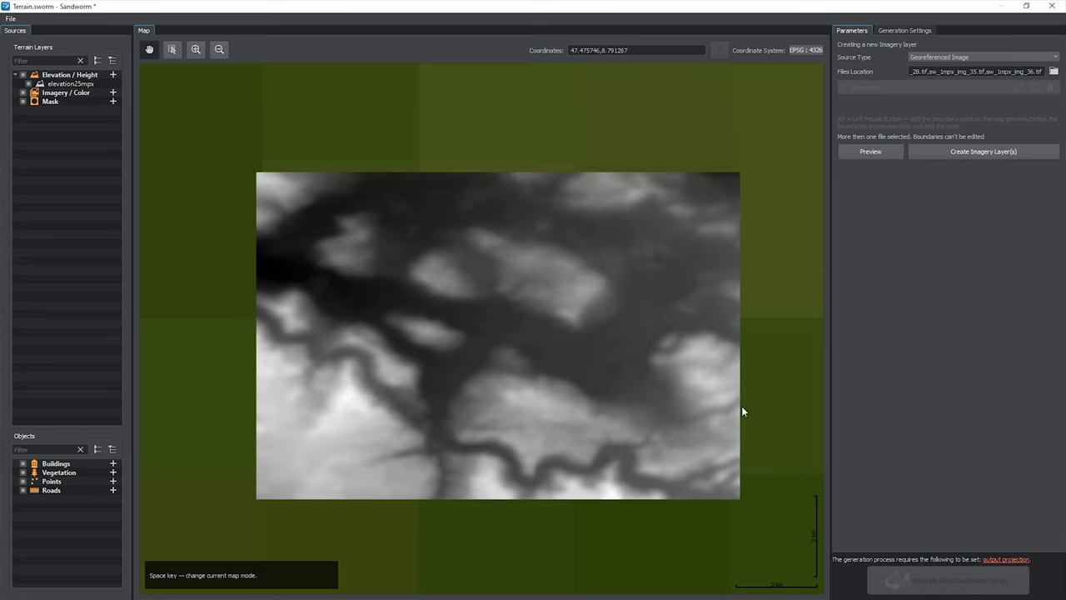
pyautogui.click(869, 150)
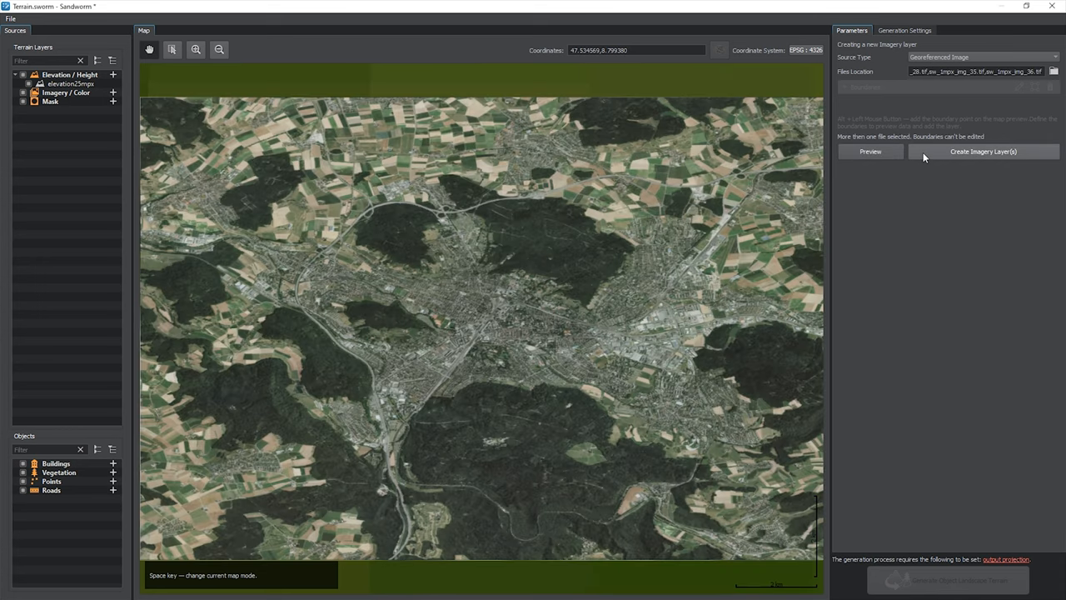
pyautogui.click(983, 151)
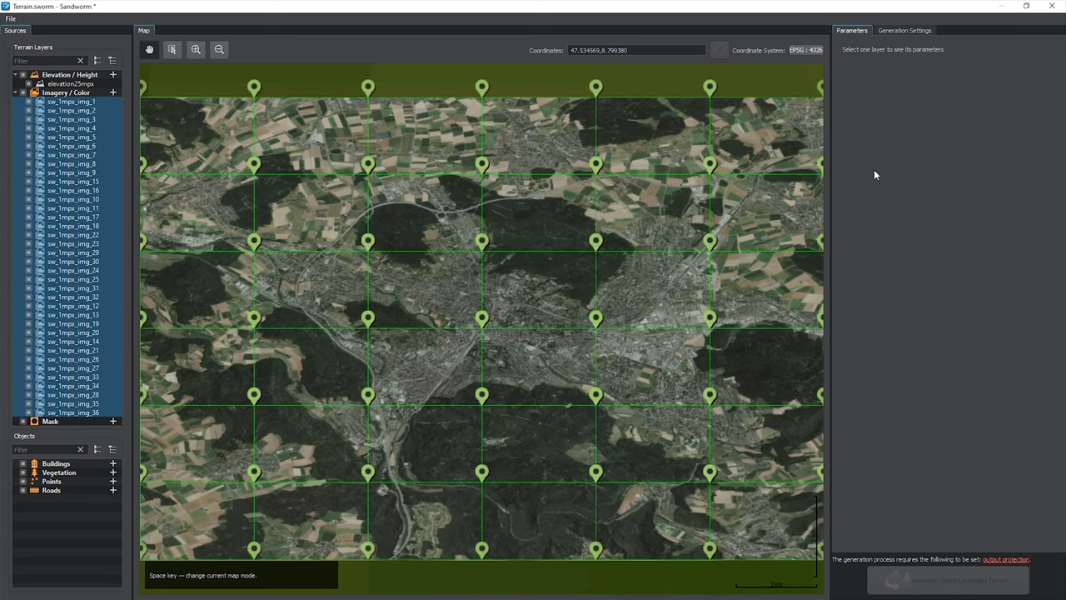
pyautogui.scroll(-3)
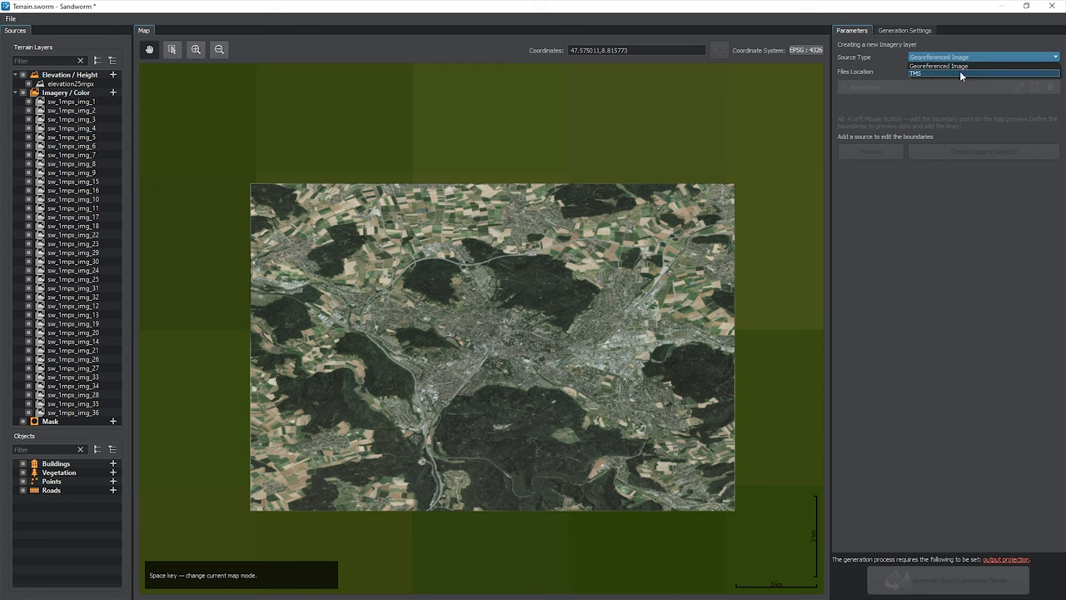
# Step: Switch the new imagery layer's source to TMS and open Manage TMS URLs via Add URL
pyautogui.click(917, 73)
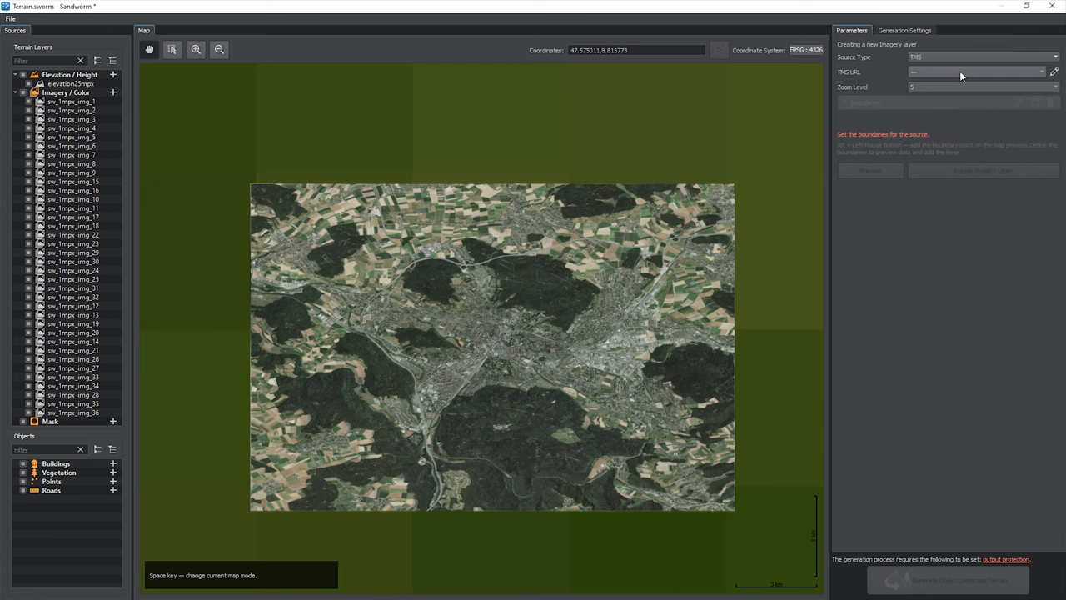
pyautogui.click(975, 72)
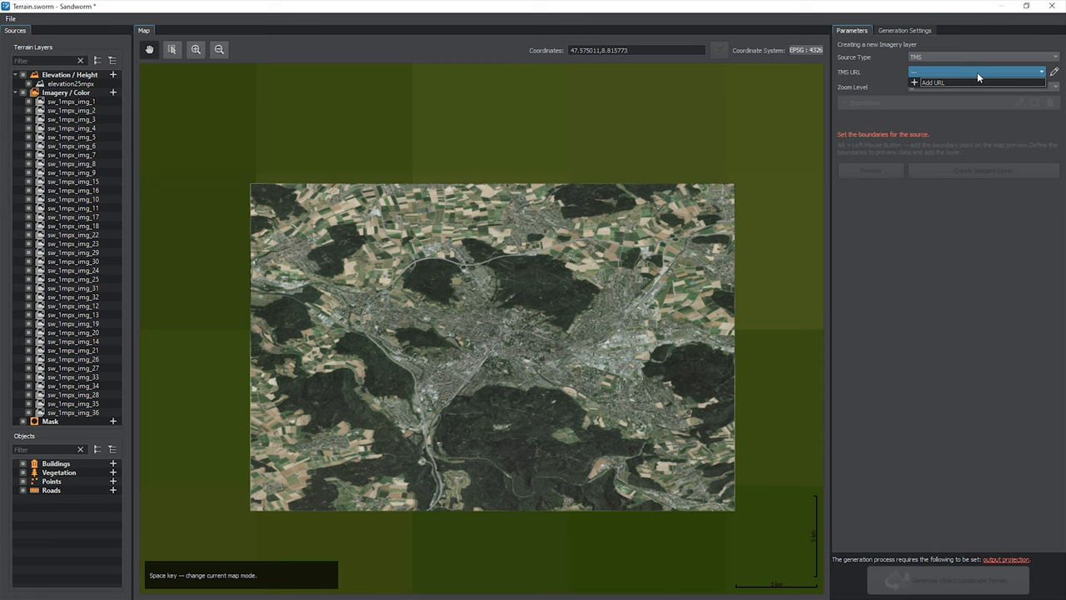
pyautogui.click(1055, 72)
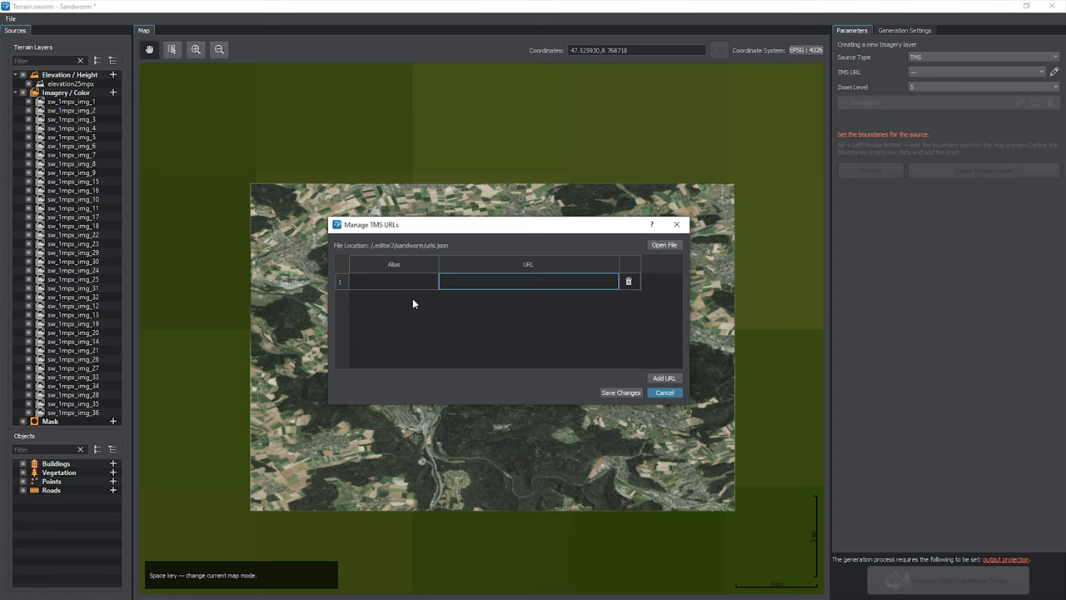
# Step: Enter a sample TMS address, then load the saved urls file of preset tile services
pyautogui.click(527, 281)
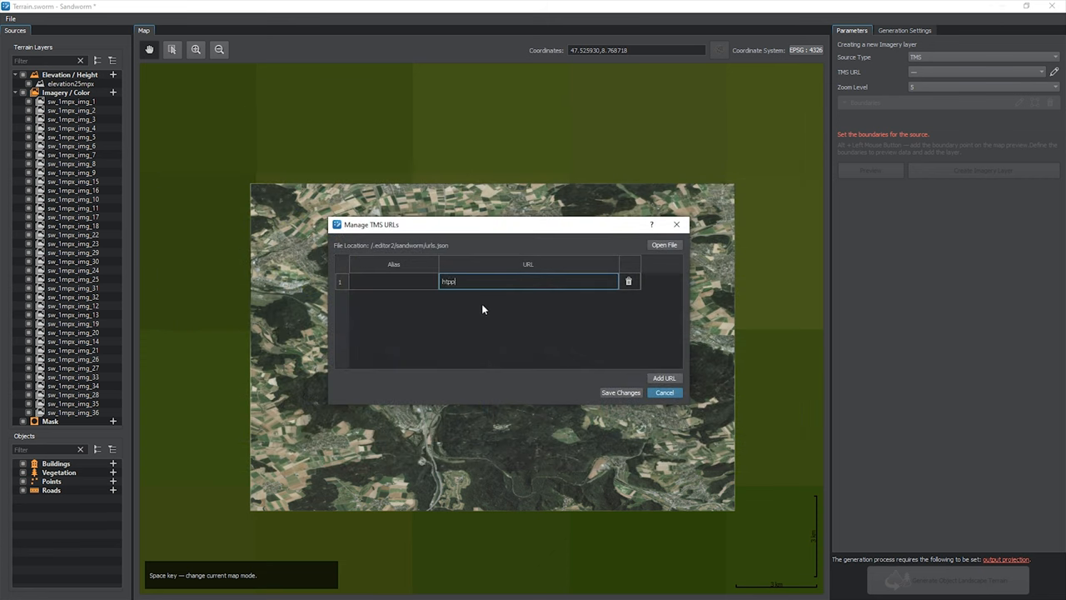
pyautogui.write('https://example.com/')
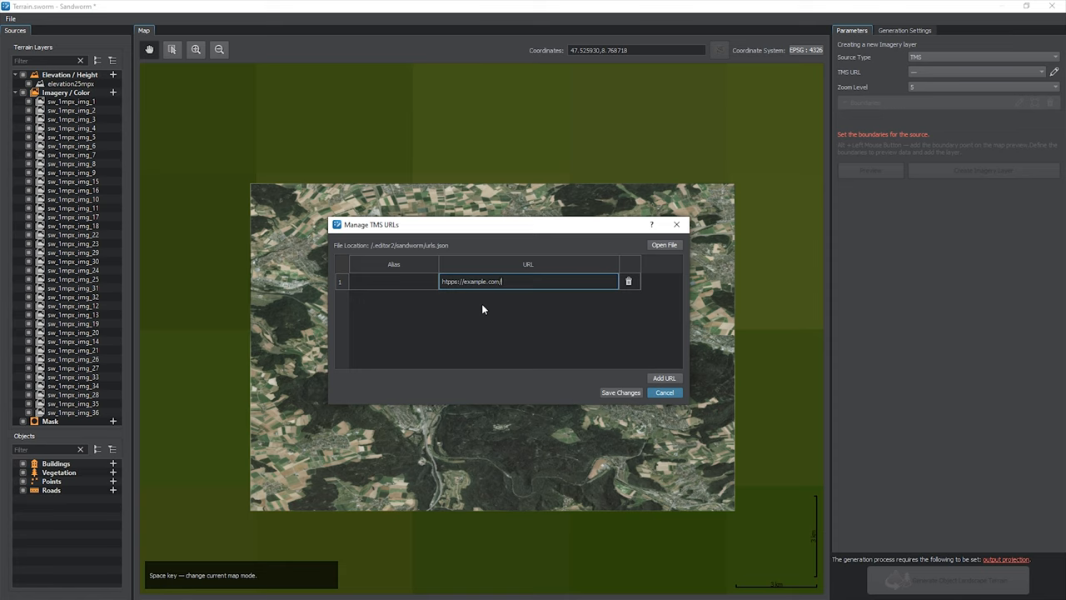
pyautogui.write('{x}/{y}/{z')
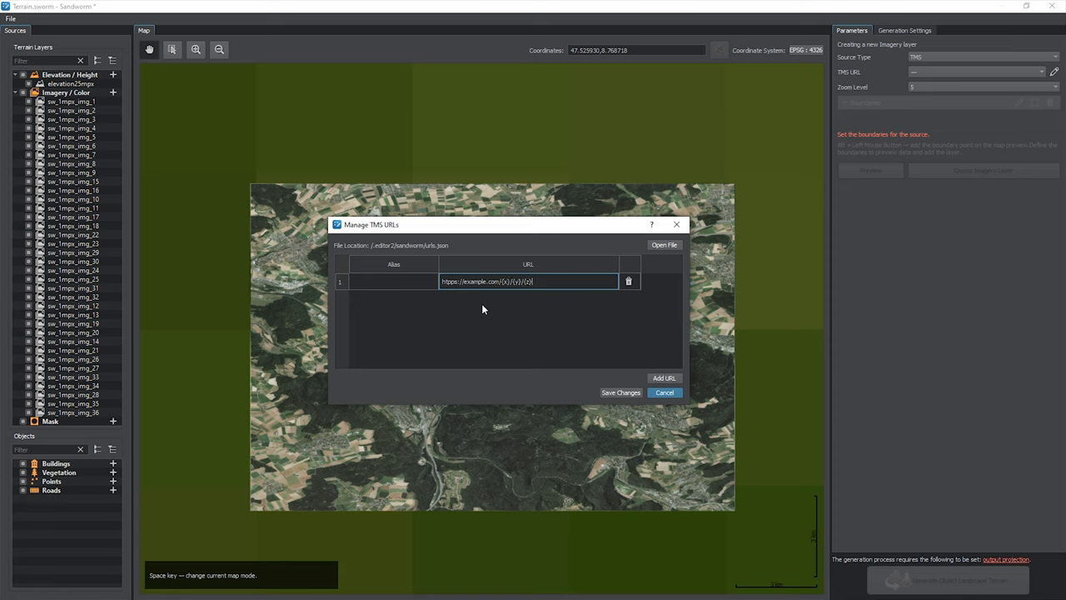
pyautogui.write('Exa')
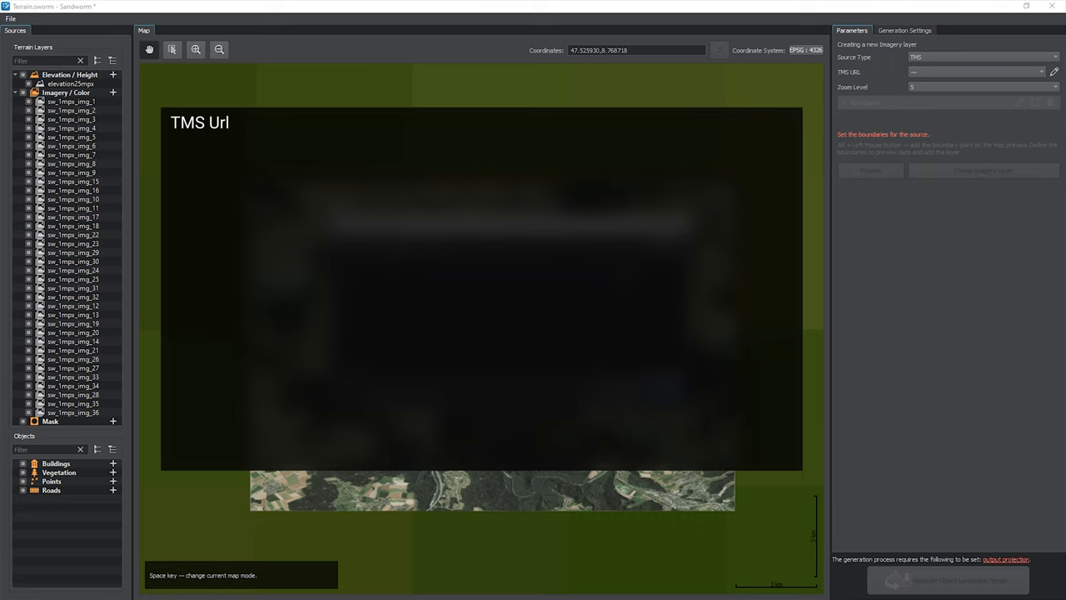
pyautogui.write('https://tms-example.com/{z}/{x}/{y}.png')
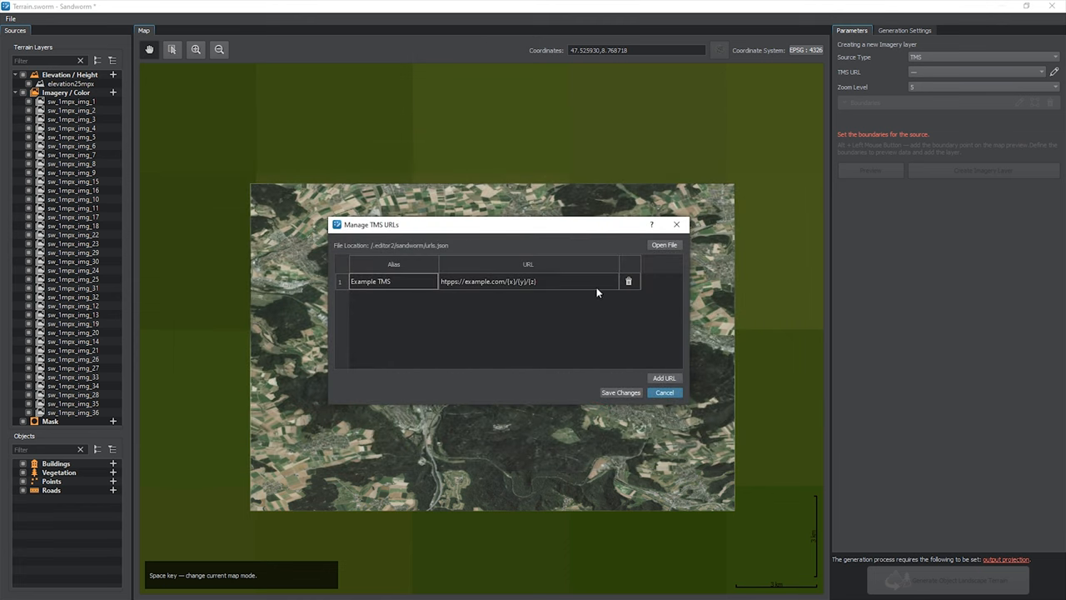
pyautogui.click(664, 244)
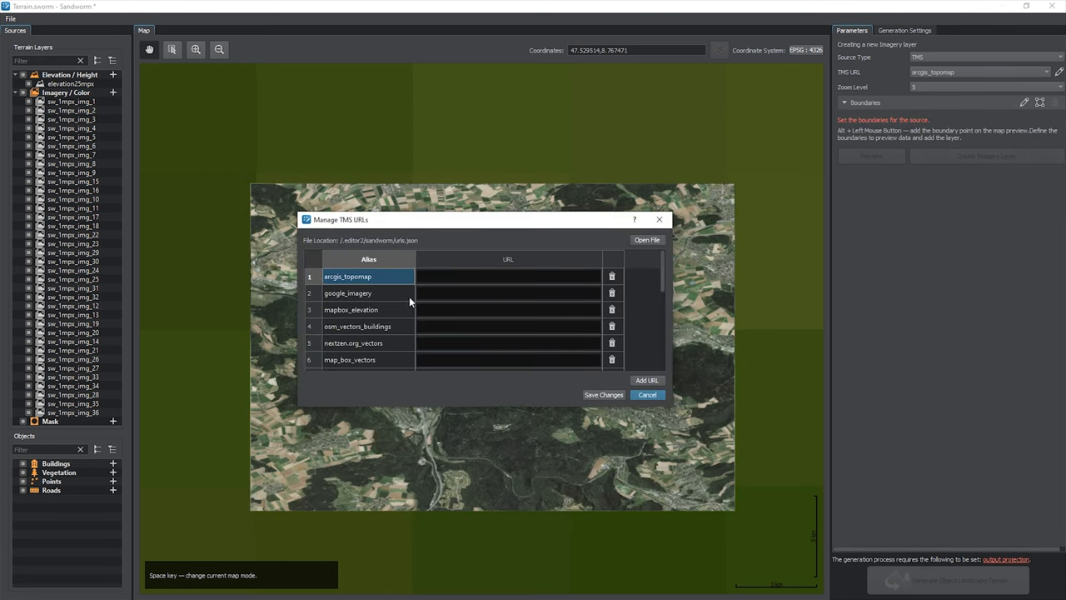
# Step: Close the URL manager and choose google_imagery as the layer's TMS URL
pyautogui.scroll(-3)
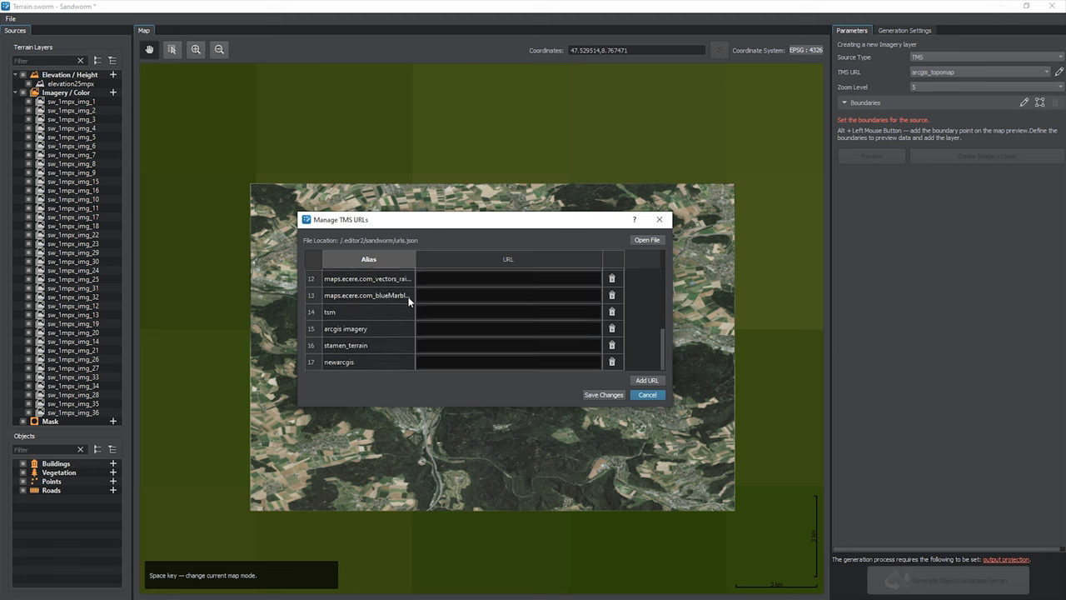
pyautogui.click(648, 394)
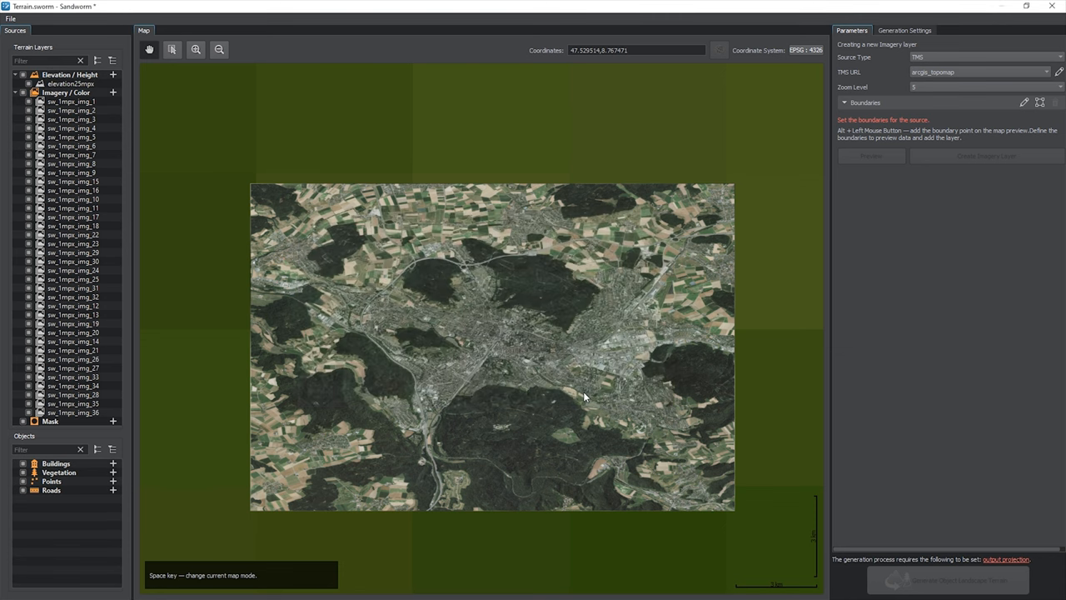
pyautogui.click(979, 72)
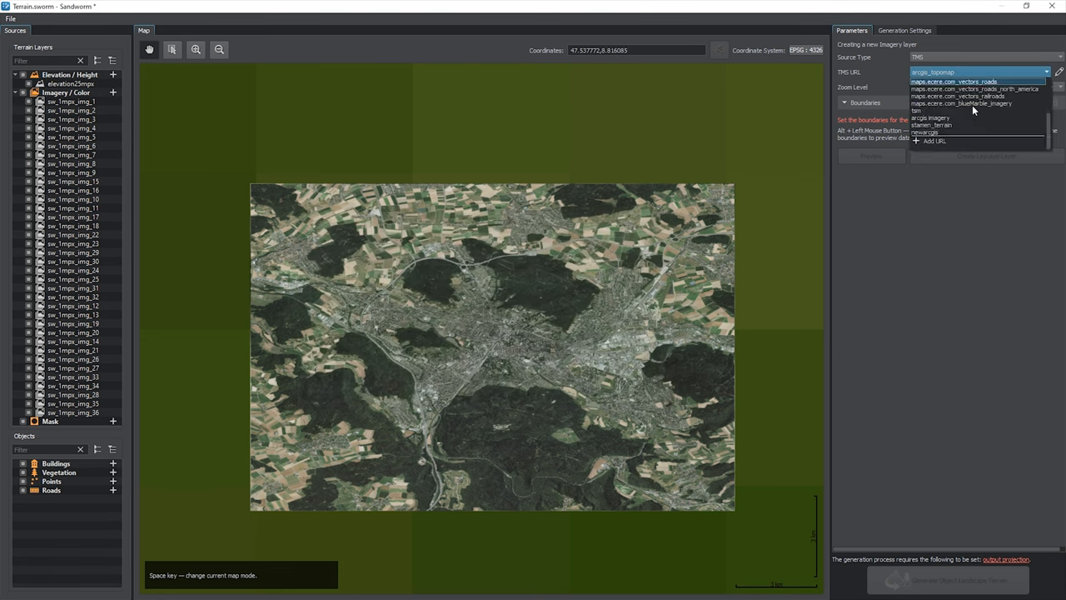
pyautogui.click(932, 110)
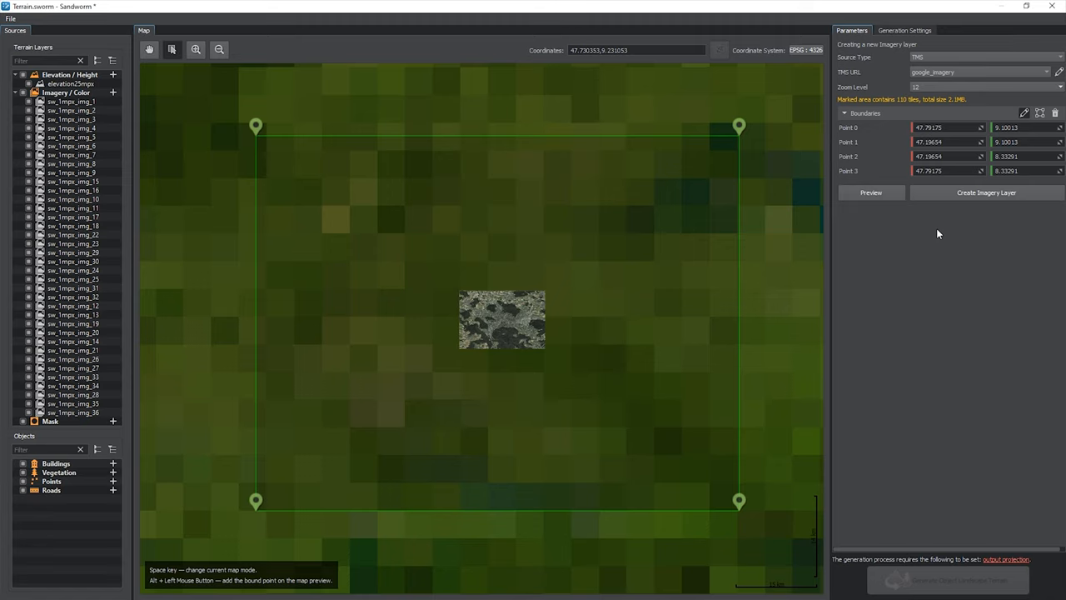
pyautogui.moveTo(934, 232)
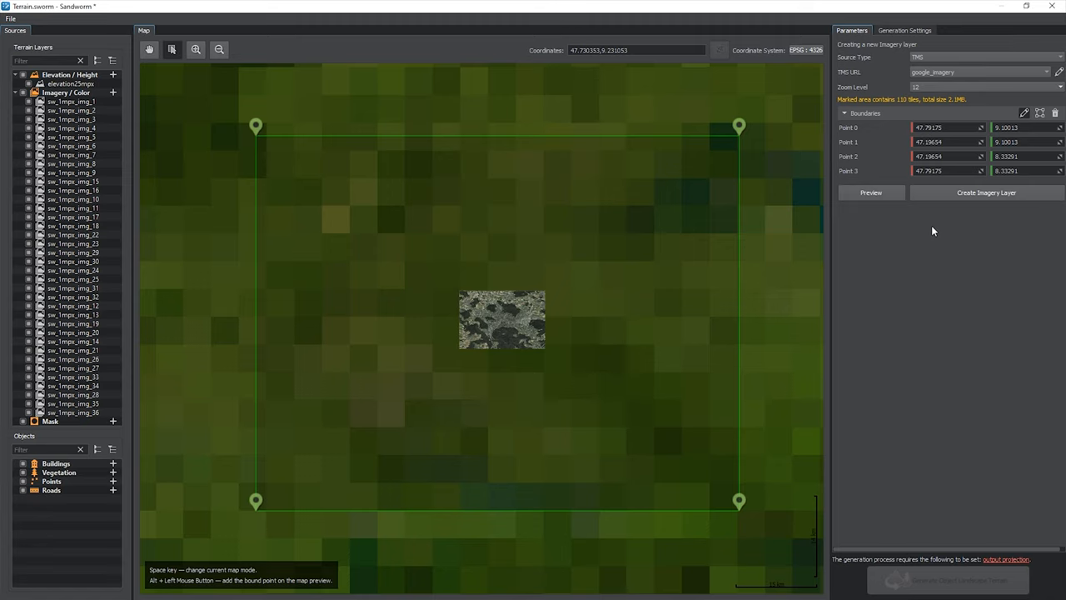
# Step: Preview google_imagery tiles inside the marked area and reopen the TMS URL list
pyautogui.click(871, 192)
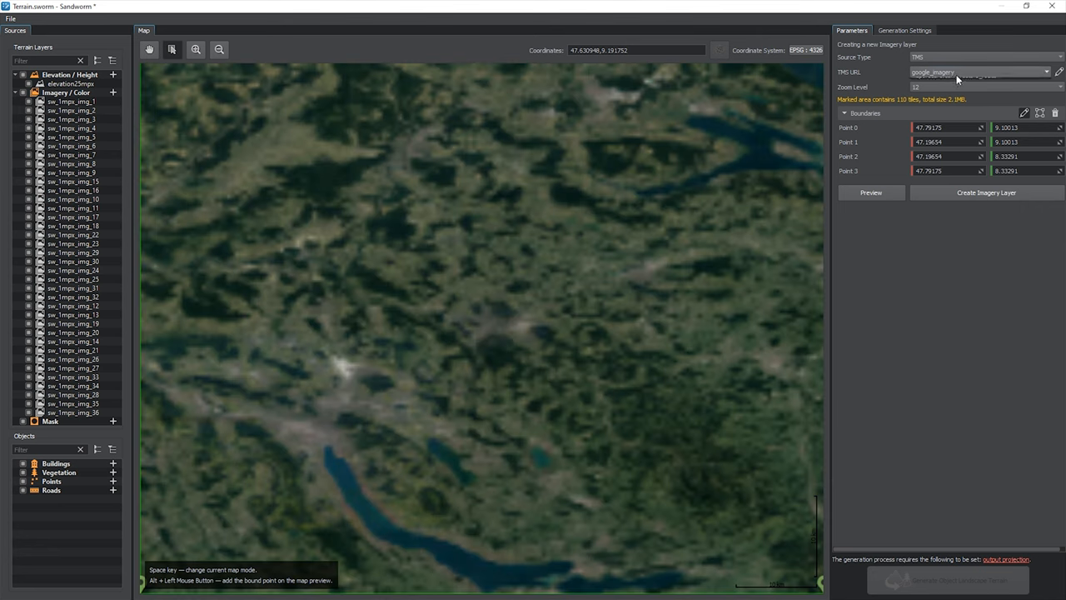
pyautogui.click(870, 192)
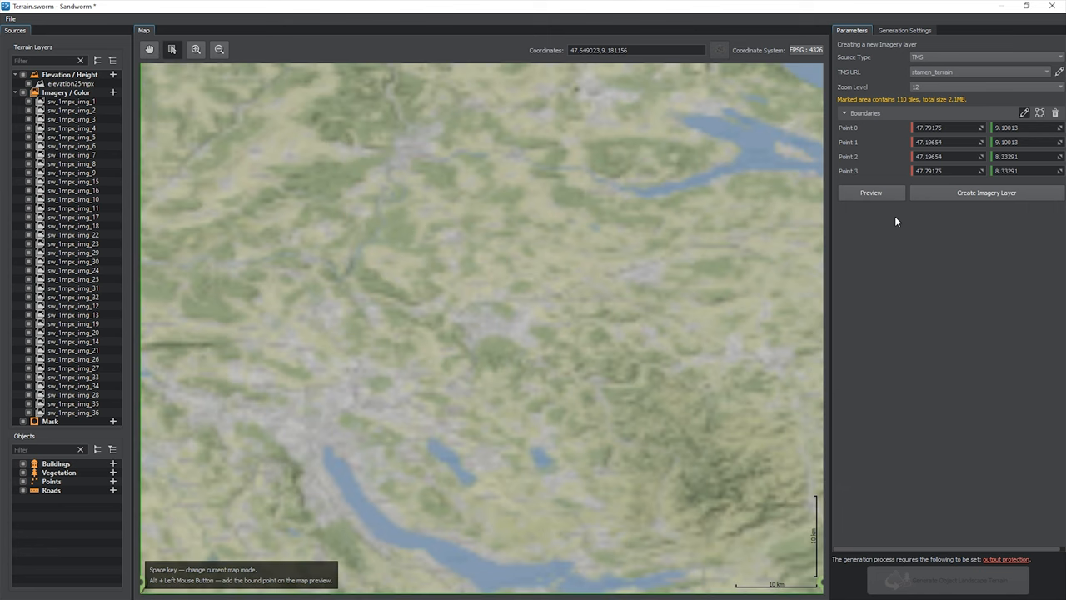
pyautogui.click(978, 72)
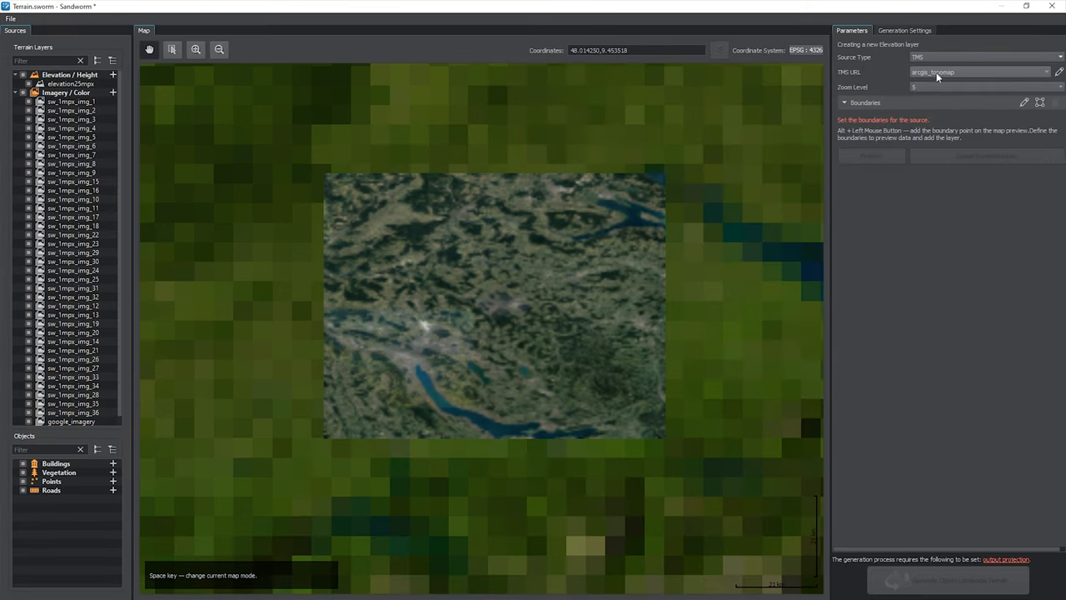
# Step: Choose mapbox_elevation for the elevation layer and fit its boundary points to the view
pyautogui.click(979, 72)
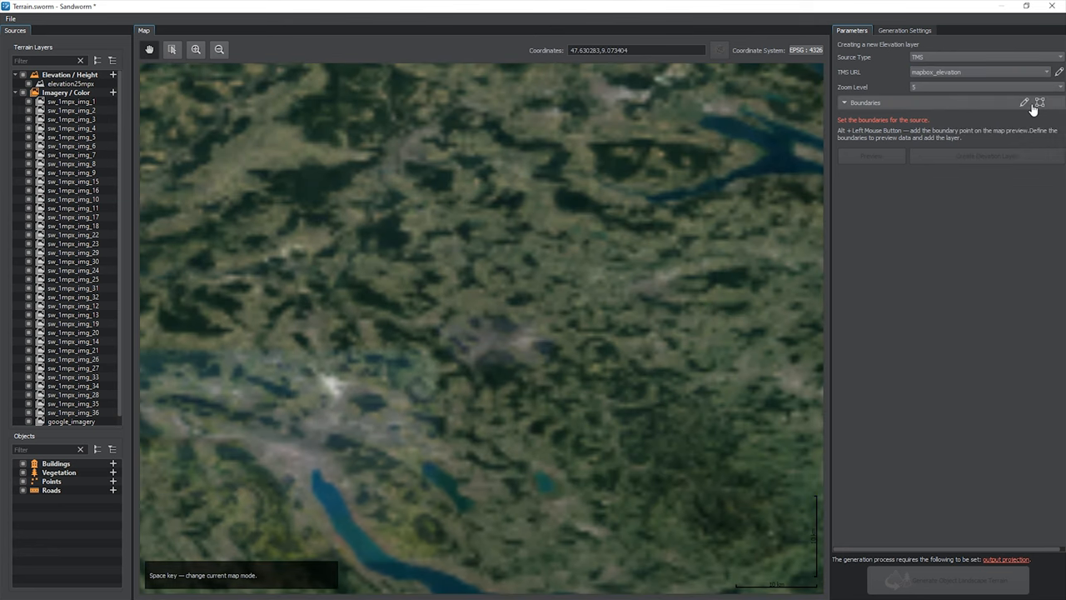
pyautogui.click(194, 495)
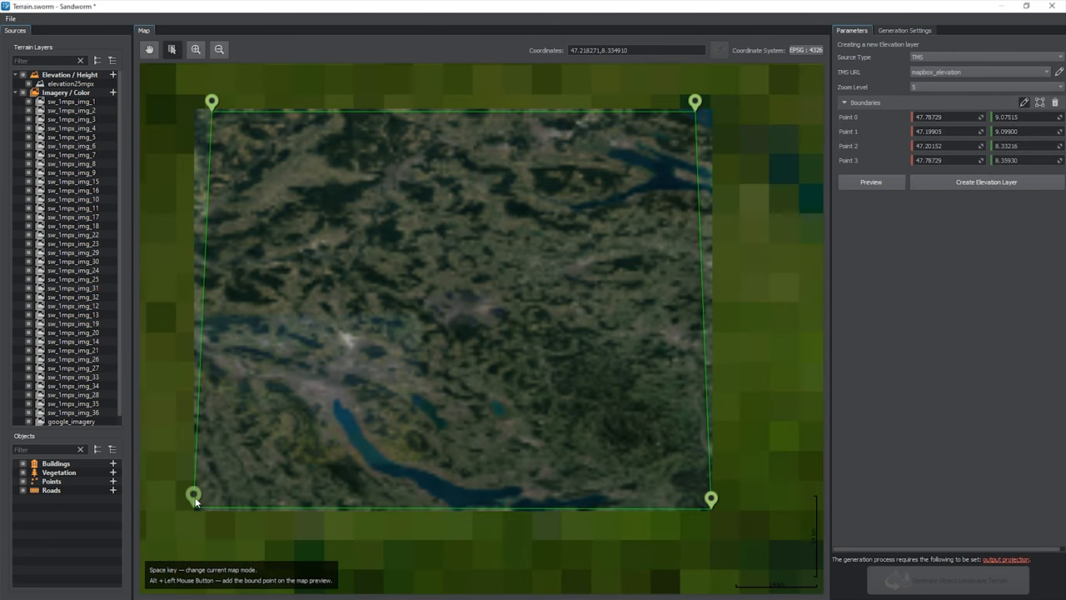
pyautogui.click(983, 86)
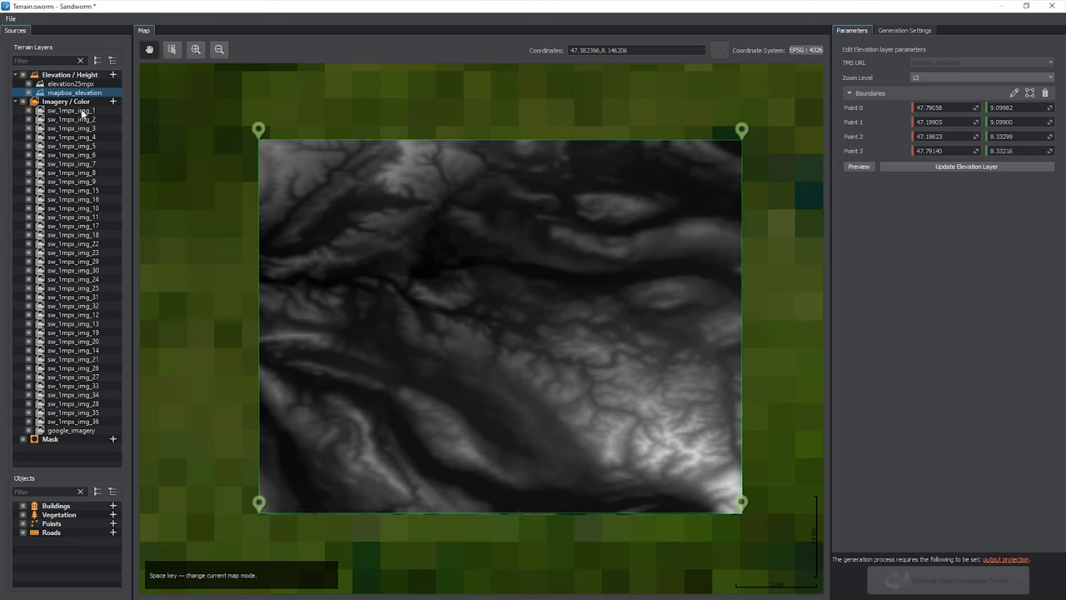
pyautogui.rightClick(71, 110)
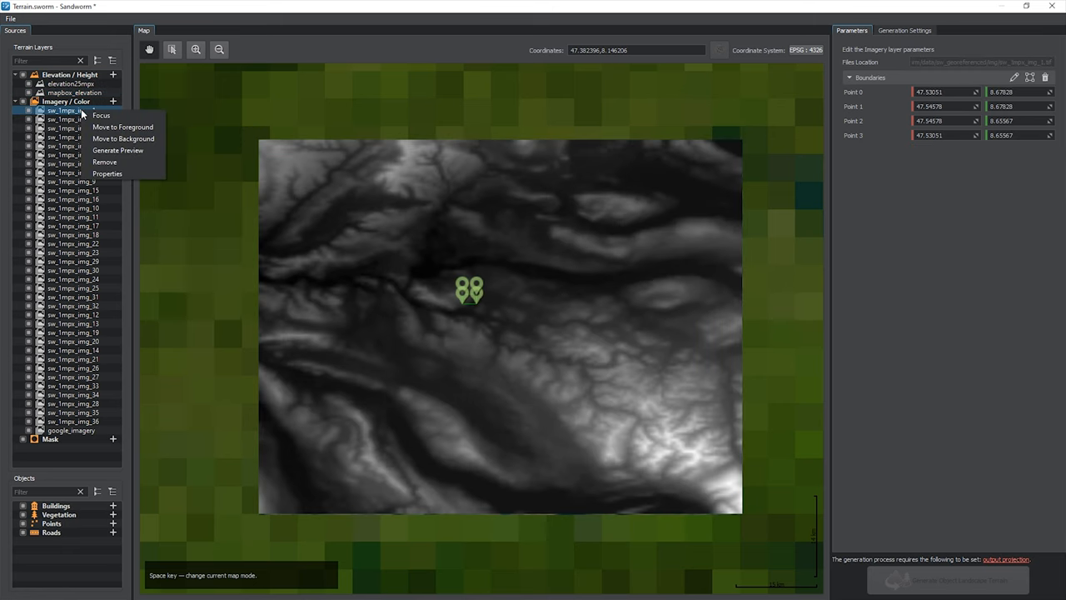
pyautogui.click(100, 115)
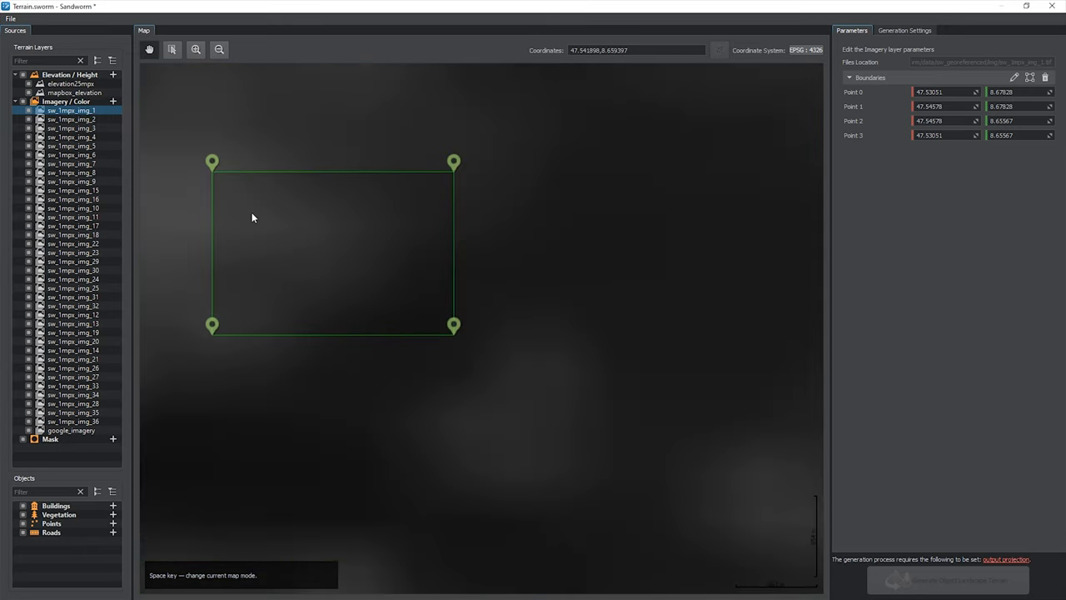
pyautogui.click(74, 93)
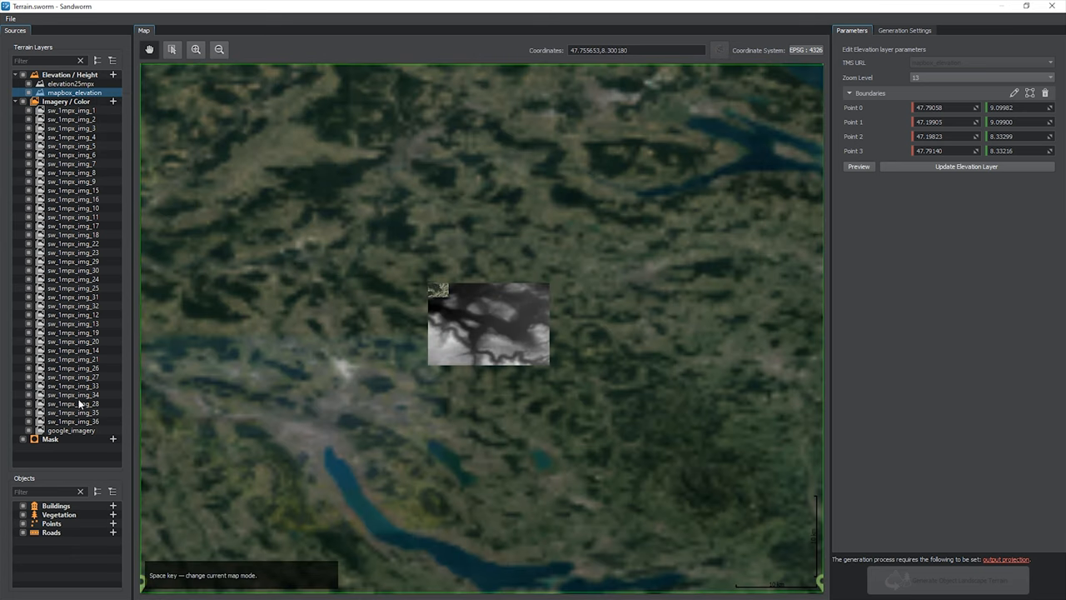
pyautogui.click(69, 430)
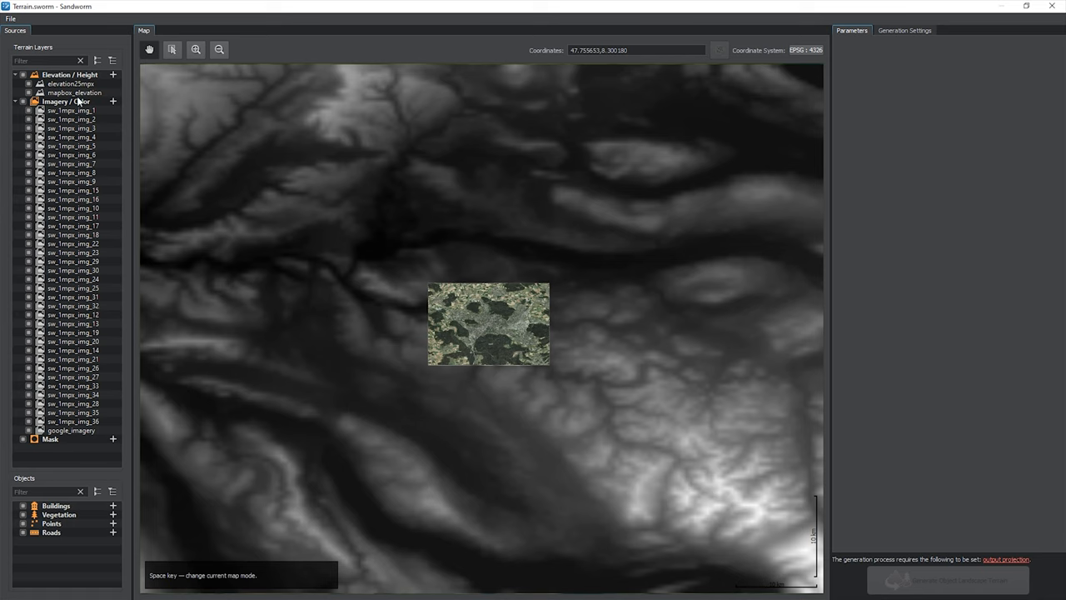
pyautogui.rightClick(65, 110)
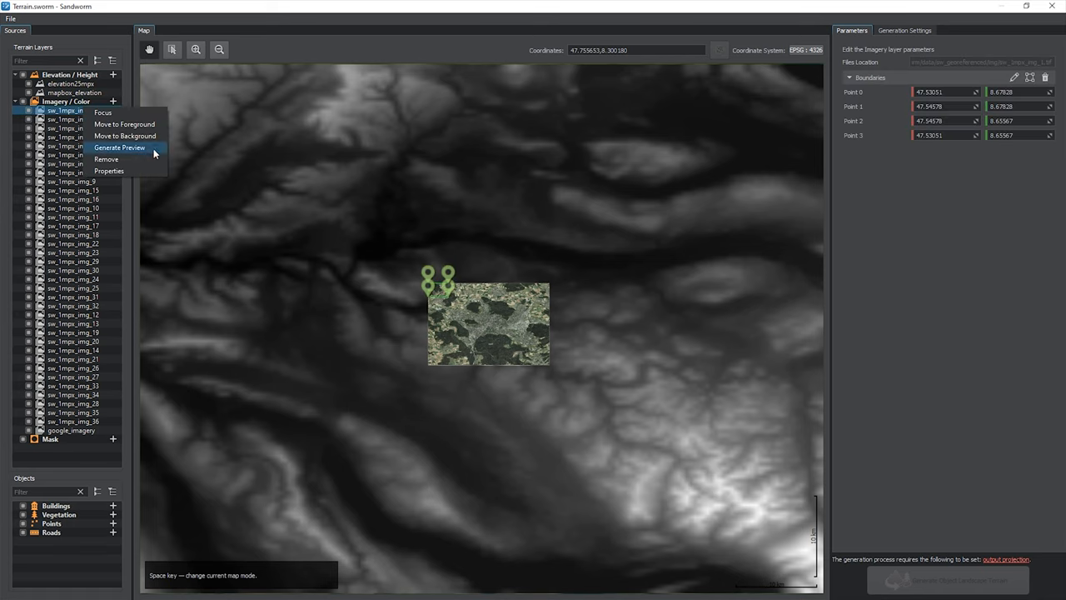
pyautogui.moveTo(125, 171)
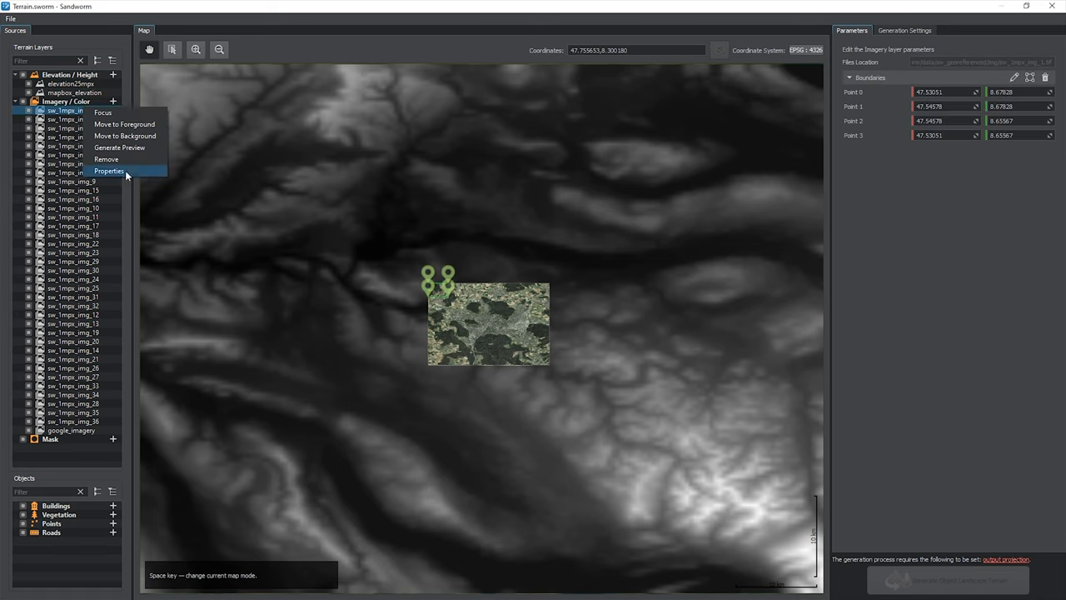
pyautogui.click(109, 171)
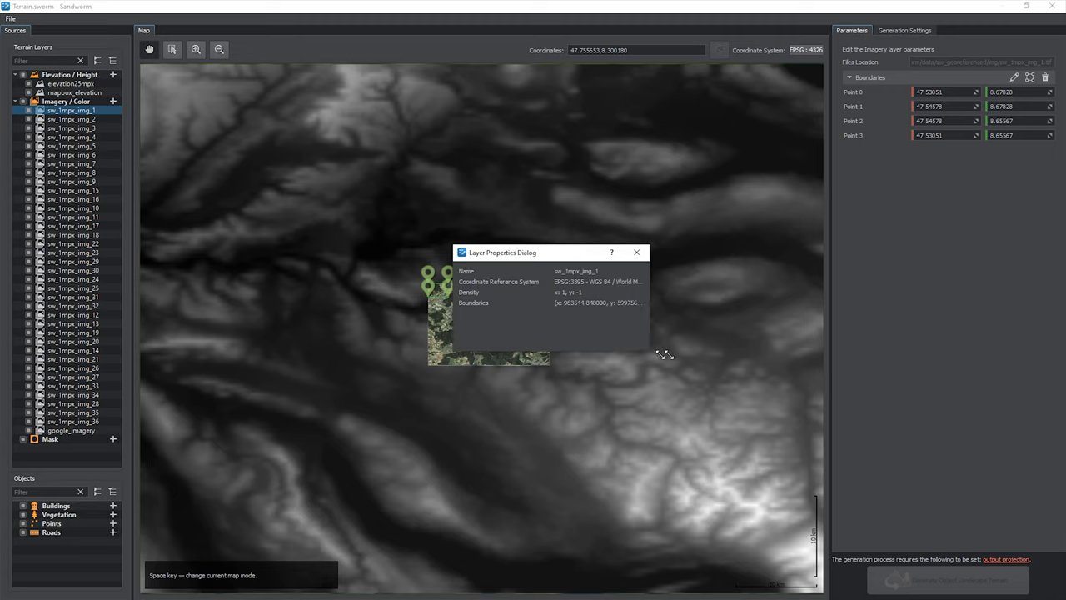
pyautogui.moveTo(664, 356); pyautogui.dragTo(787, 373)
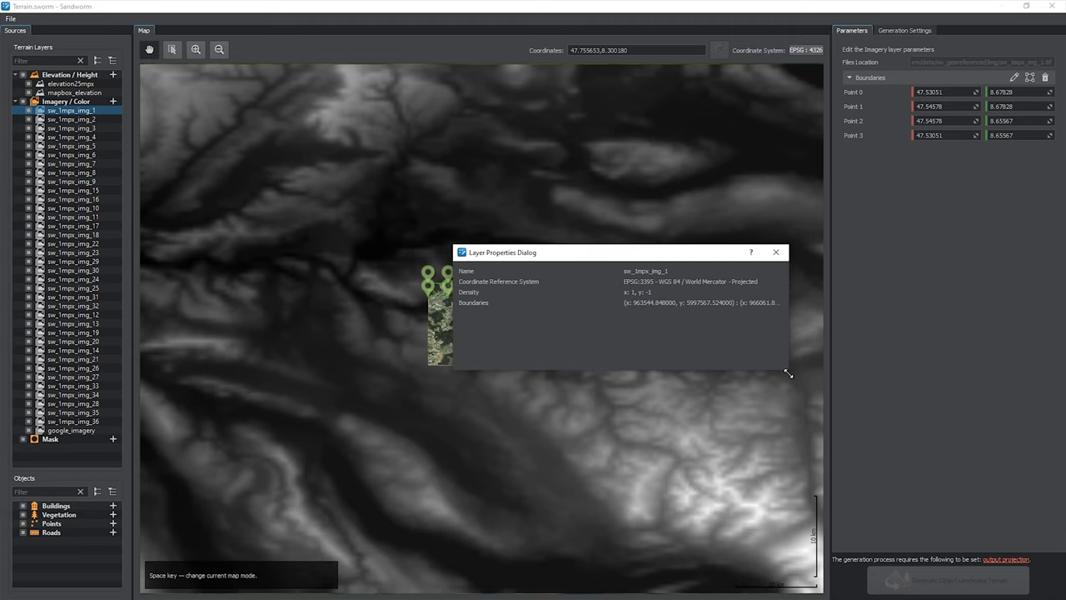
pyautogui.click(776, 252)
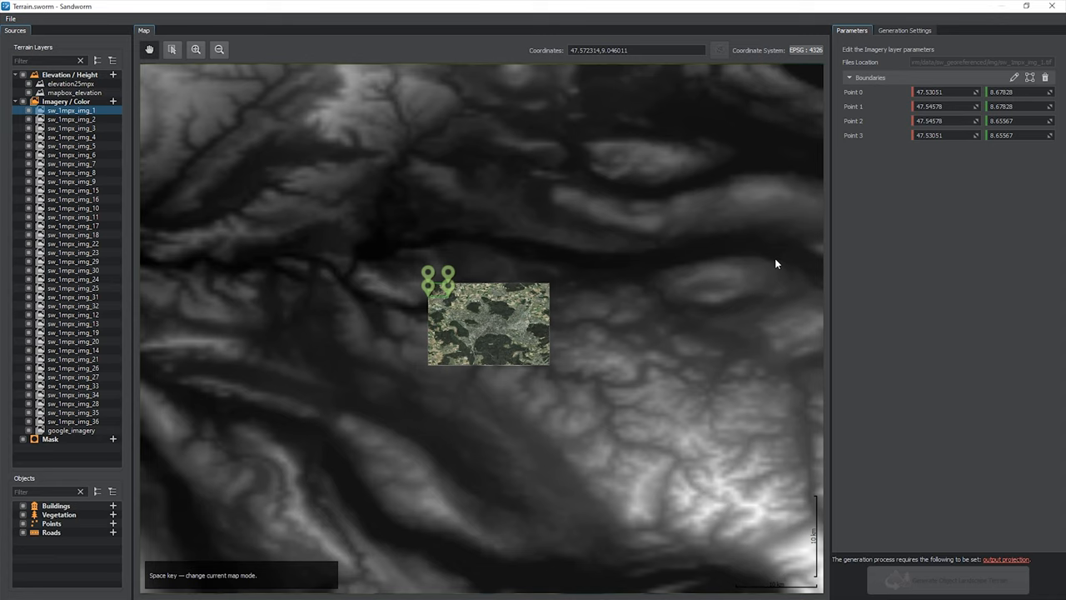
pyautogui.doubleClick(71, 111)
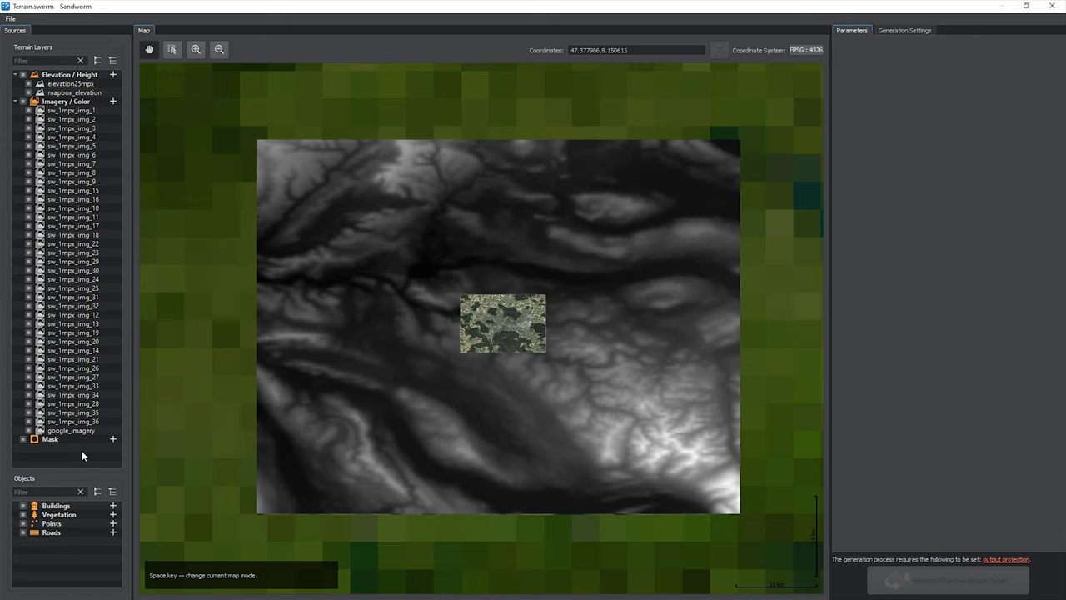
# Step: Use the google_imagery layer's context menu to show it above the elevation preview
pyautogui.rightClick(75, 92)
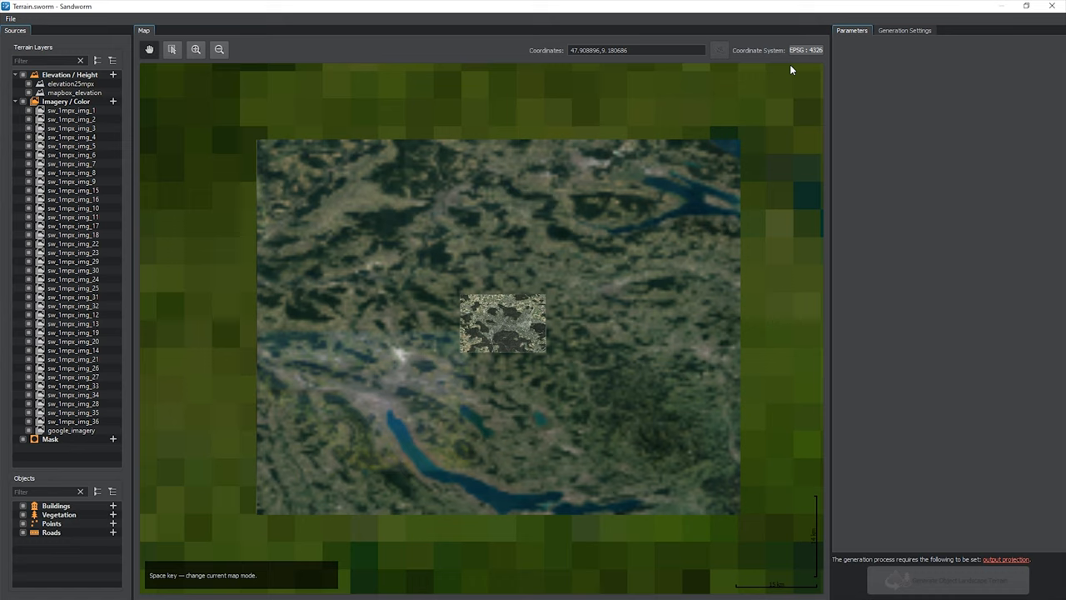
pyautogui.moveTo(783, 73)
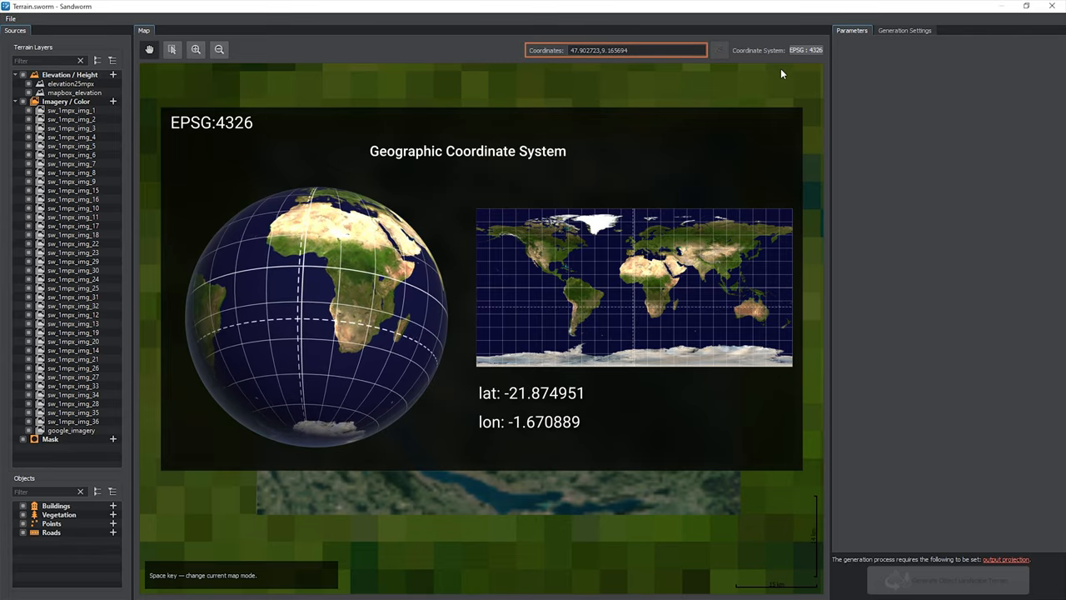
# Step: Search EPSG codes and confirm WGS 84 / Pseudo-Mercator (EPSG:3857) as the source coordinate system
pyautogui.press('space')
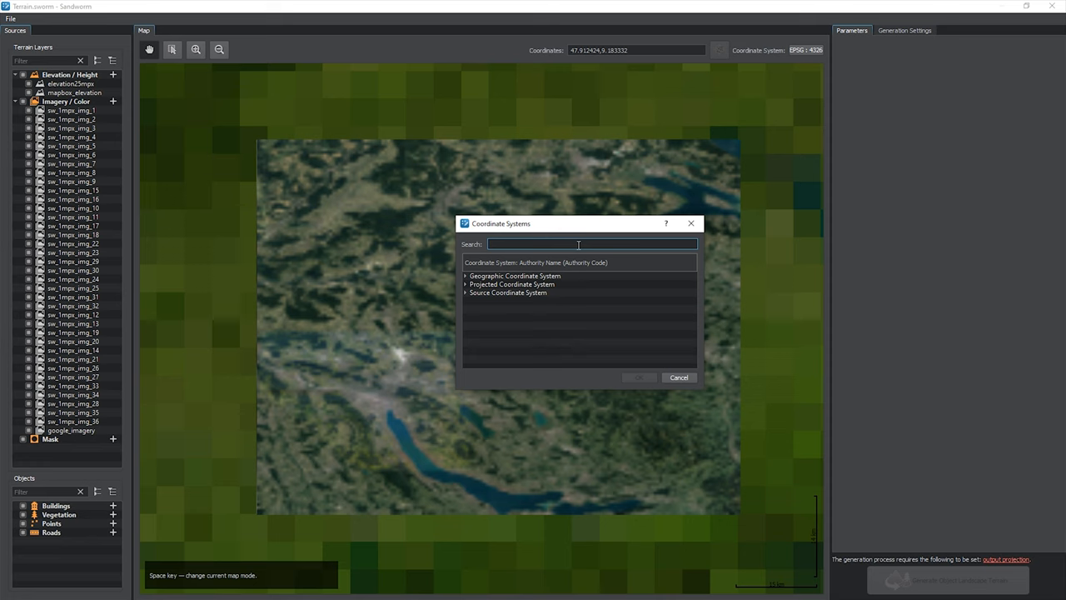
pyautogui.write('EPSG')
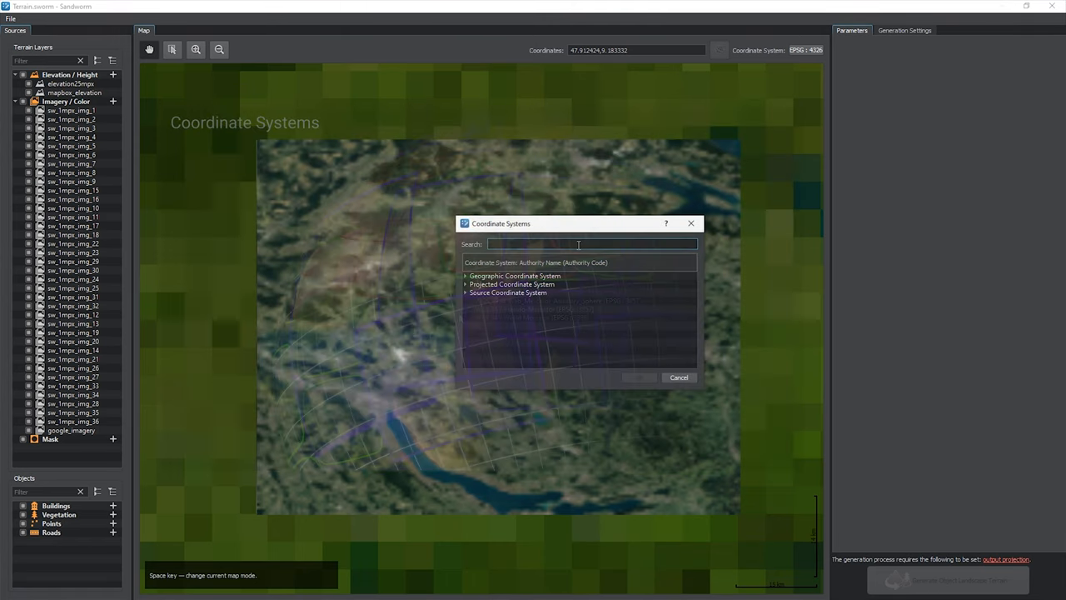
pyautogui.write('EPSG : 48')
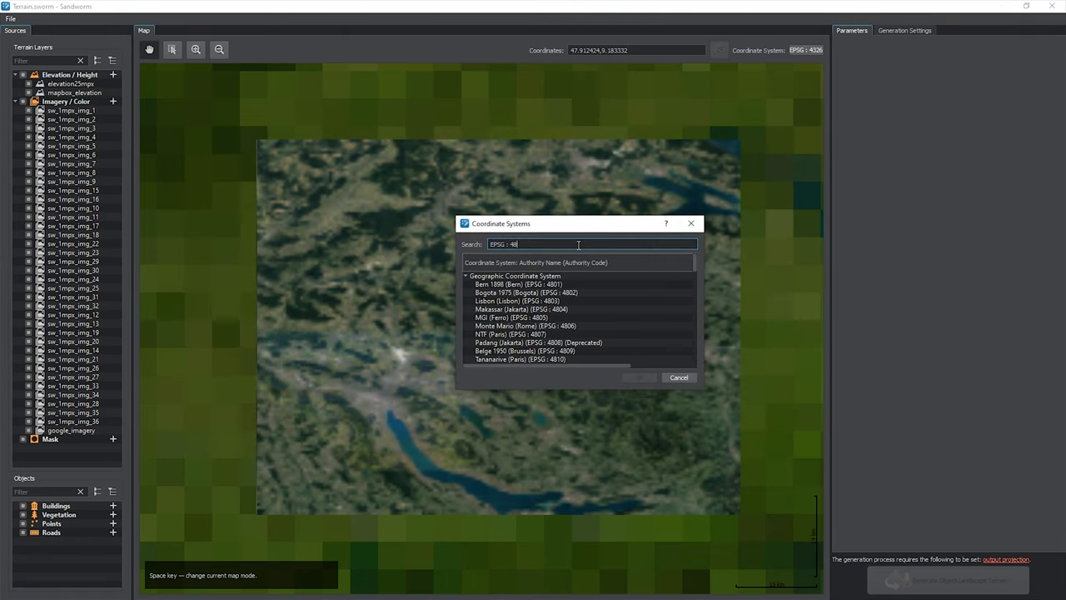
pyautogui.click(465, 284)
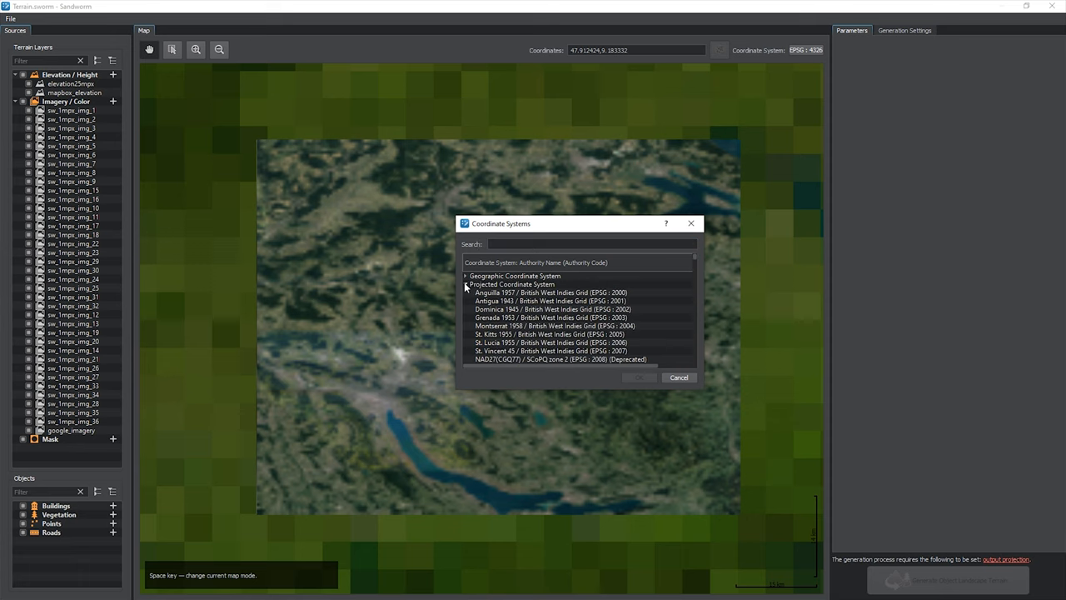
pyautogui.click(465, 284)
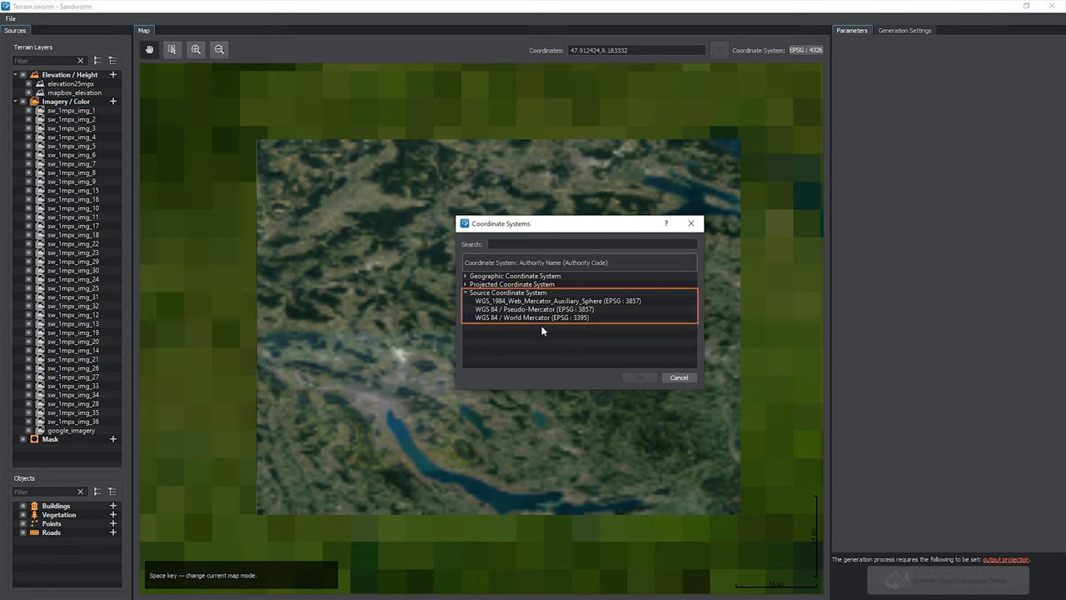
pyautogui.click(536, 309)
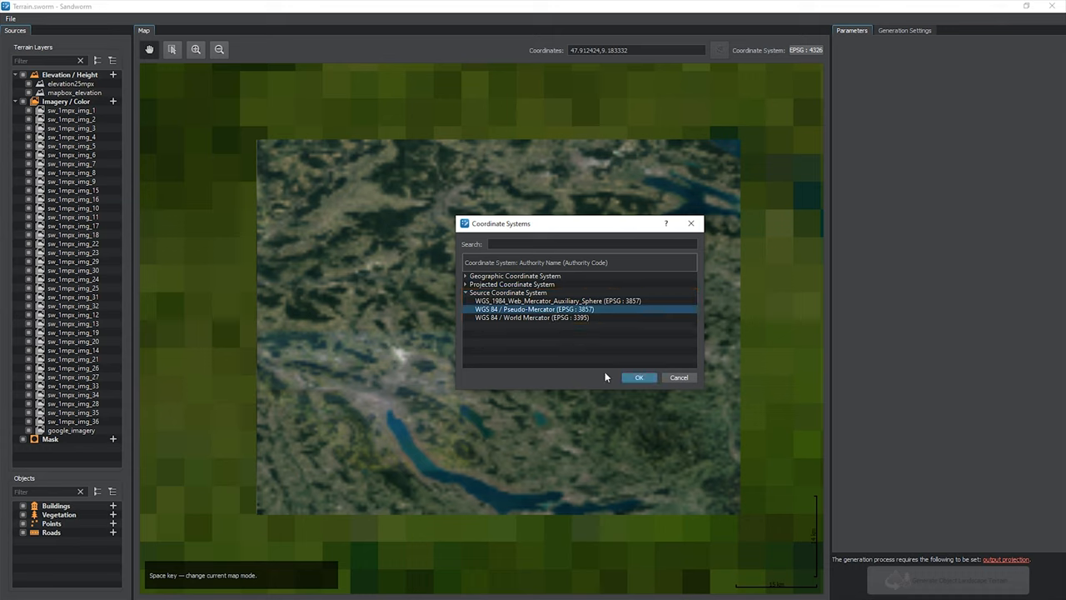
pyautogui.click(638, 377)
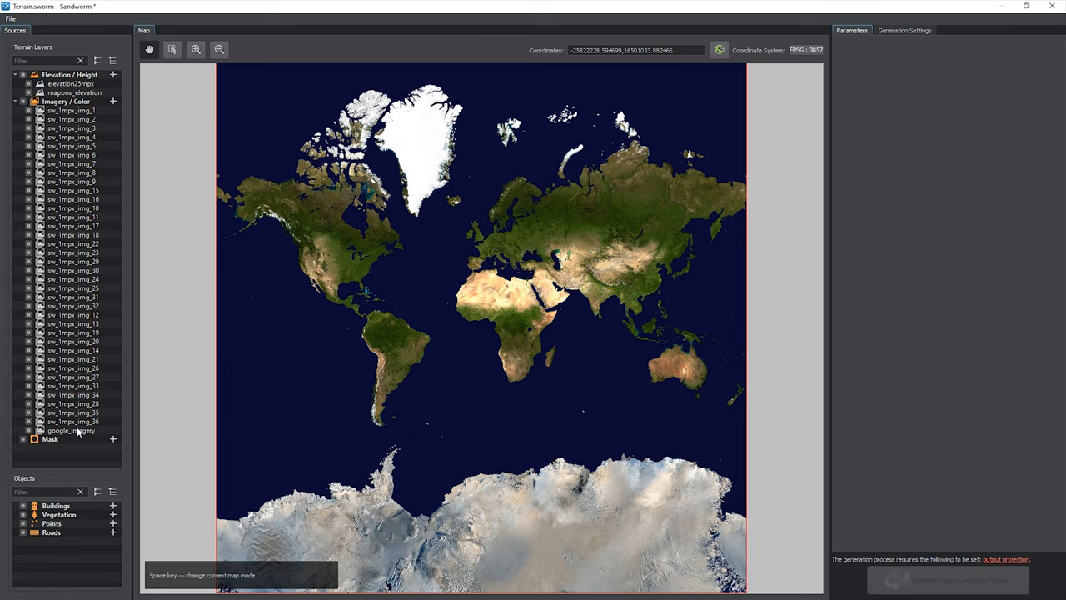
pyautogui.click(70, 431)
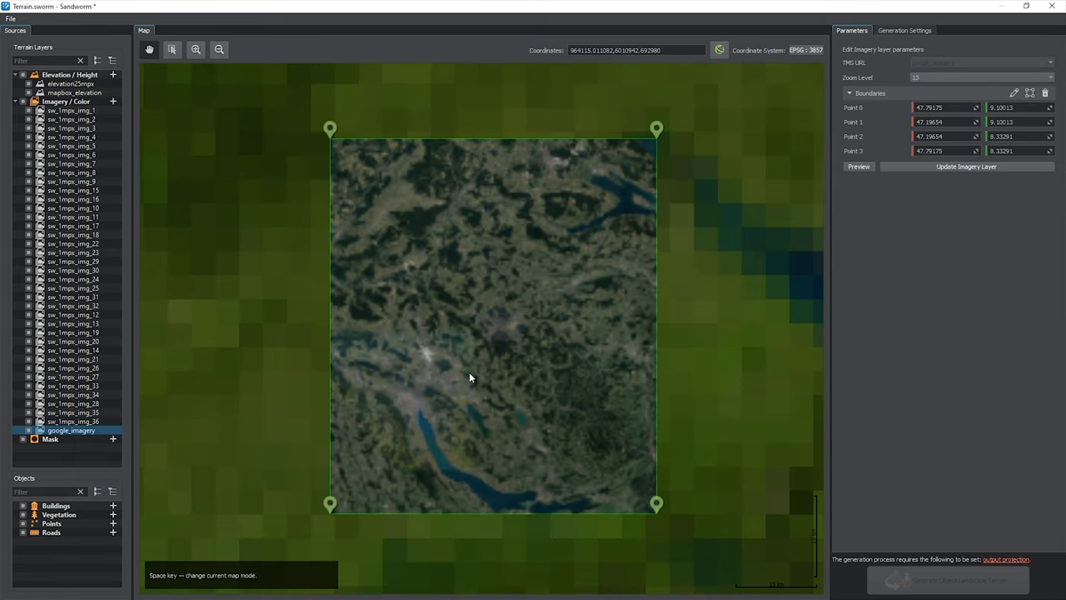
pyautogui.click(636, 50)
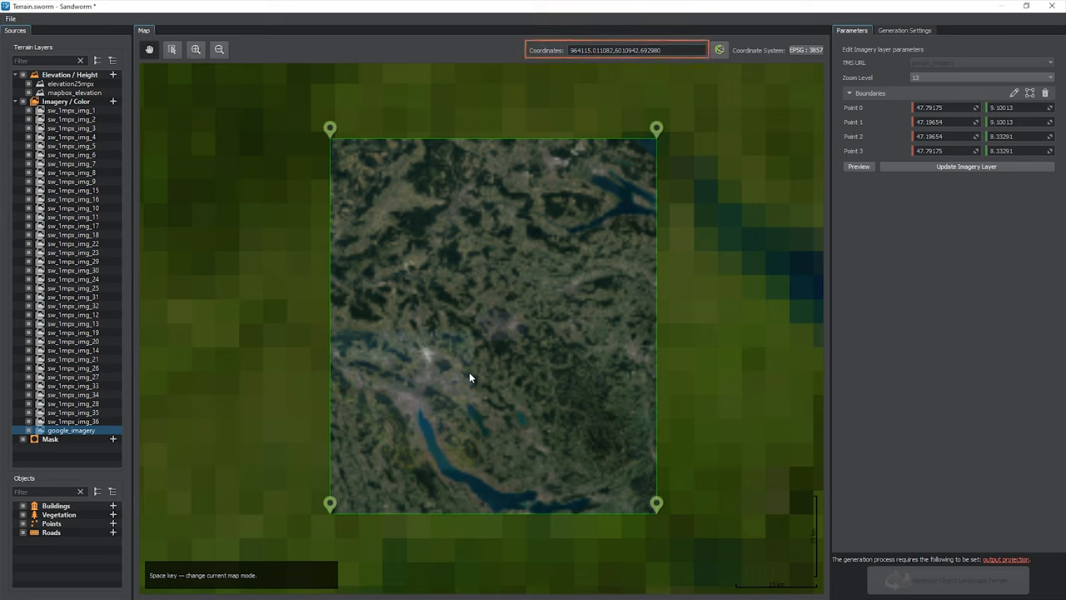
pyautogui.moveTo(481, 356)
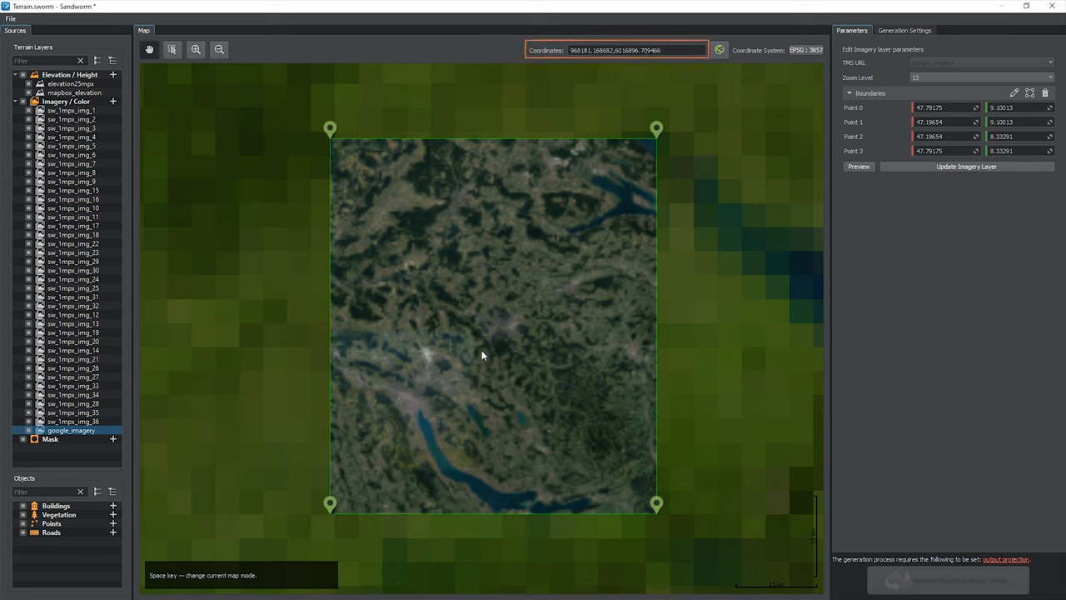
pyautogui.moveTo(571, 126)
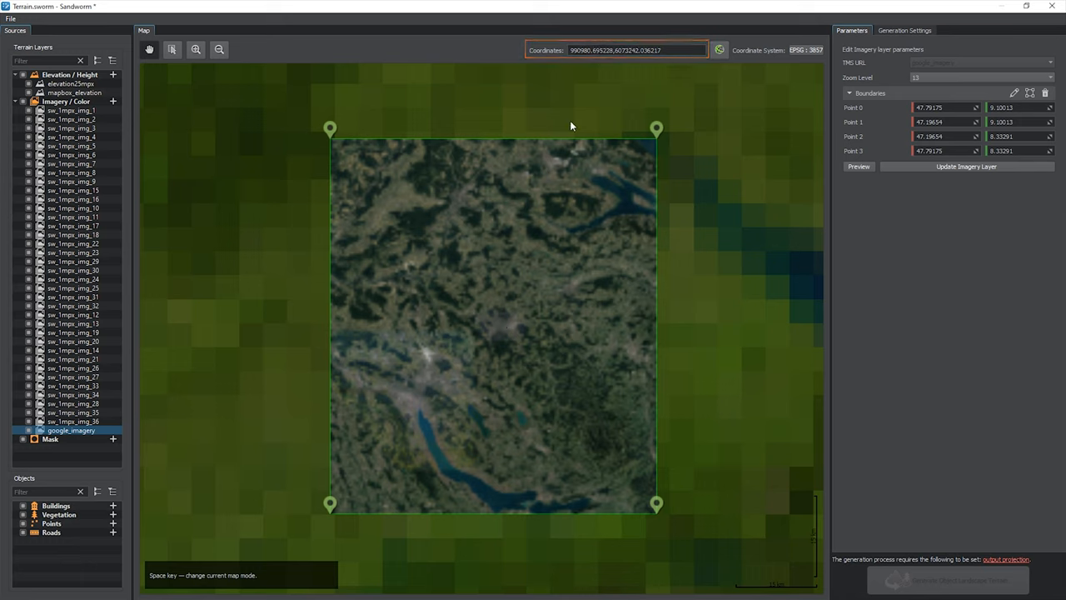
pyautogui.click(718, 49)
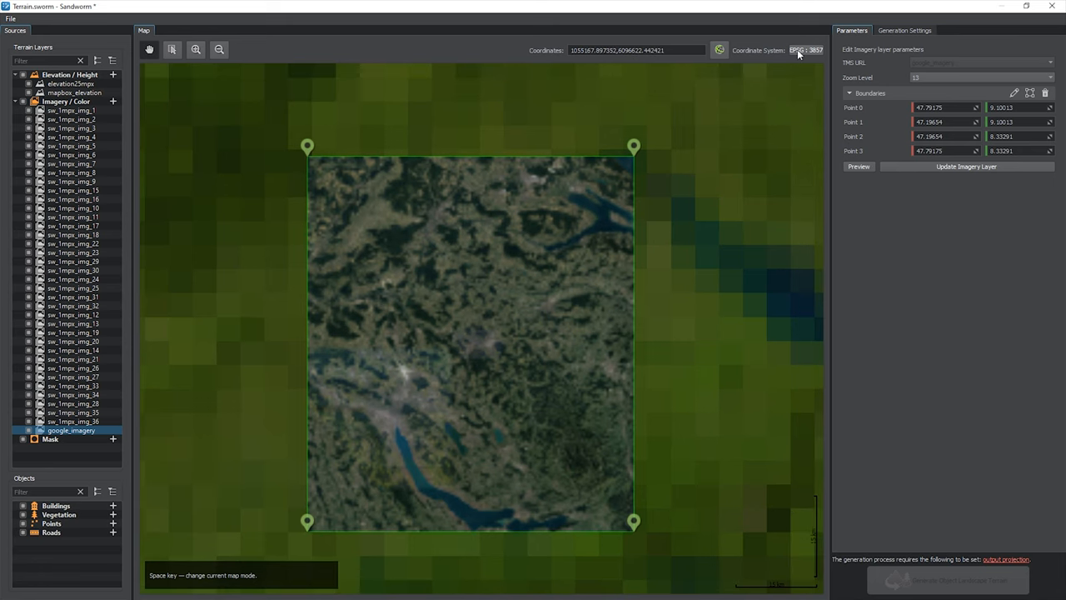
# Step: Set the map coordinate system to WGS 84 (EPSG:4326) and follow the output projection link
pyautogui.click(806, 50)
pyautogui.write('4326')
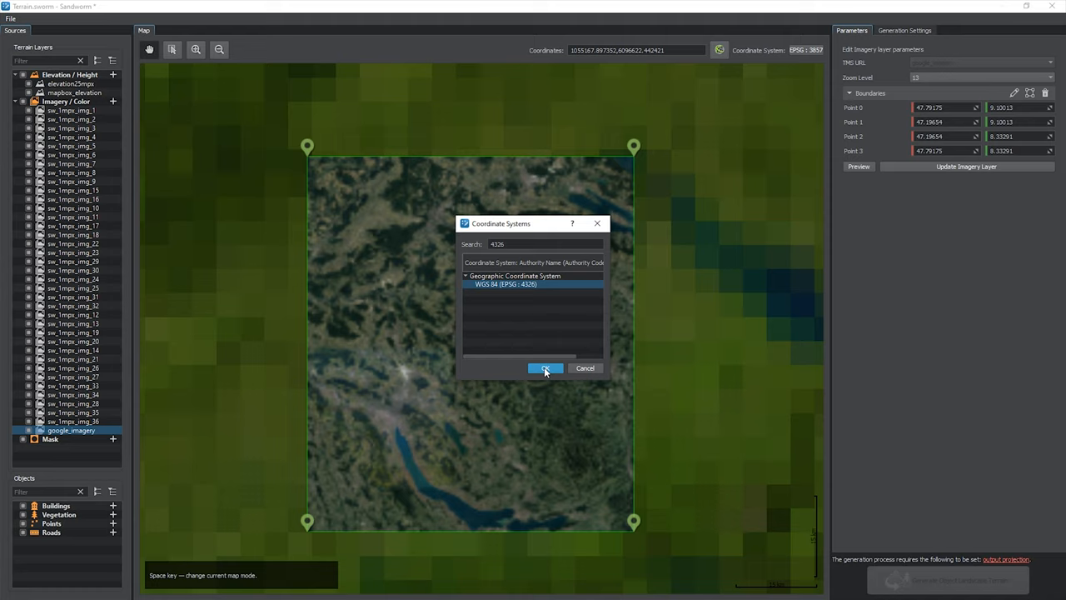
pyautogui.click(545, 368)
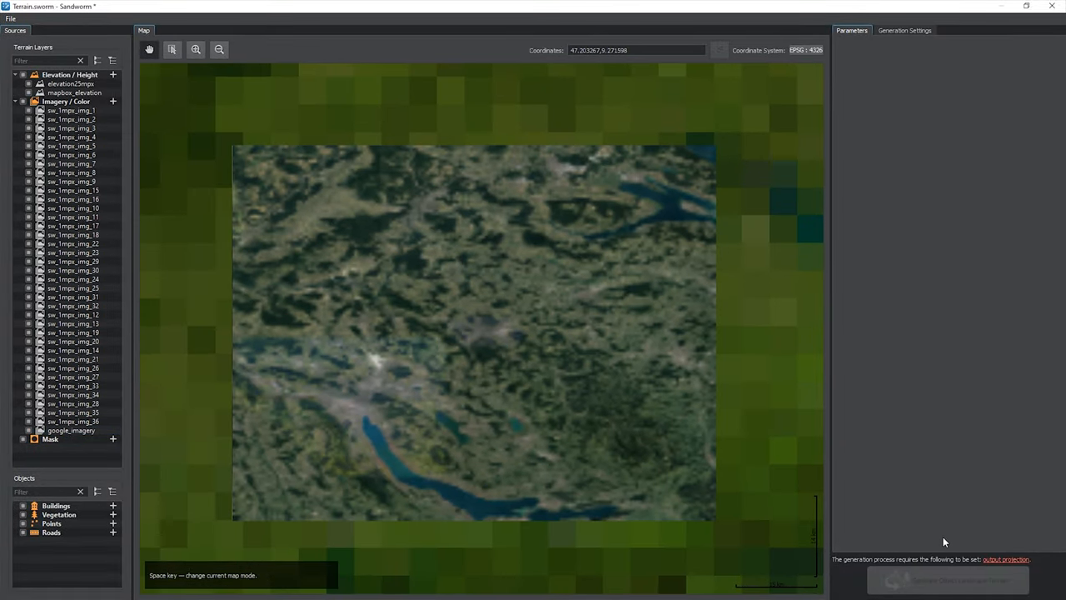
pyautogui.click(905, 31)
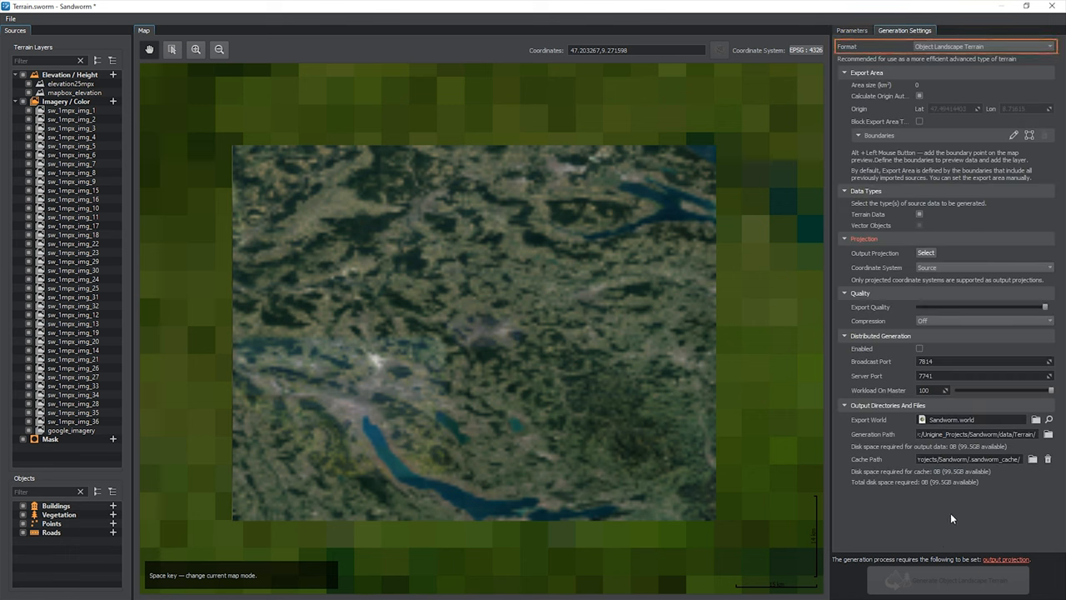
pyautogui.moveTo(991, 67)
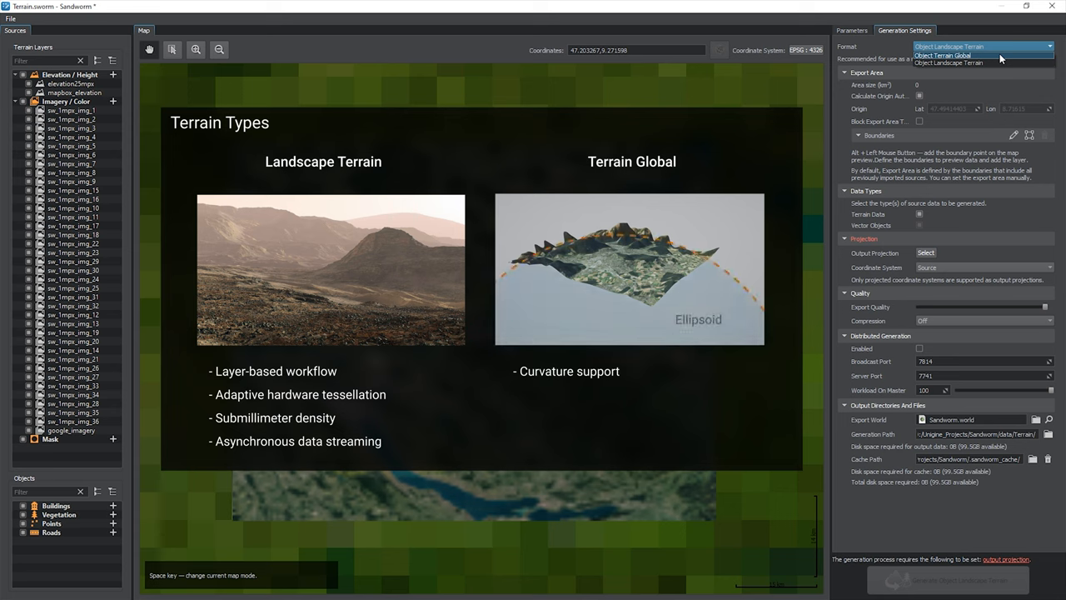
# Step: Keep Object Landscape Terrain as the Generation Settings format
pyautogui.click(949, 62)
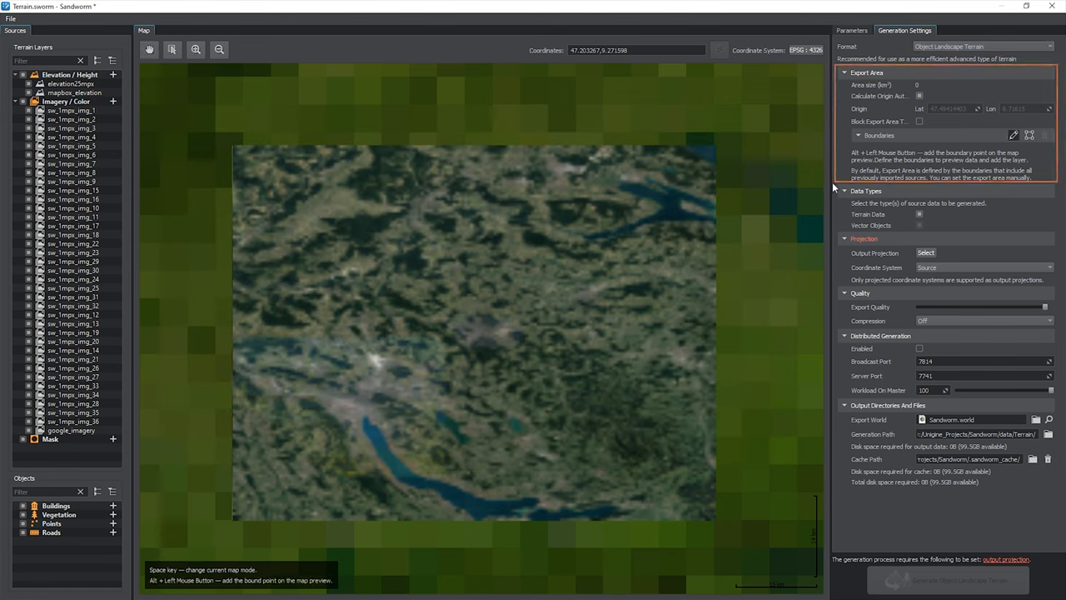
pyautogui.click(694, 162)
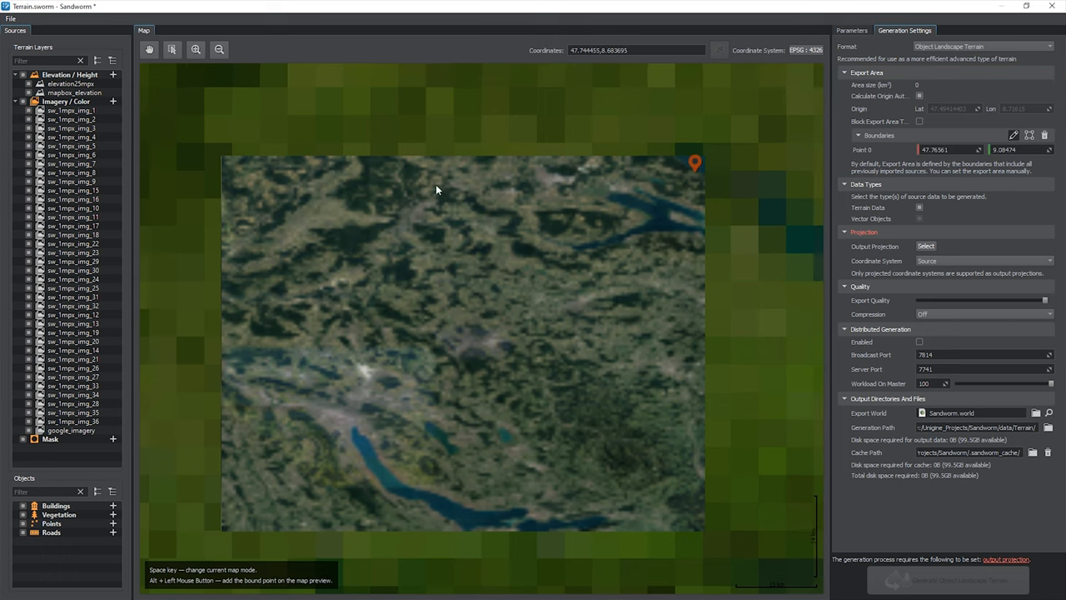
pyautogui.click(524, 482)
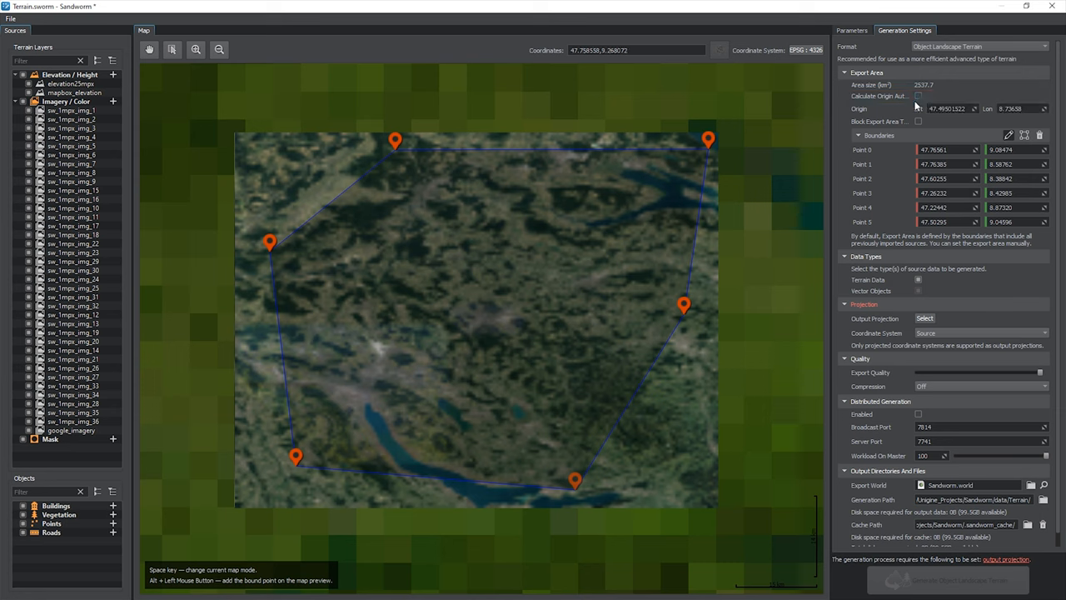
pyautogui.click(1020, 108)
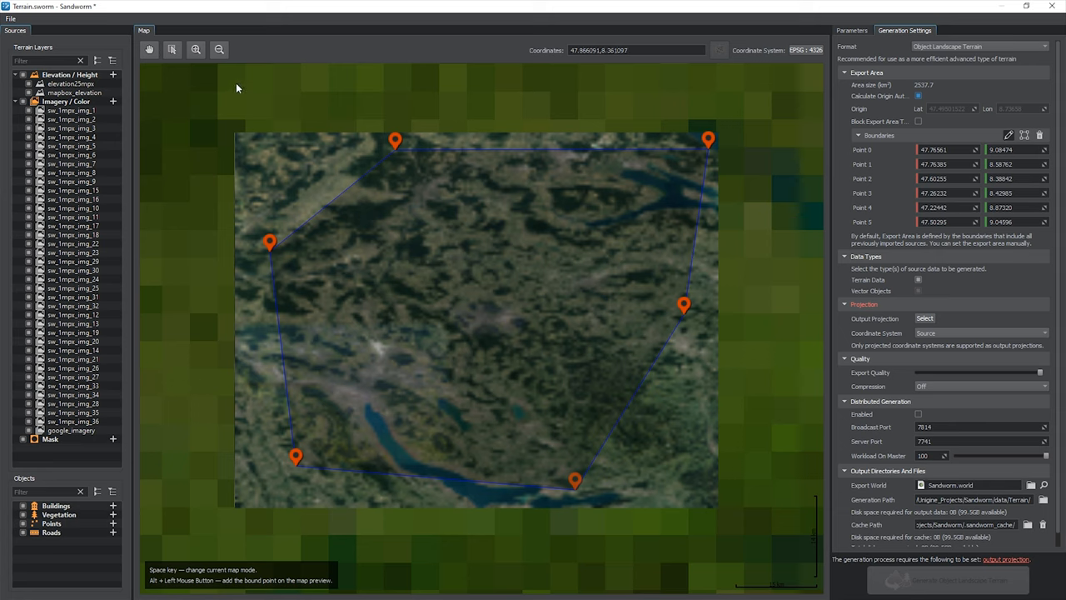
pyautogui.click(69, 430)
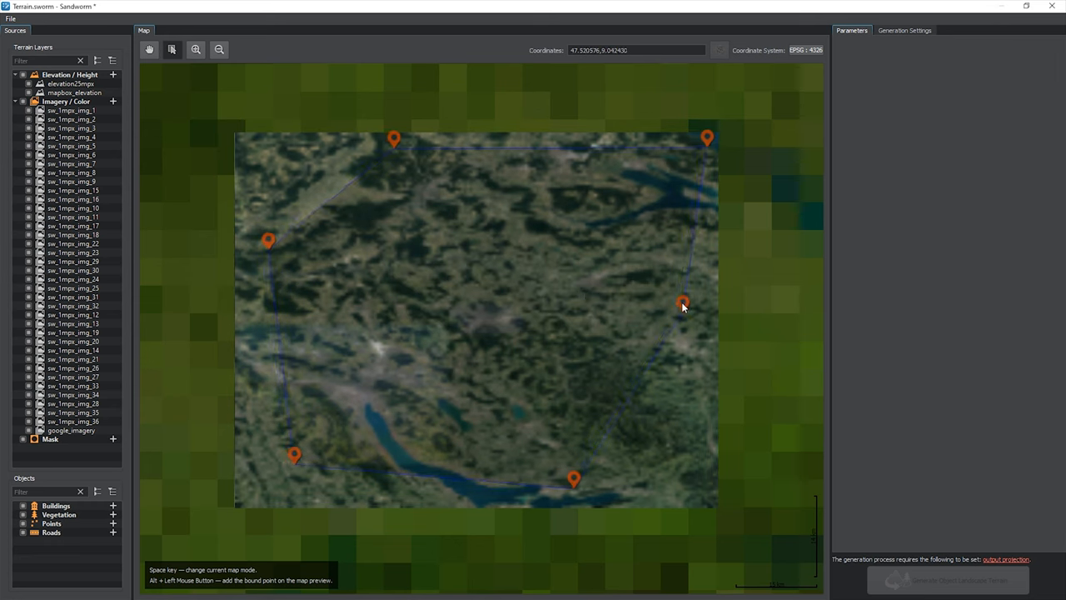
pyautogui.click(905, 30)
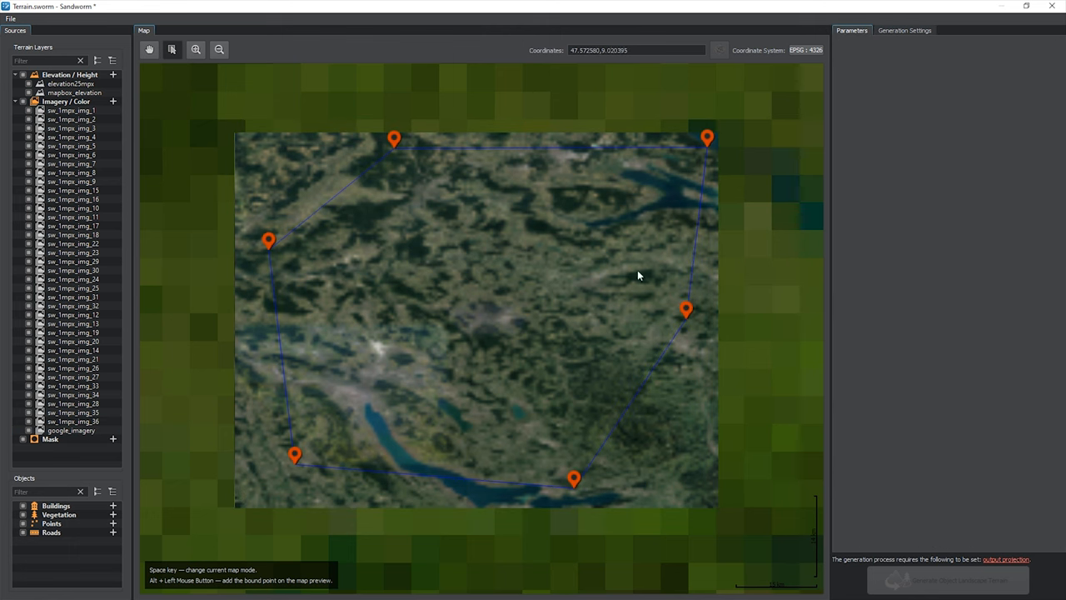
pyautogui.click(69, 429)
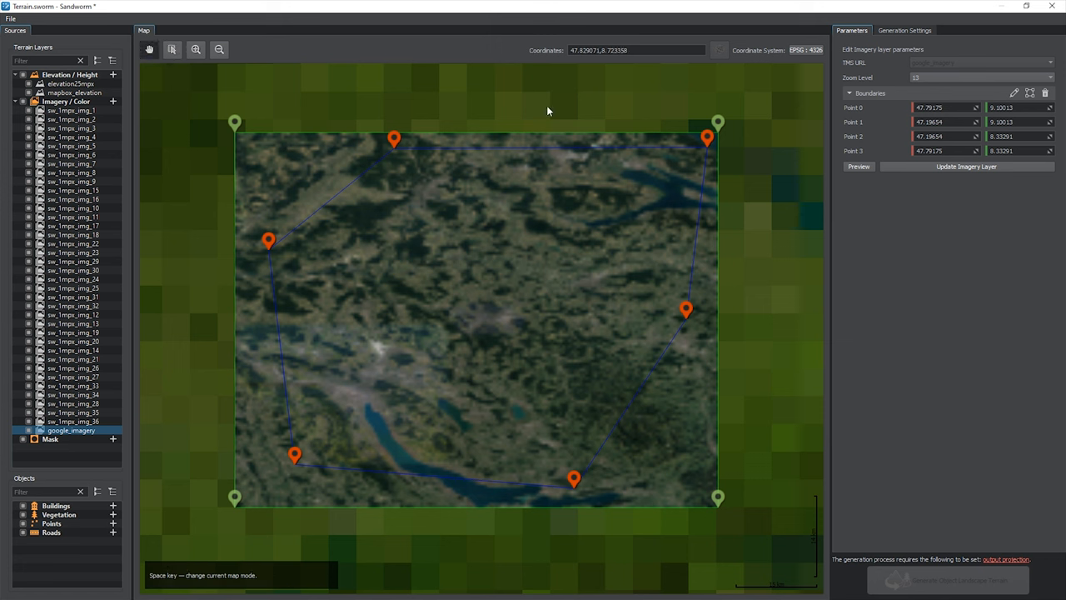
pyautogui.click(905, 30)
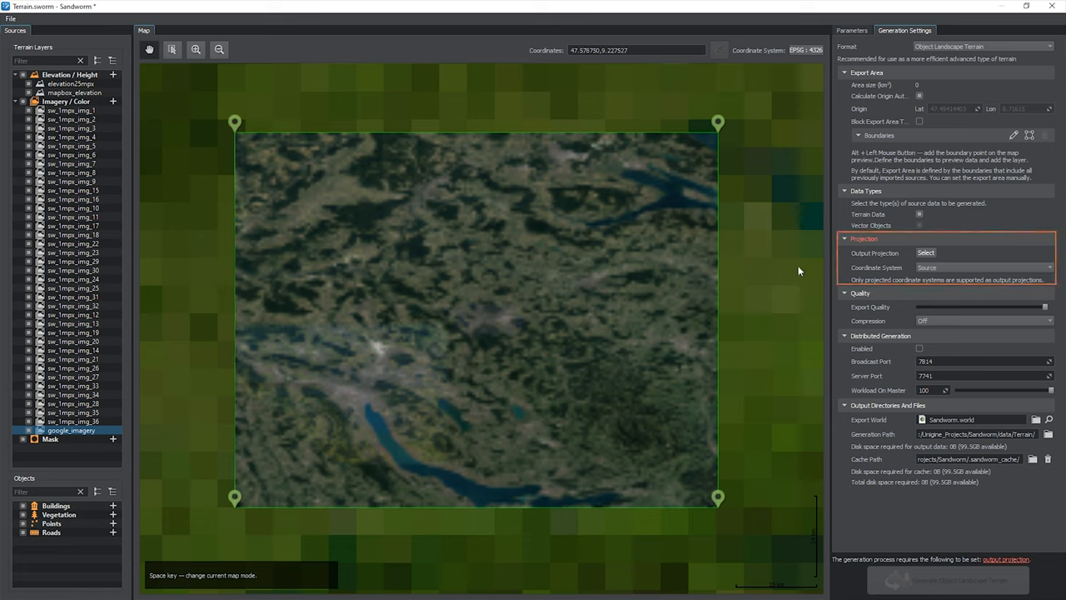
pyautogui.moveTo(824, 269)
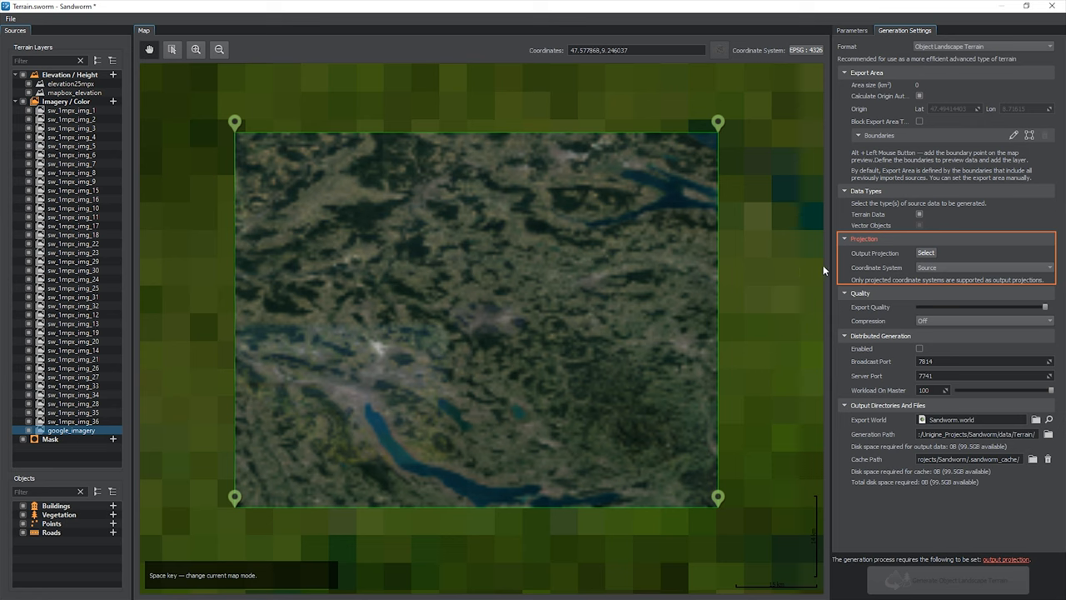
# Step: Search 3857 and confirm WGS 84 / Pseudo-Mercator (EPSG:3857) as the output projection
pyautogui.click(925, 252)
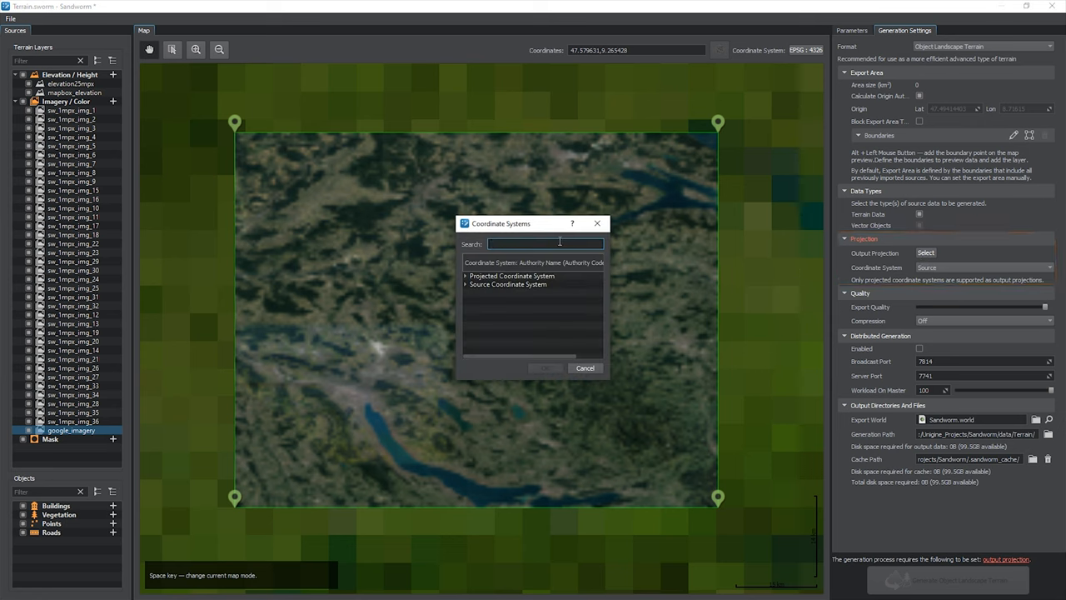
pyautogui.write('3857')
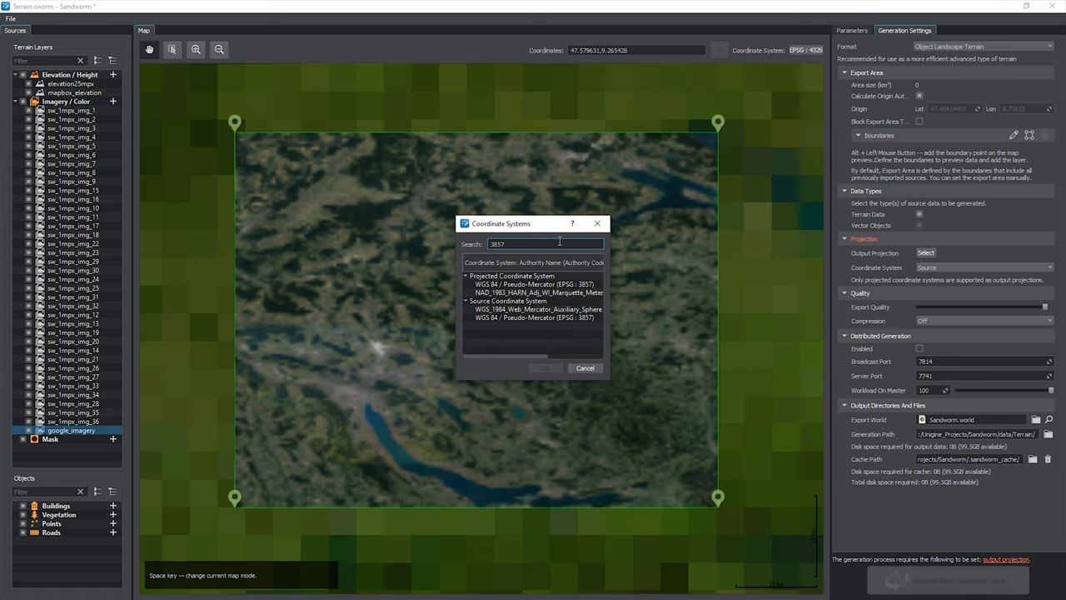
pyautogui.click(533, 283)
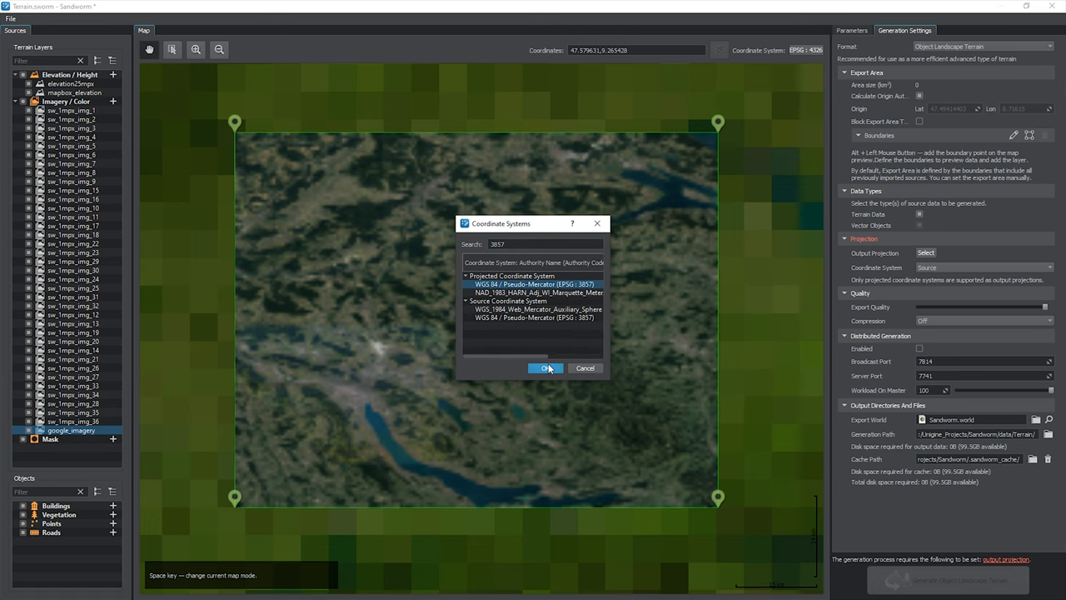
pyautogui.click(546, 368)
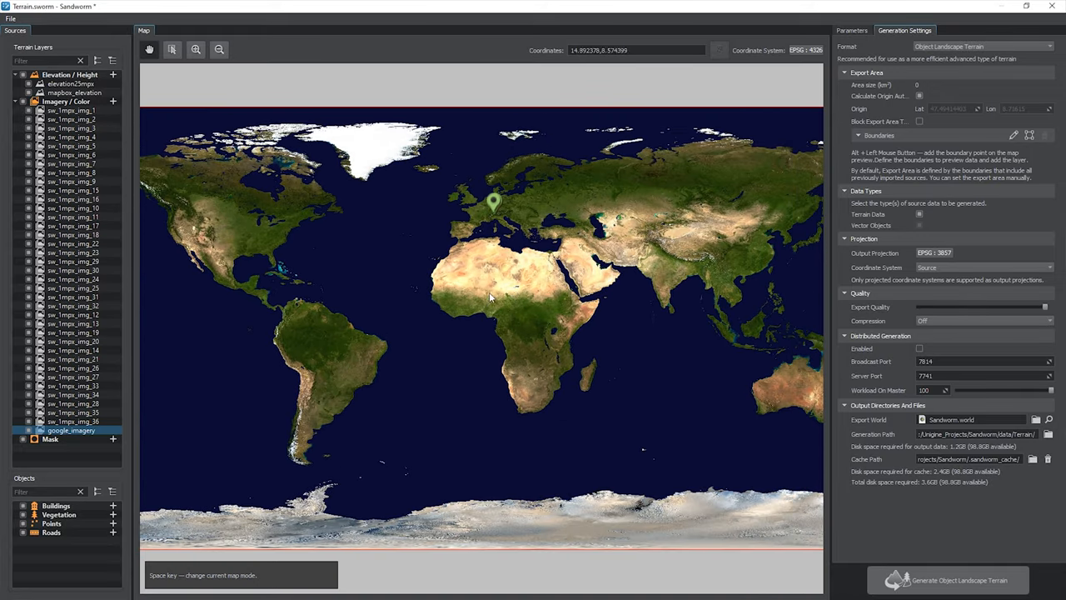
pyautogui.moveTo(377, 345)
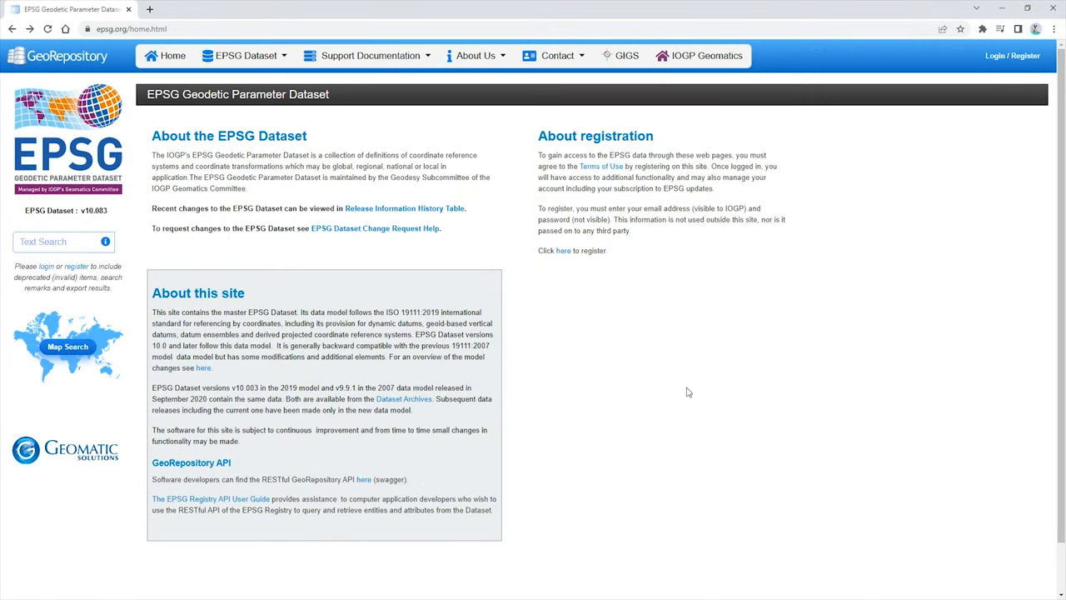
# Step: Map-search epsg.org near Winterthur and open the Bern 1898 (Bern) / LV03C details
pyautogui.click(244, 56)
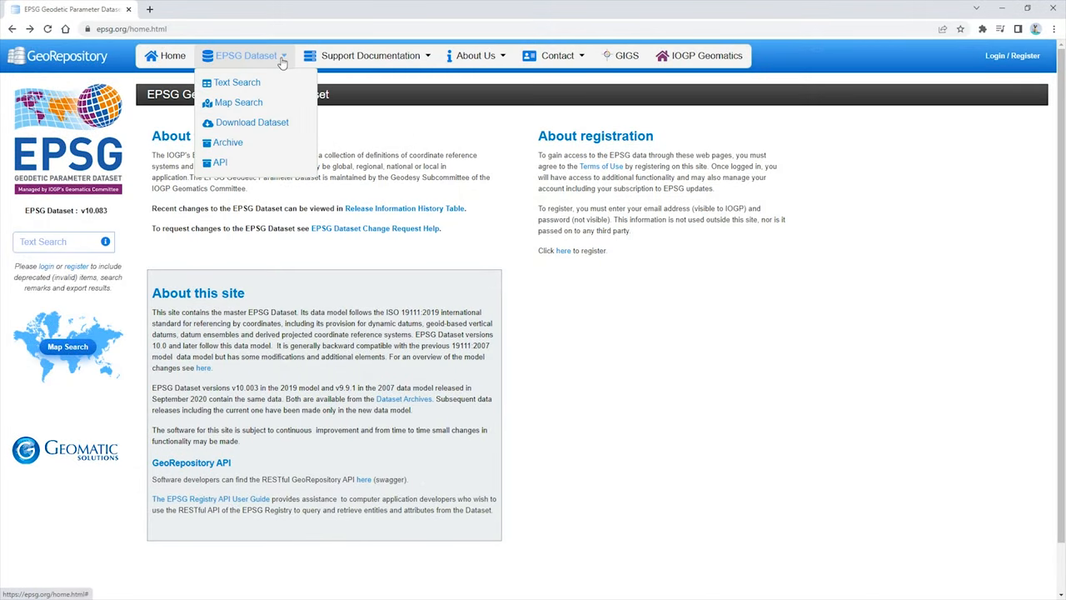
pyautogui.click(238, 101)
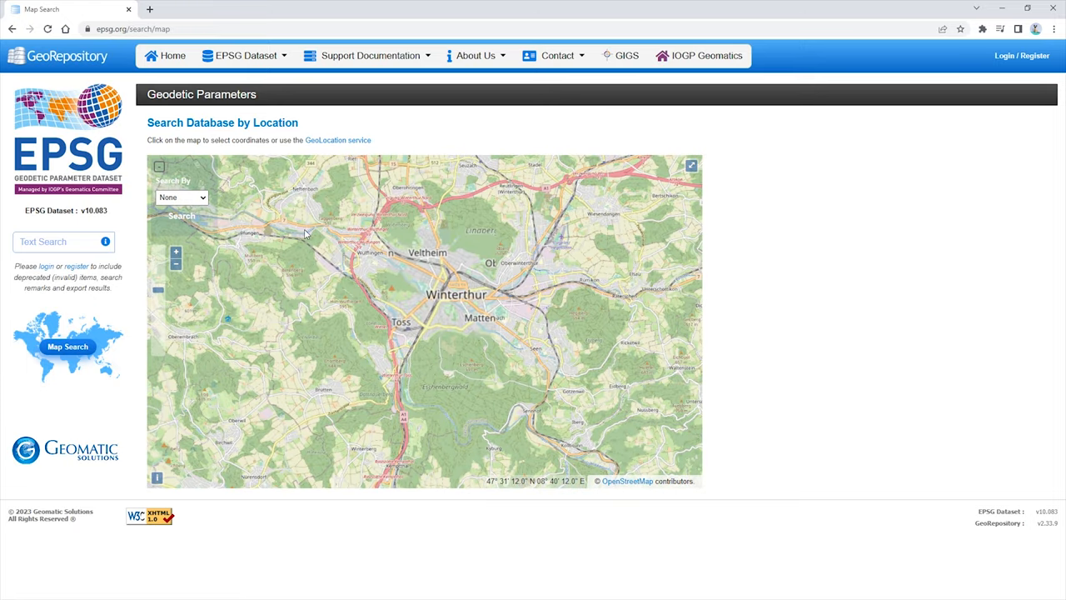
pyautogui.click(181, 197)
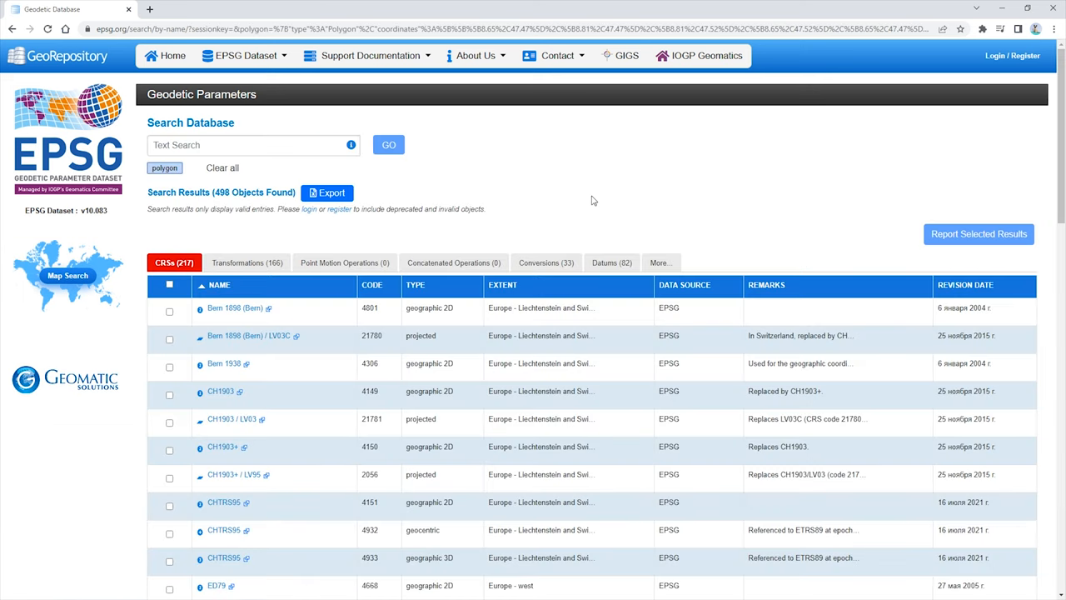
pyautogui.scroll(-3)
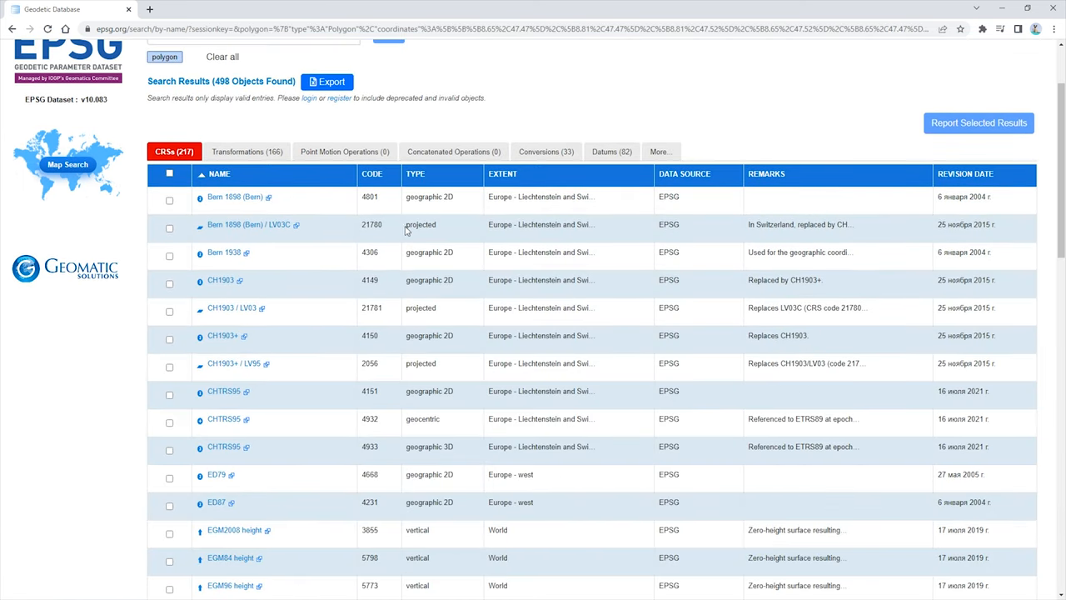
pyautogui.click(248, 224)
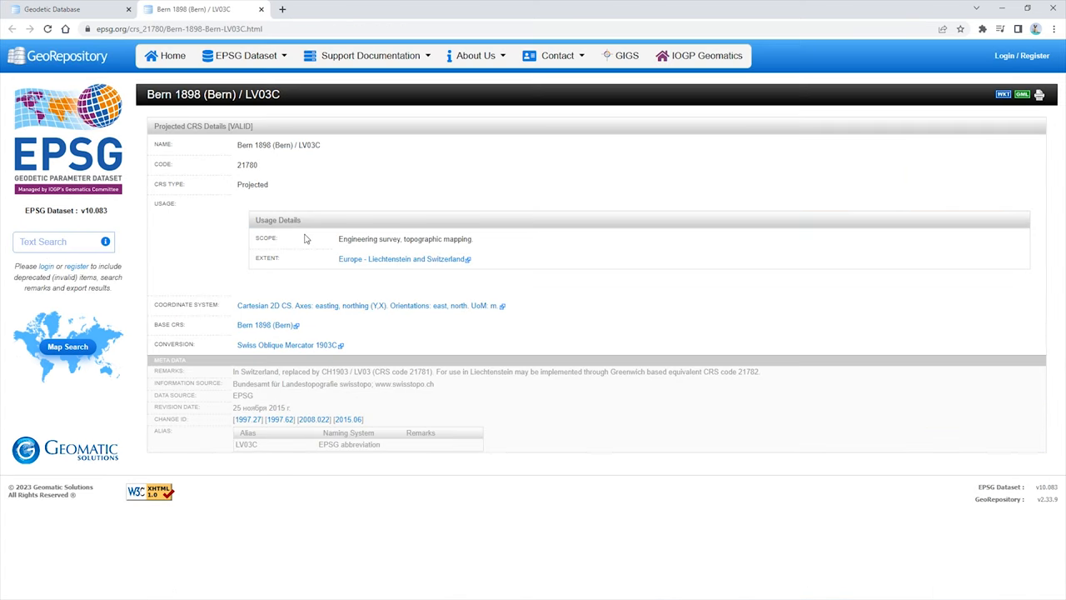
# Step: Copy CRS code 21780 and view its Liechtenstein and Switzerland extent map zoomed out
pyautogui.doubleClick(247, 164)
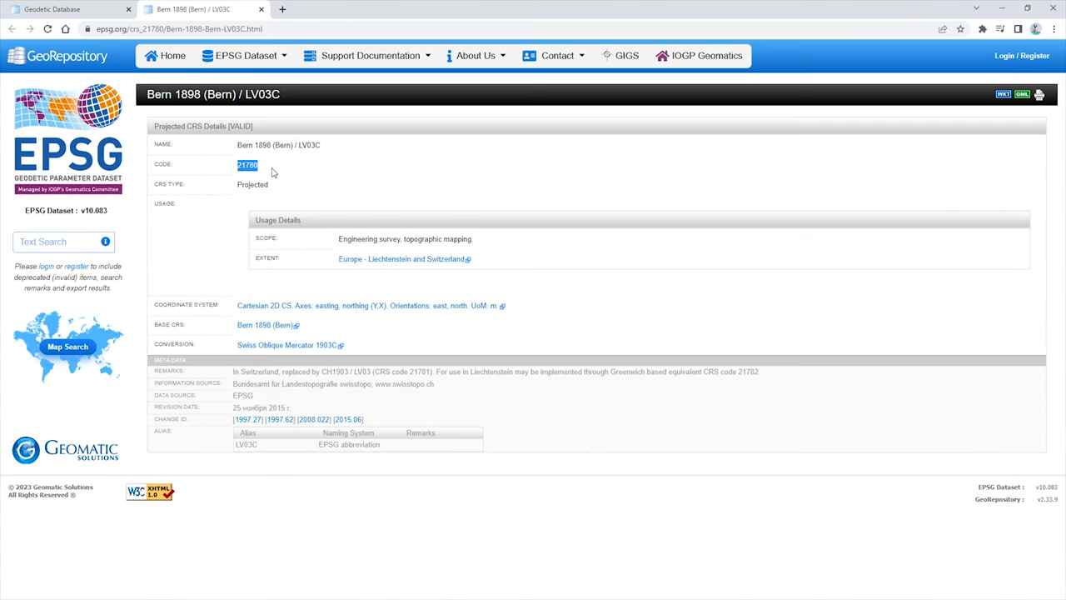
pyautogui.click(401, 258)
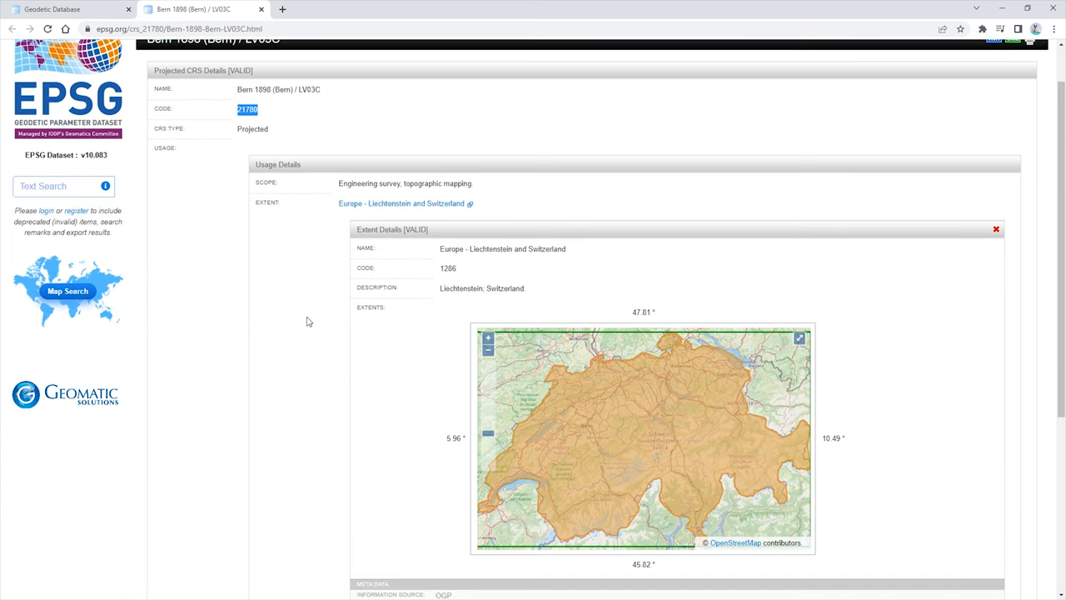
pyautogui.click(487, 349)
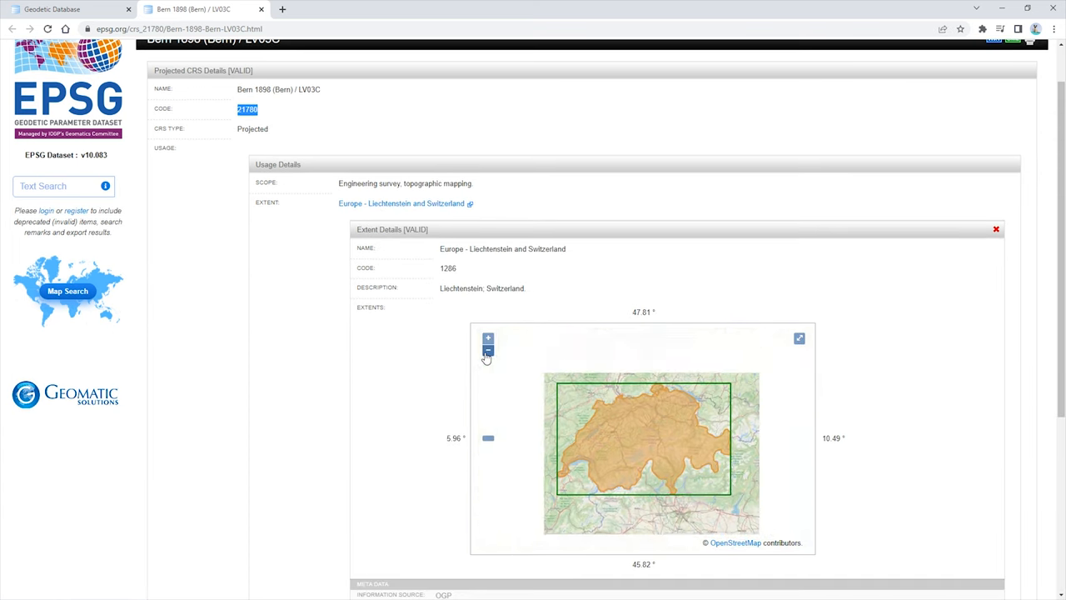
pyautogui.click(487, 350)
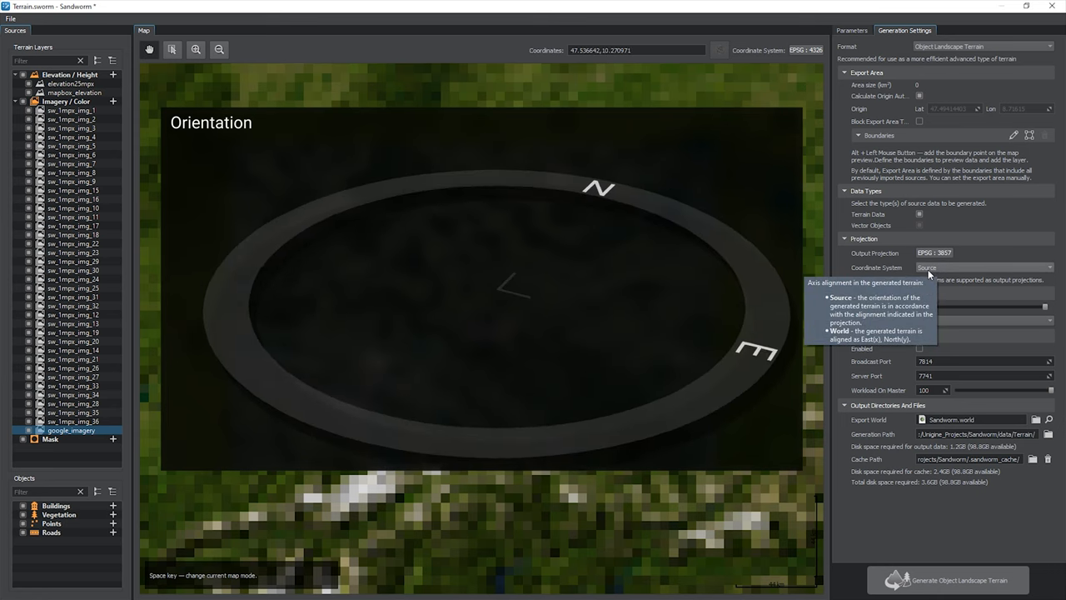
# Step: Switch the Projection Coordinate System from Source to Unigine World
pyautogui.click(983, 268)
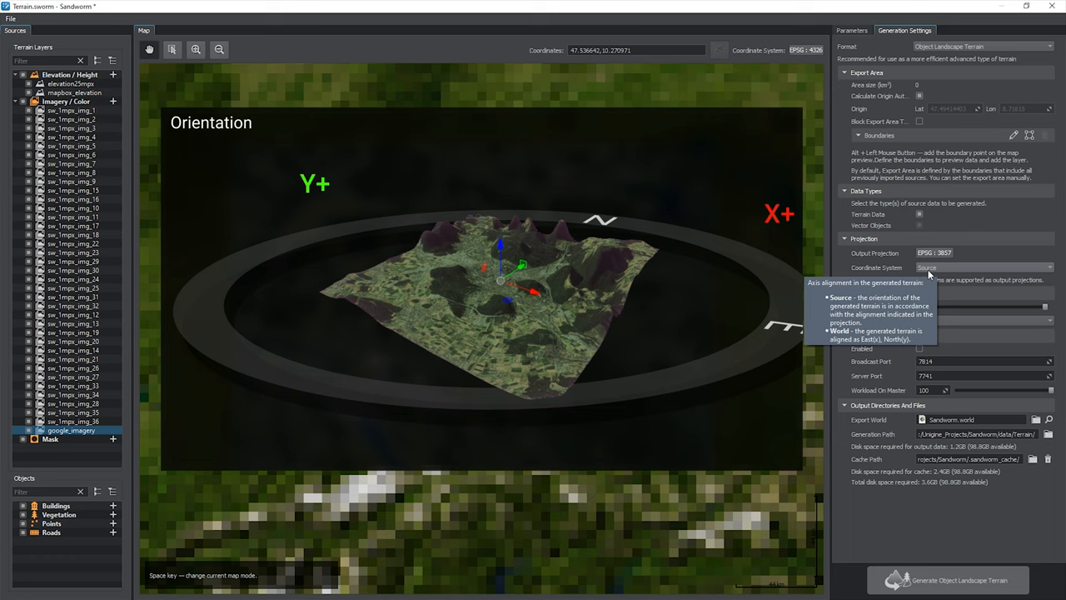
pyautogui.click(983, 267)
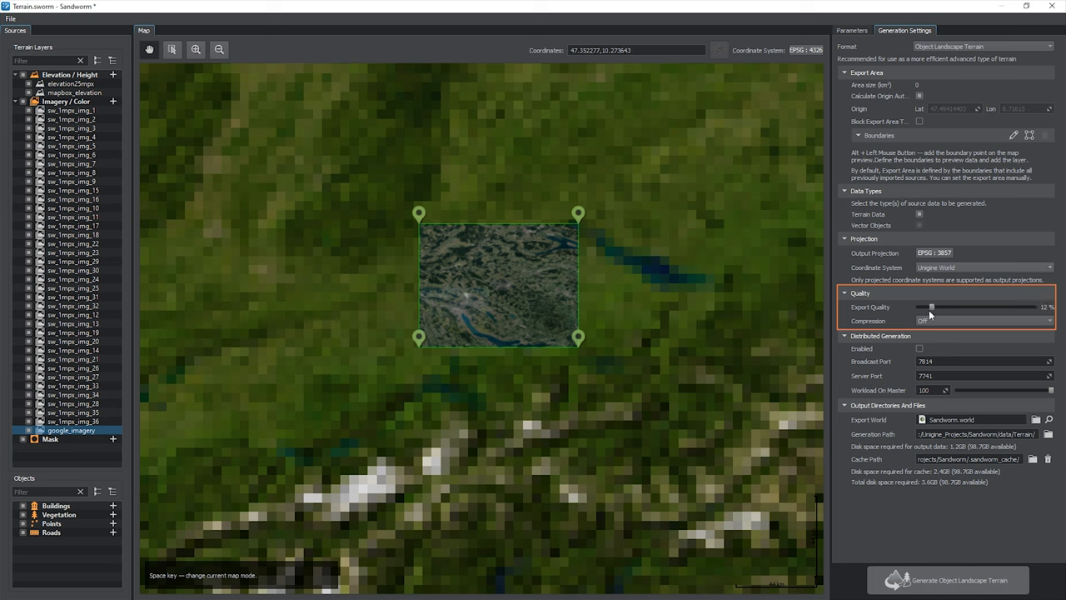
# Step: Drag the Export Quality slider up to 100%
pyautogui.moveTo(931, 306); pyautogui.dragTo(970, 307)
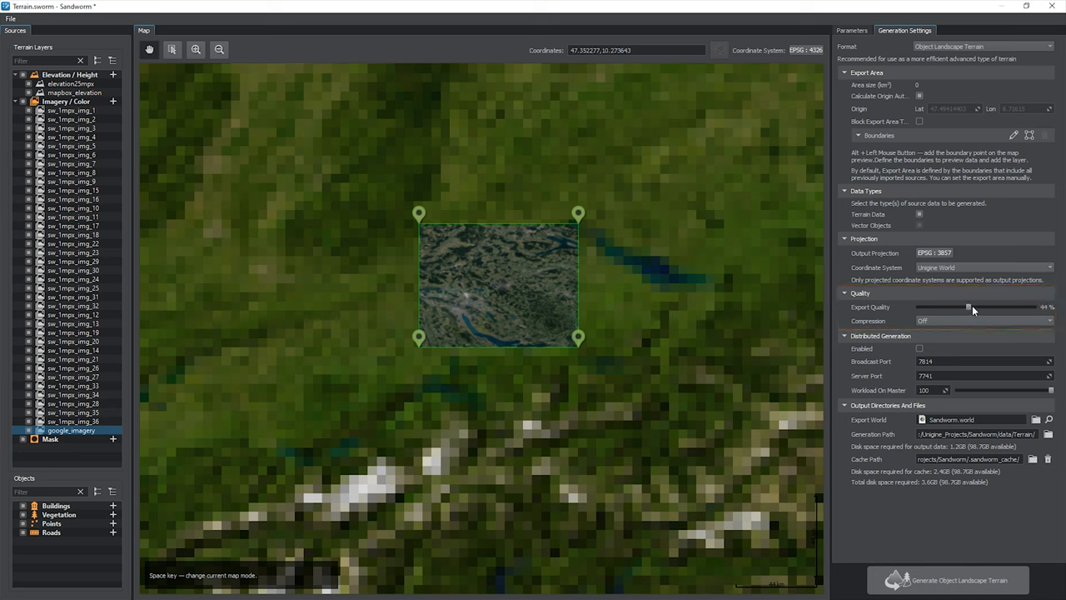
pyautogui.moveTo(968, 307); pyautogui.dragTo(972, 307)
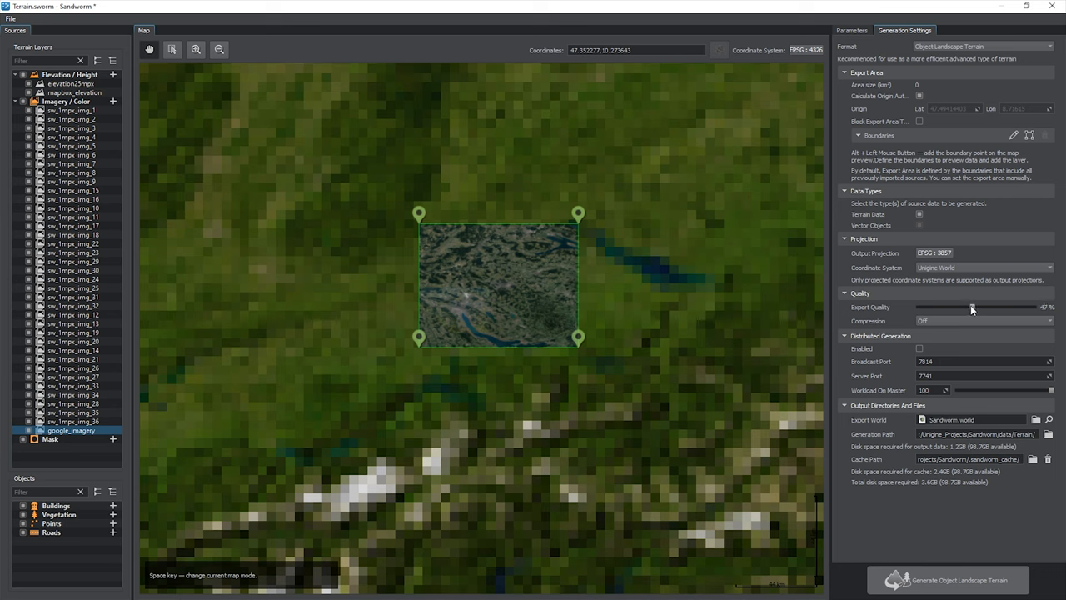
pyautogui.moveTo(973, 306); pyautogui.dragTo(1031, 307)
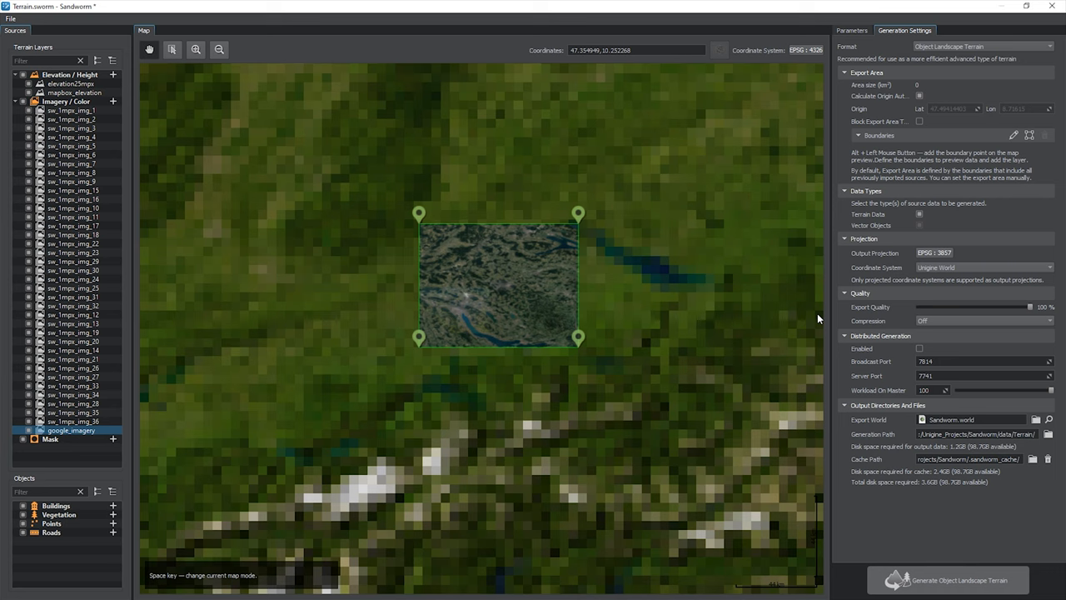
# Step: Try custom compression with Our Method, then leave Compression set to Off
pyautogui.click(982, 321)
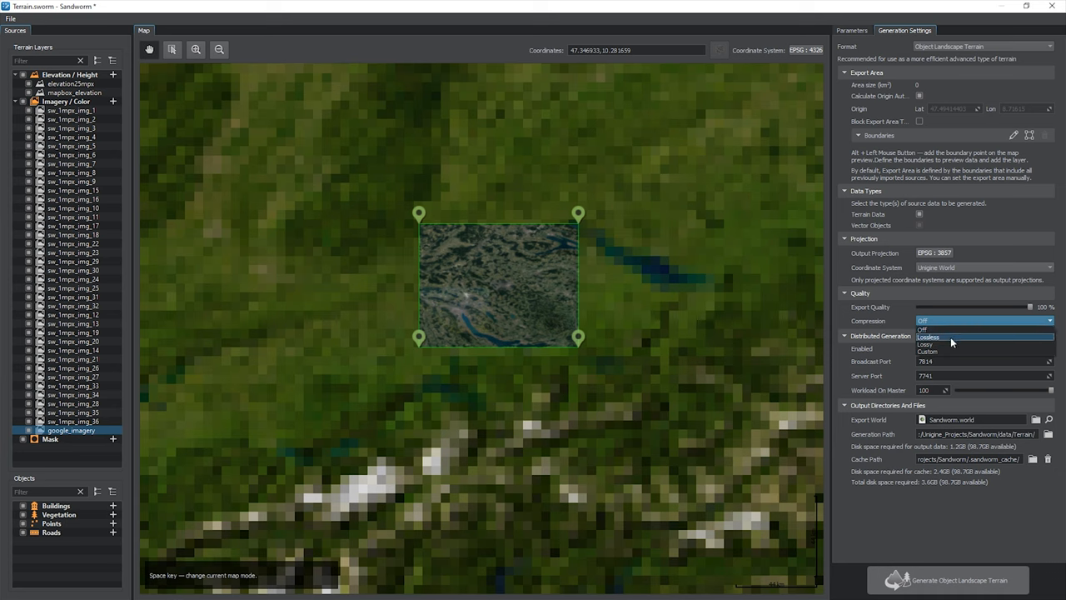
pyautogui.moveTo(956, 344)
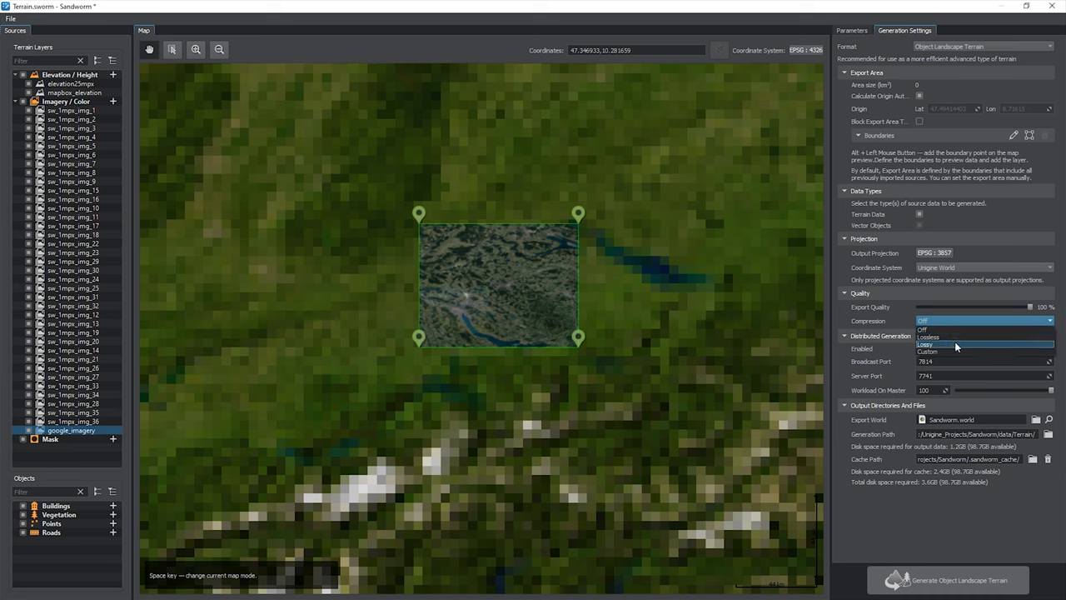
pyautogui.click(927, 351)
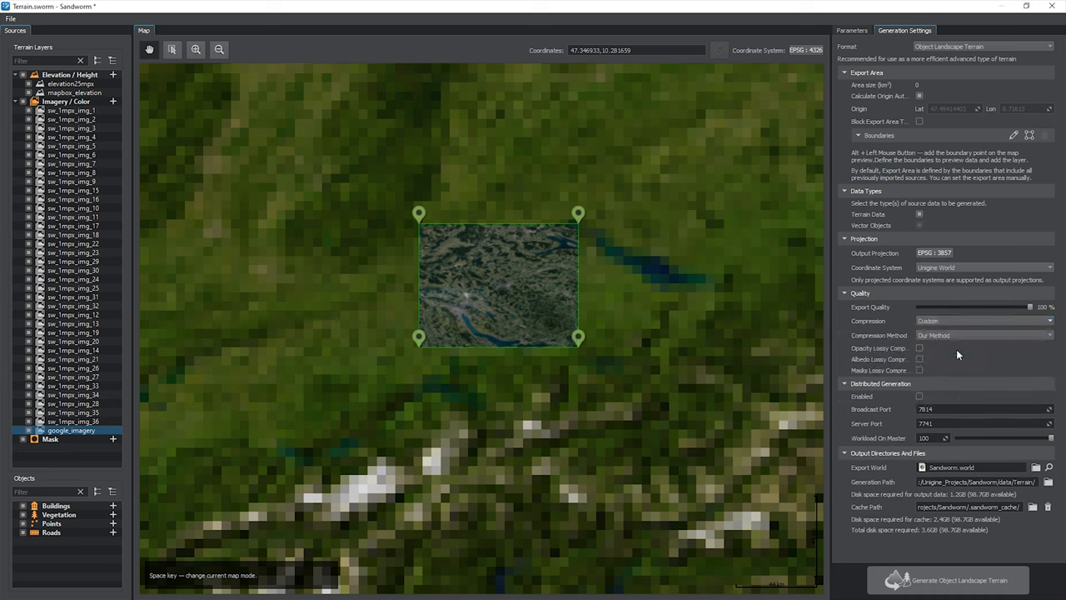
pyautogui.click(983, 335)
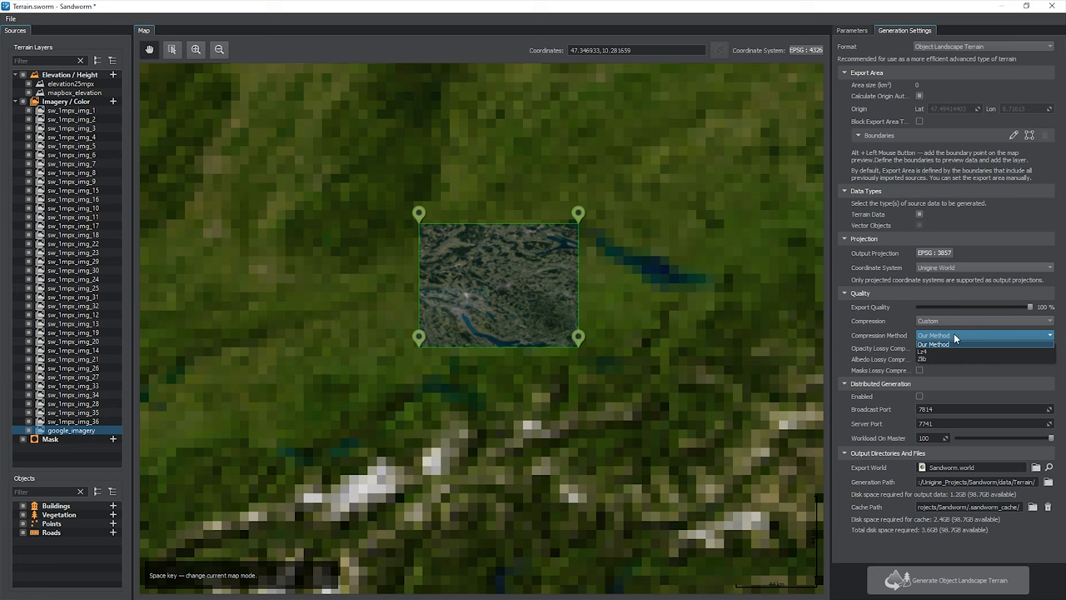
pyautogui.click(933, 343)
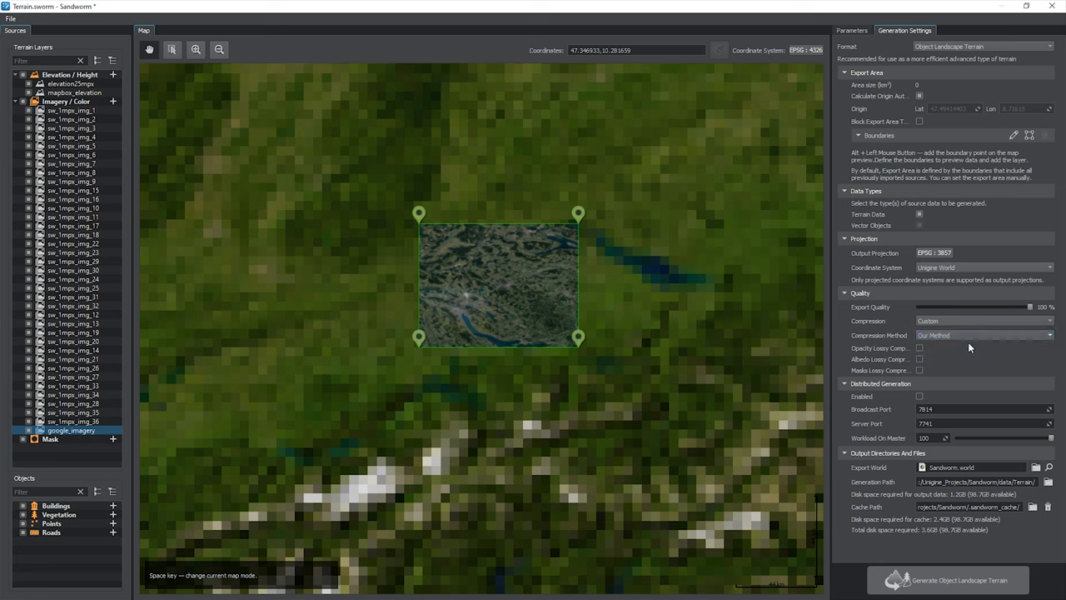
pyautogui.click(920, 348)
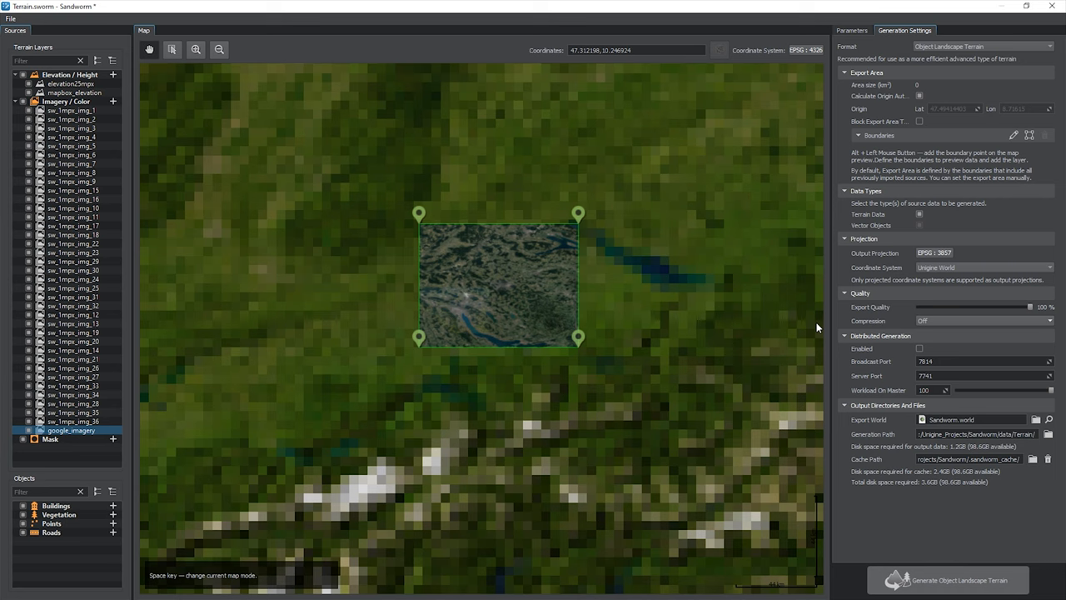
pyautogui.moveTo(814, 370)
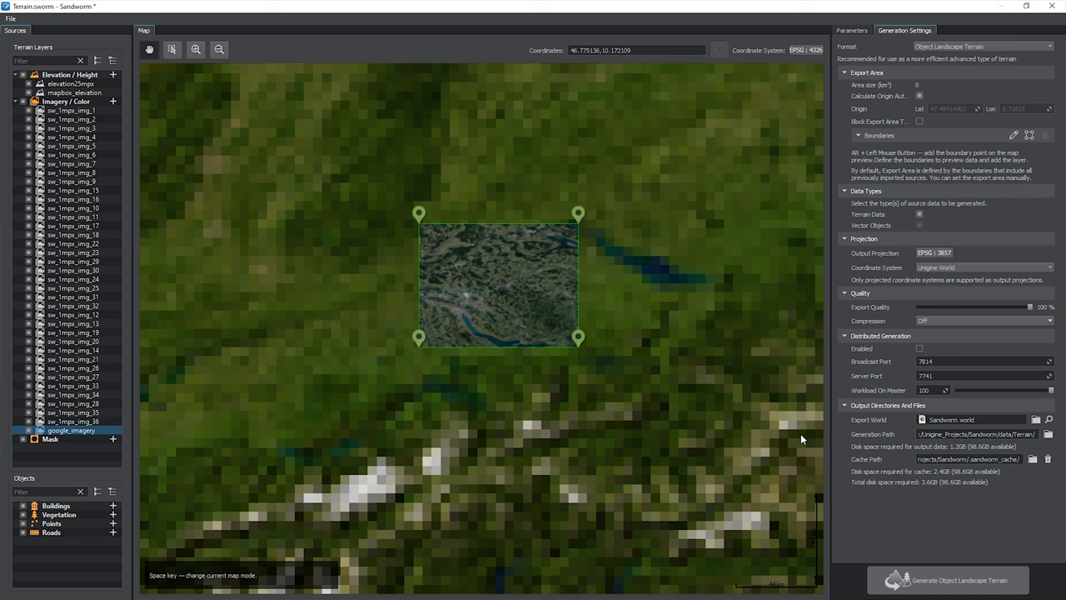
pyautogui.moveTo(1011, 494)
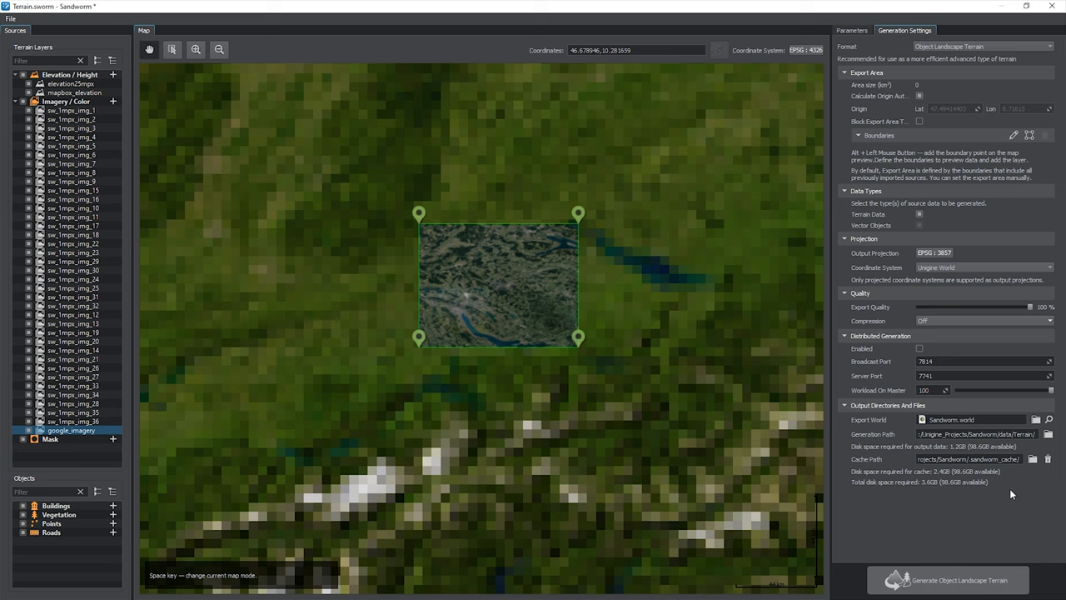
pyautogui.moveTo(1042, 486)
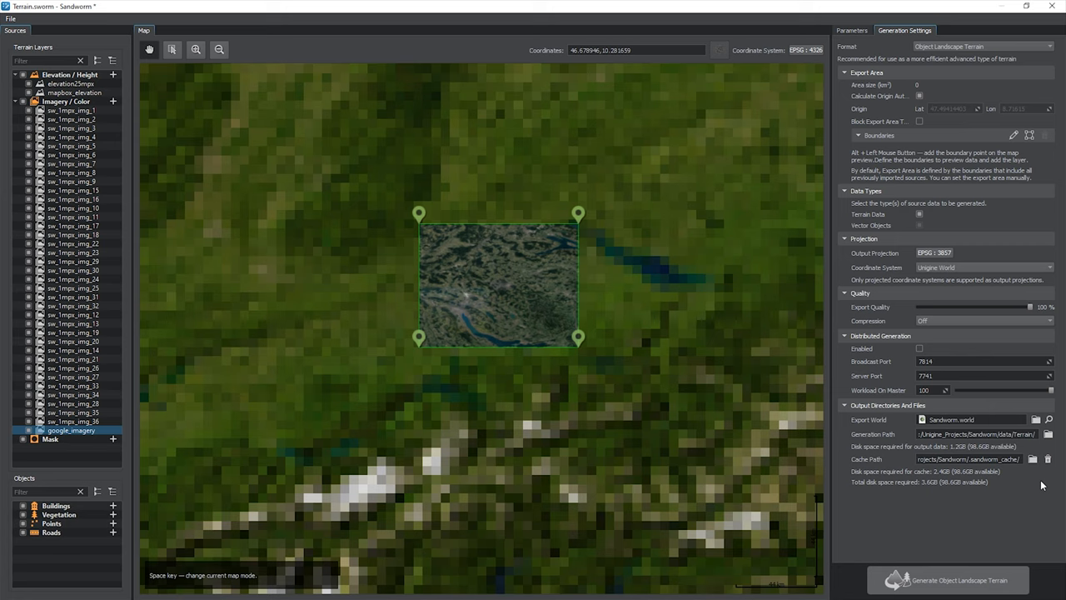
pyautogui.moveTo(955, 503)
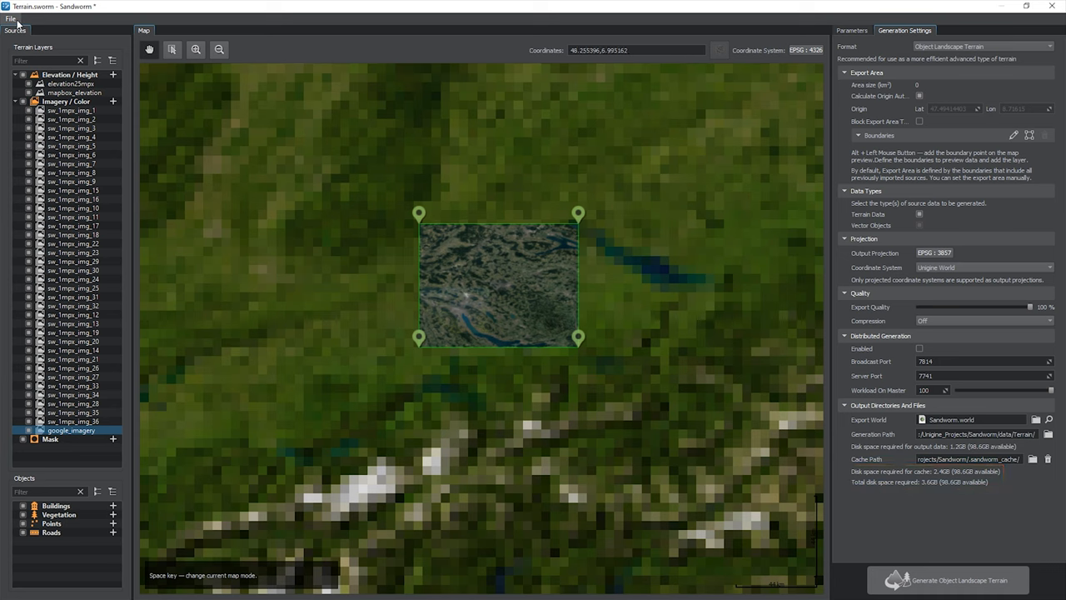
pyautogui.moveTo(412, 291)
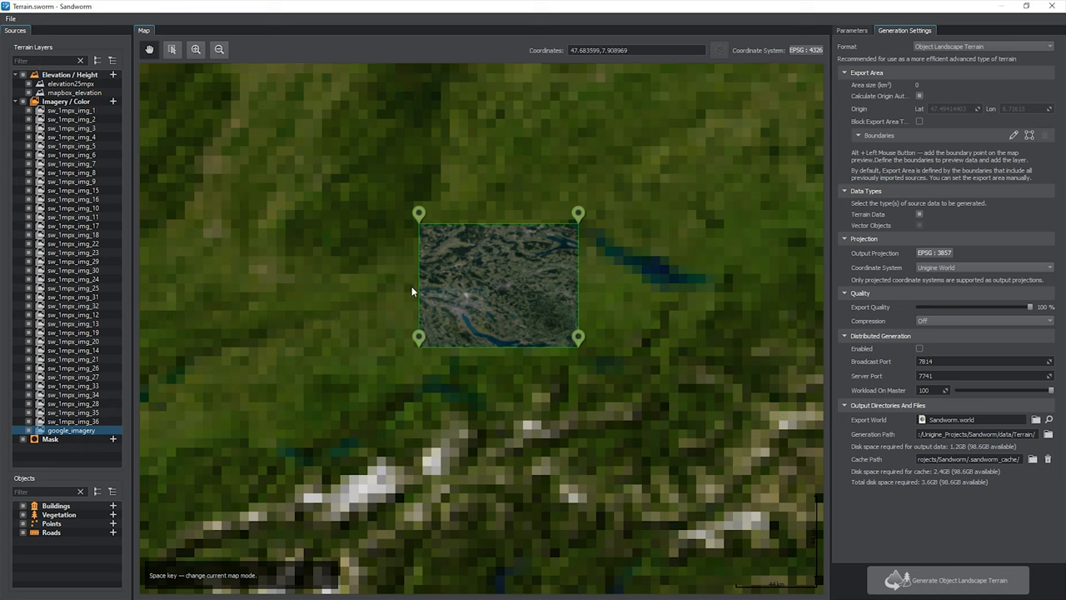
# Step: Generate the Object Landscape Terrain, confirming Yes to regenerate over earlier changes
pyautogui.click(951, 579)
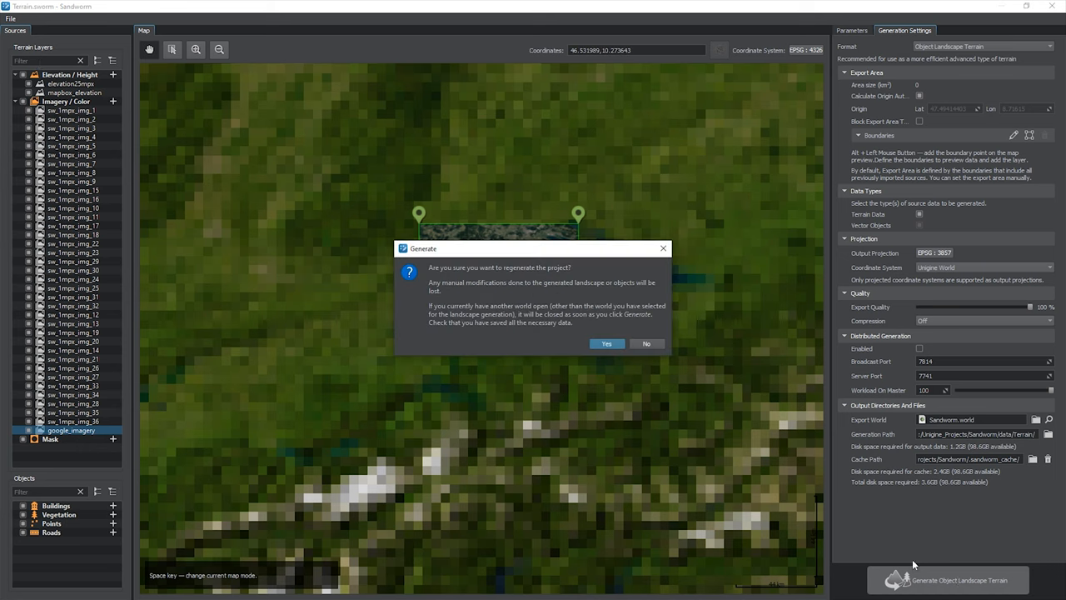
pyautogui.click(606, 344)
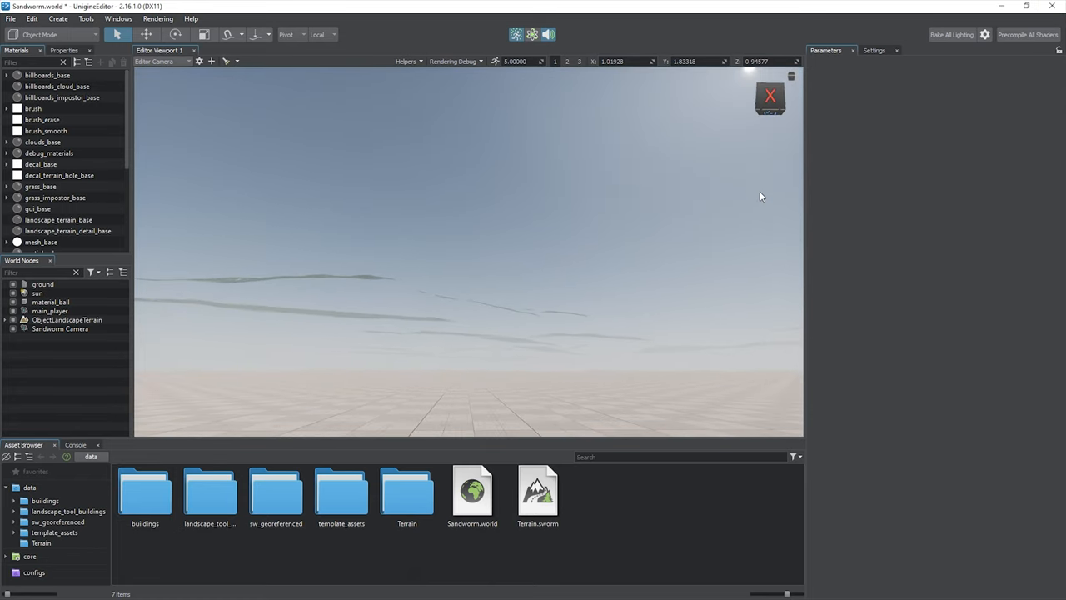
# Step: View through Sandworm Camera and bring up Settings > Runtime > Render > Landscape
pyautogui.click(187, 60)
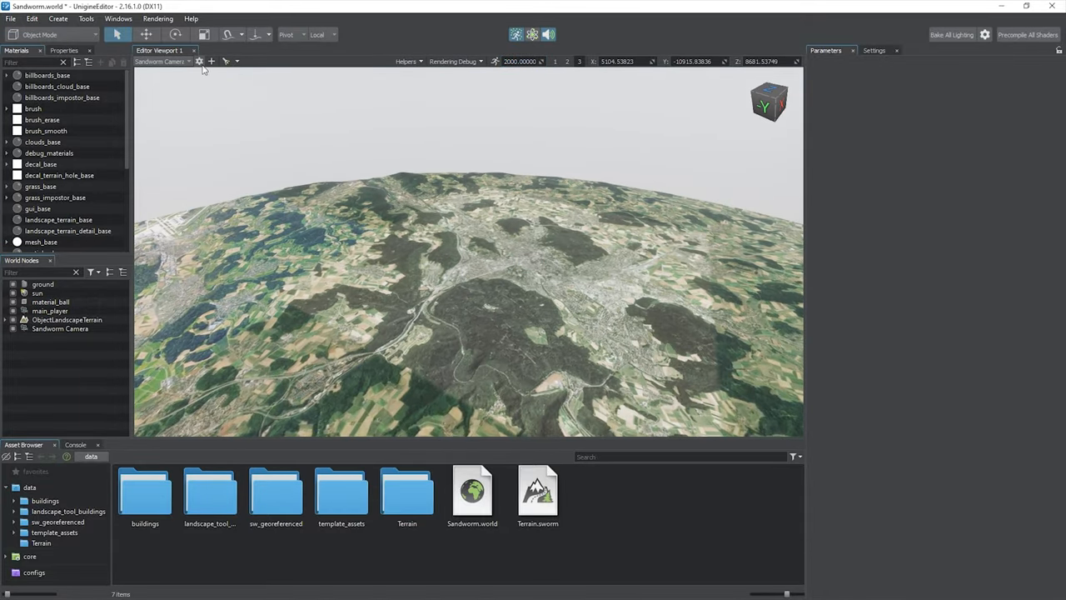
pyautogui.click(199, 61)
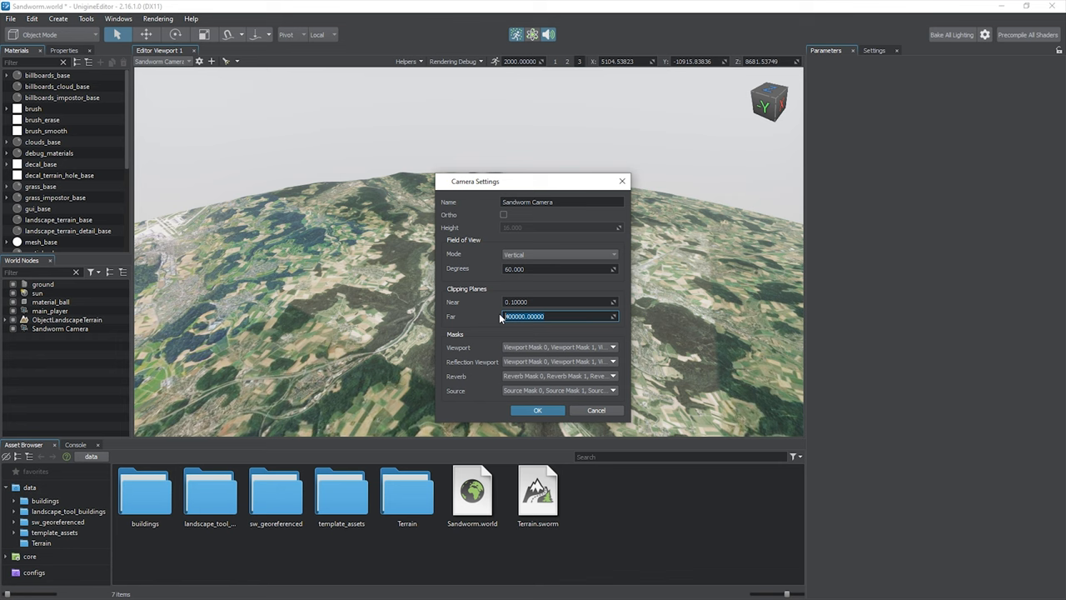
pyautogui.click(873, 50)
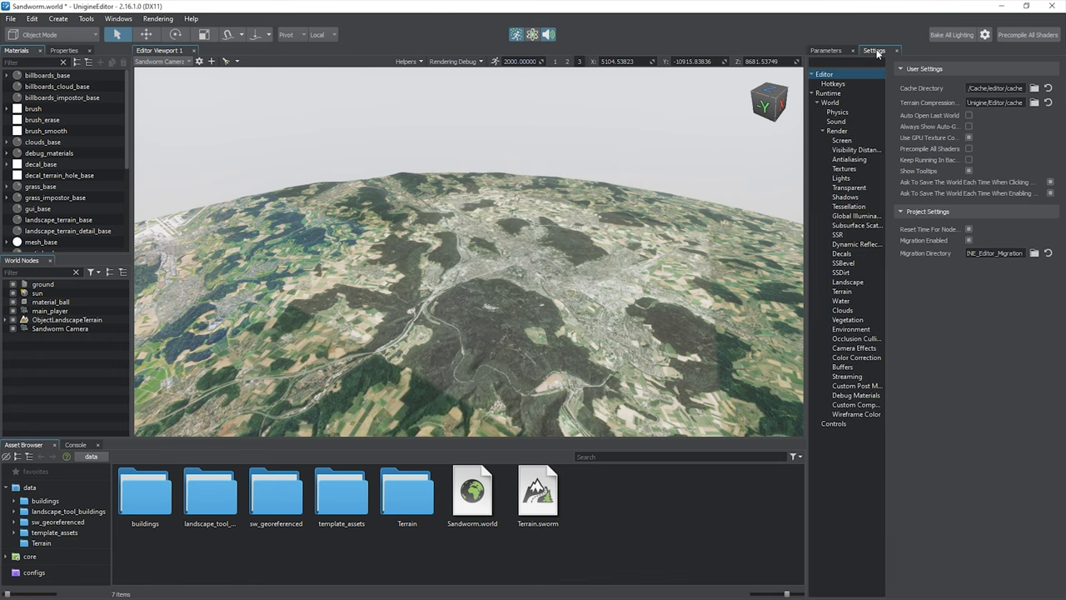
pyautogui.moveTo(872, 199)
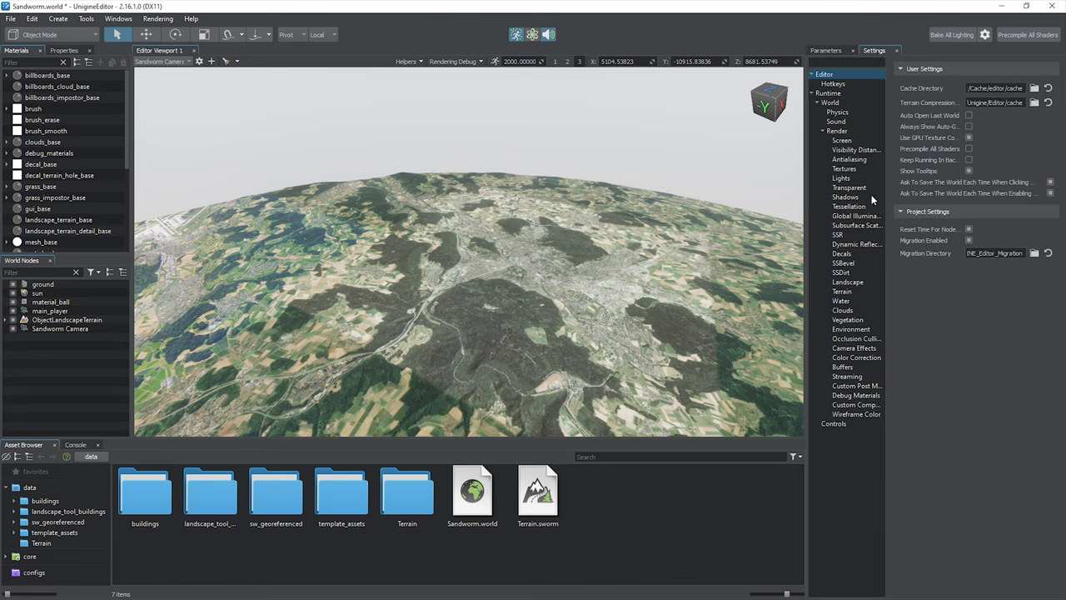
pyautogui.click(848, 282)
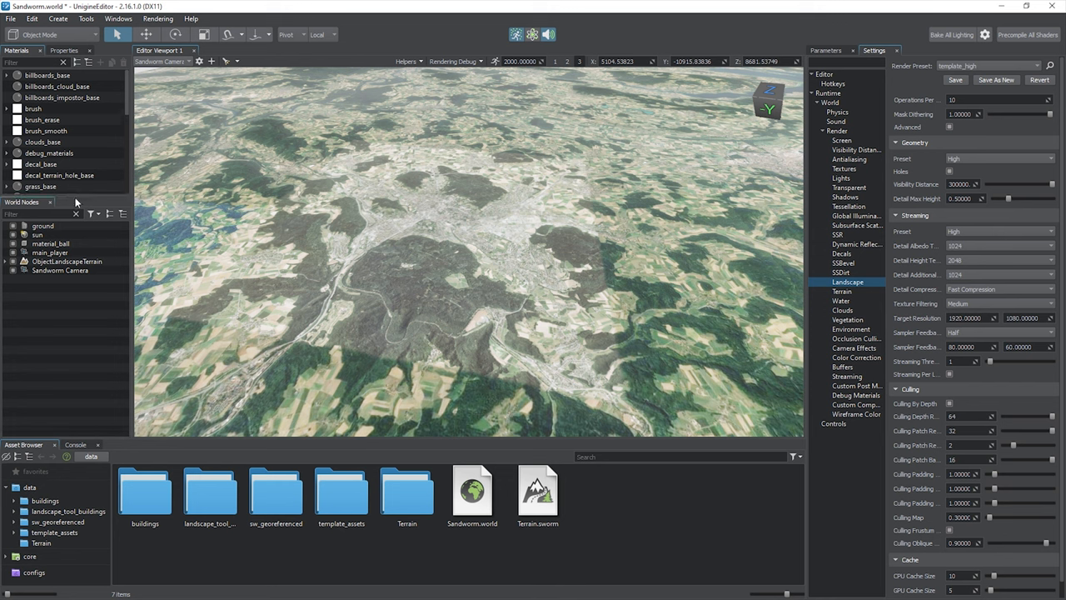
# Step: Expand ObjectLandscapeTerrain to reveal the Terrain_19.11mpx and Terrain_1.002mpx layers
pyautogui.click(6, 261)
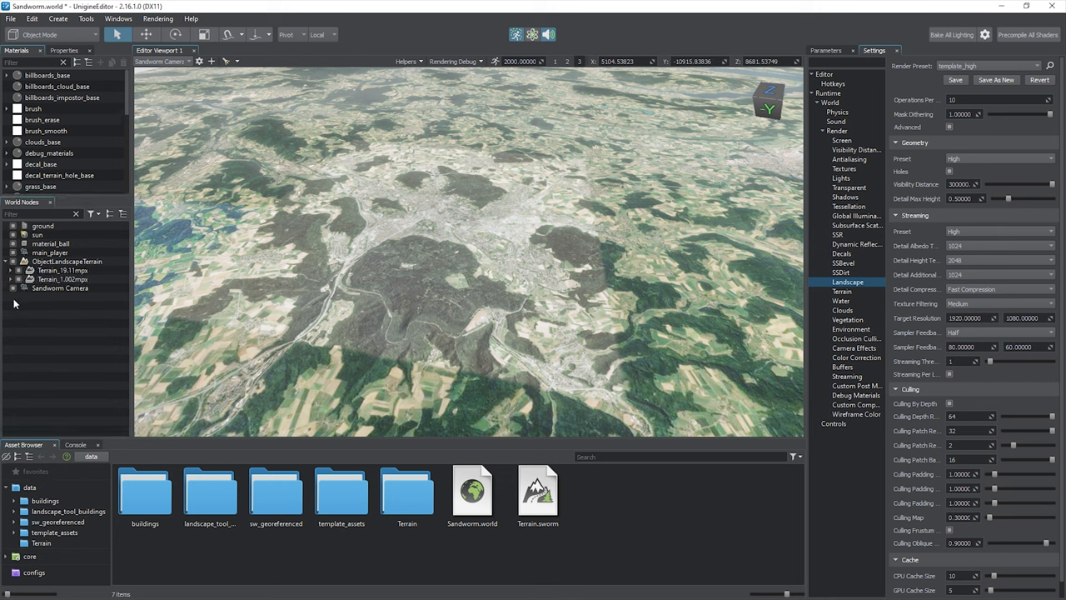
pyautogui.click(62, 279)
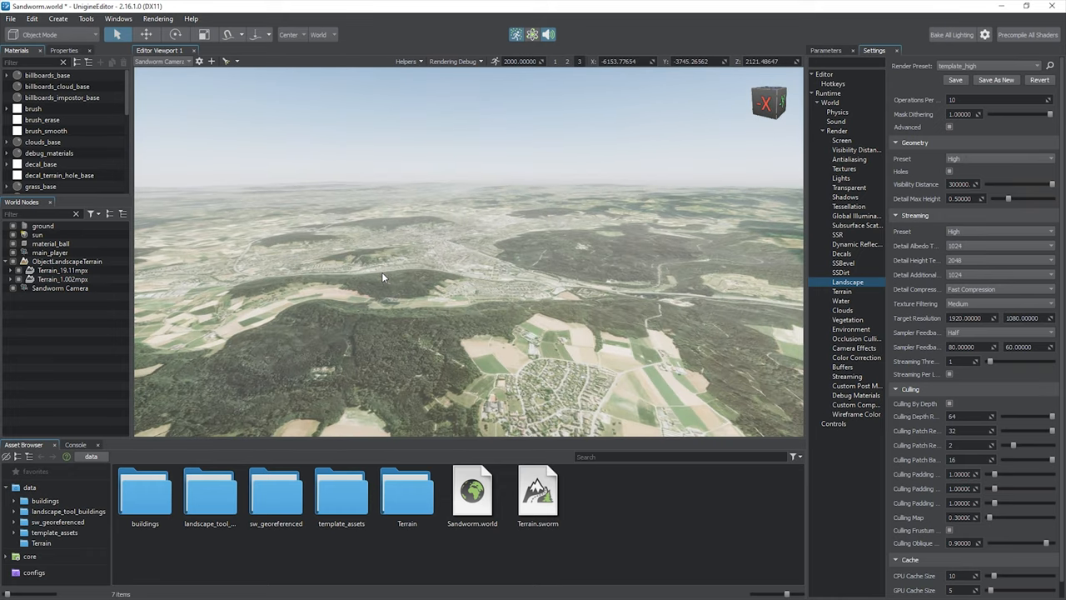
pyautogui.click(50, 34)
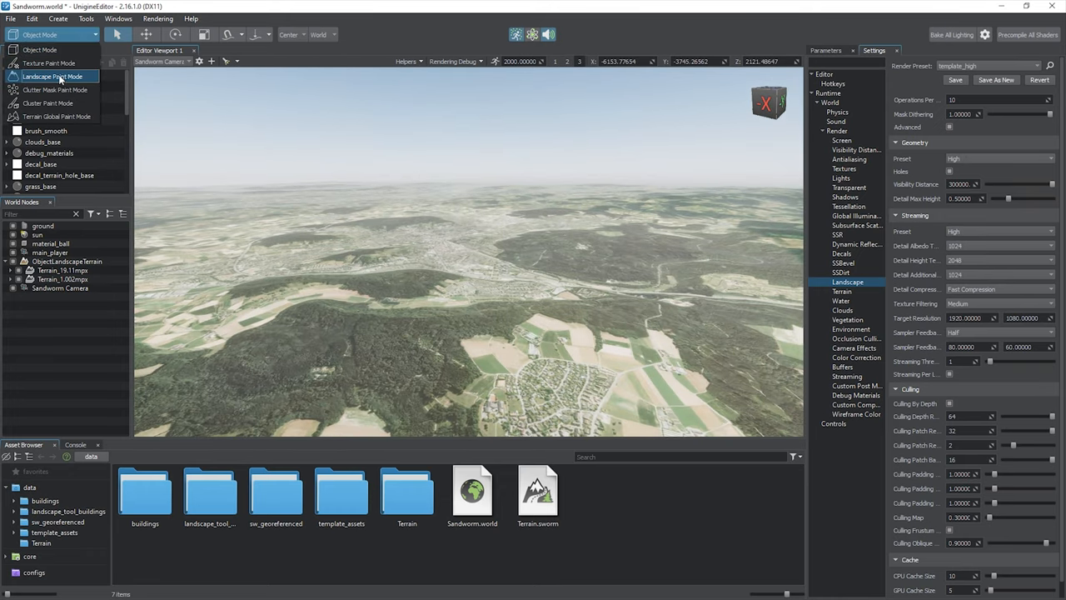
pyautogui.click(54, 76)
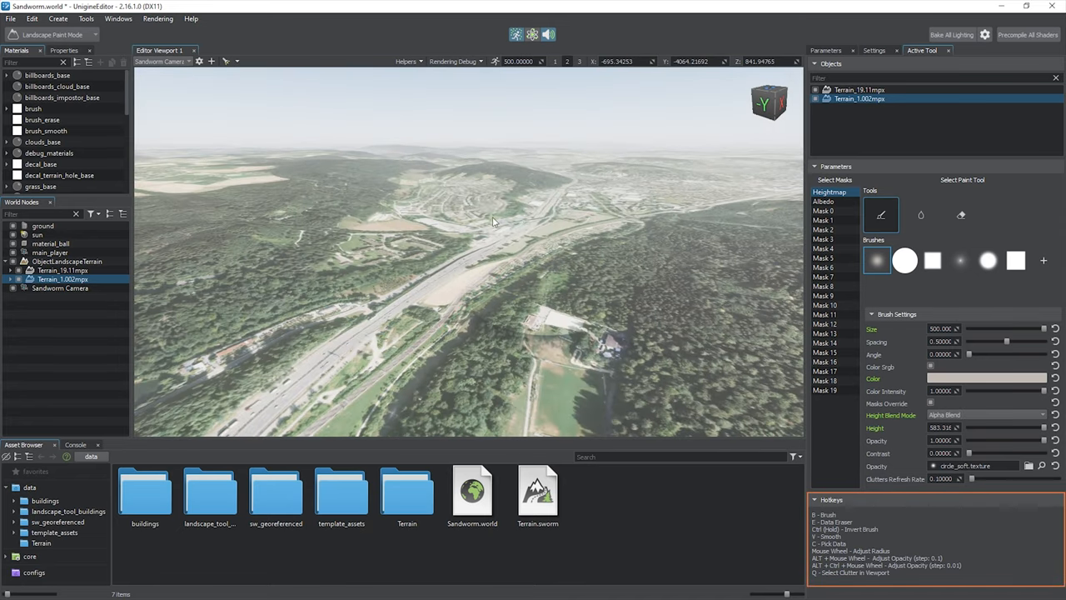
pyautogui.click(920, 214)
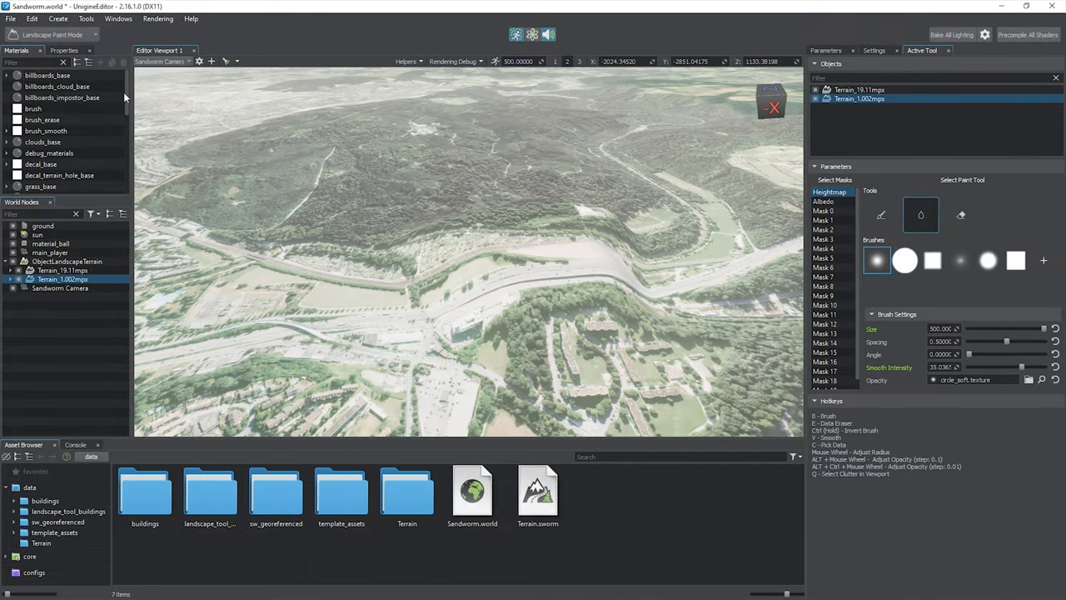
pyautogui.click(873, 50)
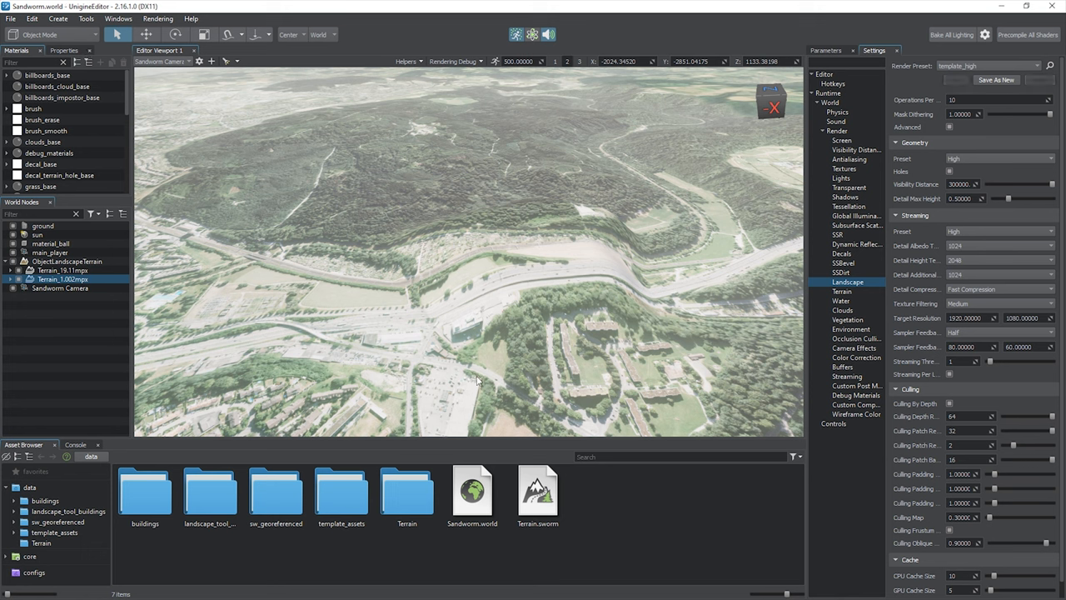
# Step: Open Terrain.sworm in Sandworm, then back in the editor orbit along the river valley
pyautogui.doubleClick(538, 490)
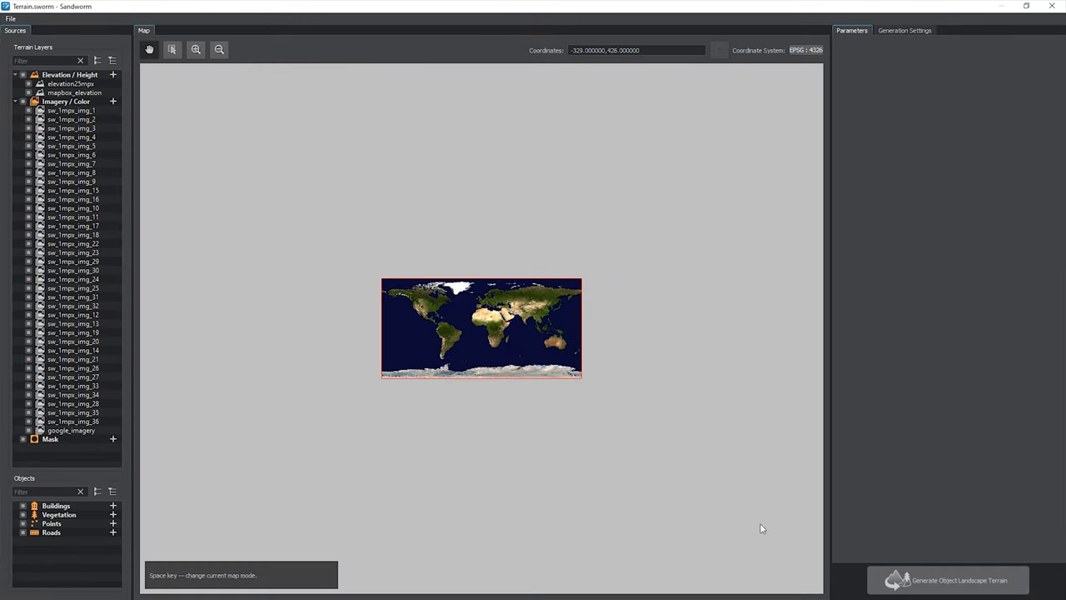
pyautogui.click(958, 580)
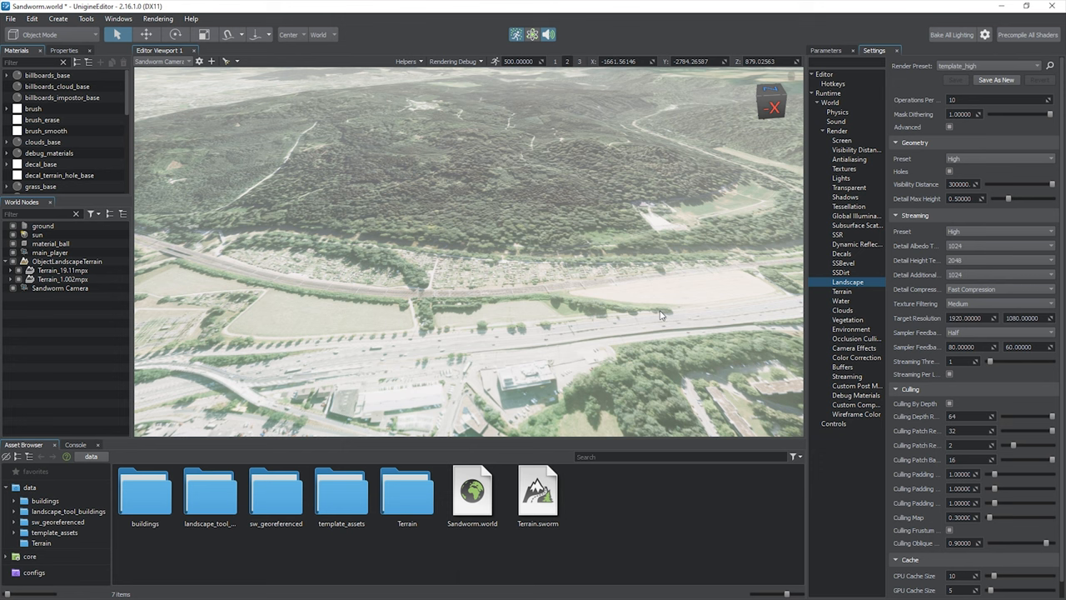
pyautogui.moveTo(660, 315); pyautogui.dragTo(525, 315)
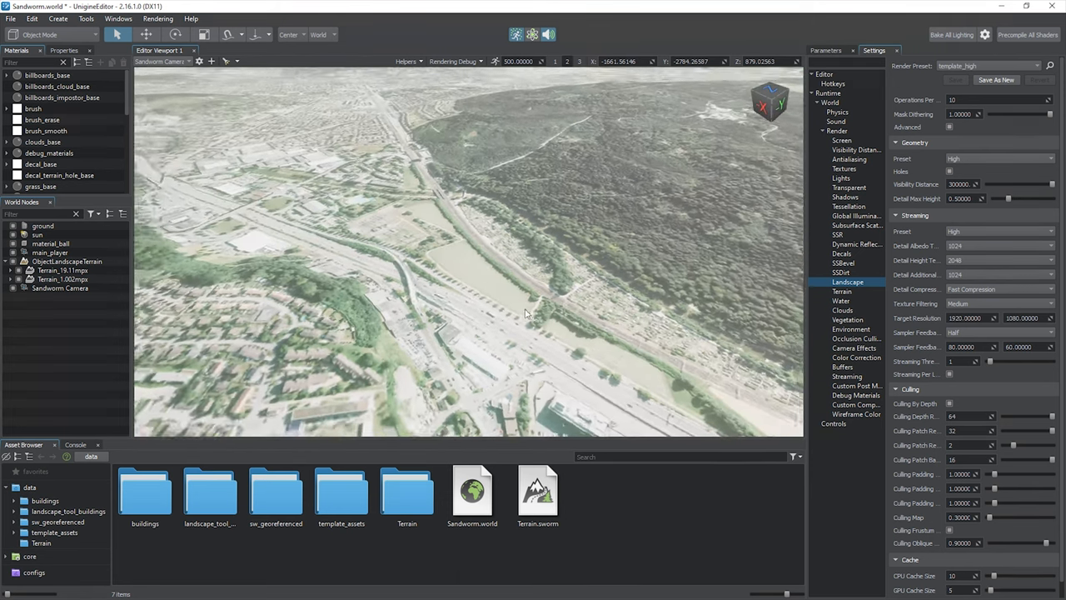